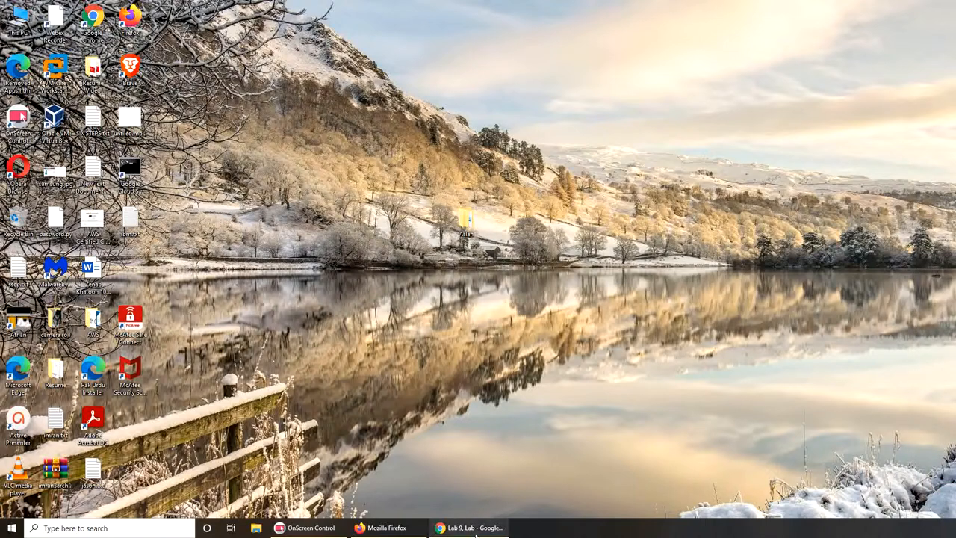
Step: Bring the Lab 9 Chrome window forward and scroll through the Nessus lab's task list
left_click(468, 528)
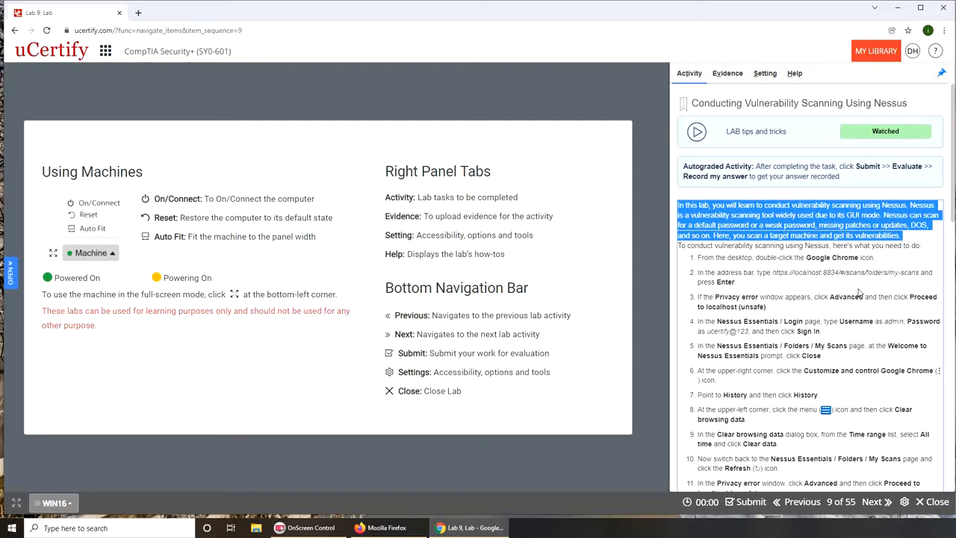
mouse_move(858, 293)
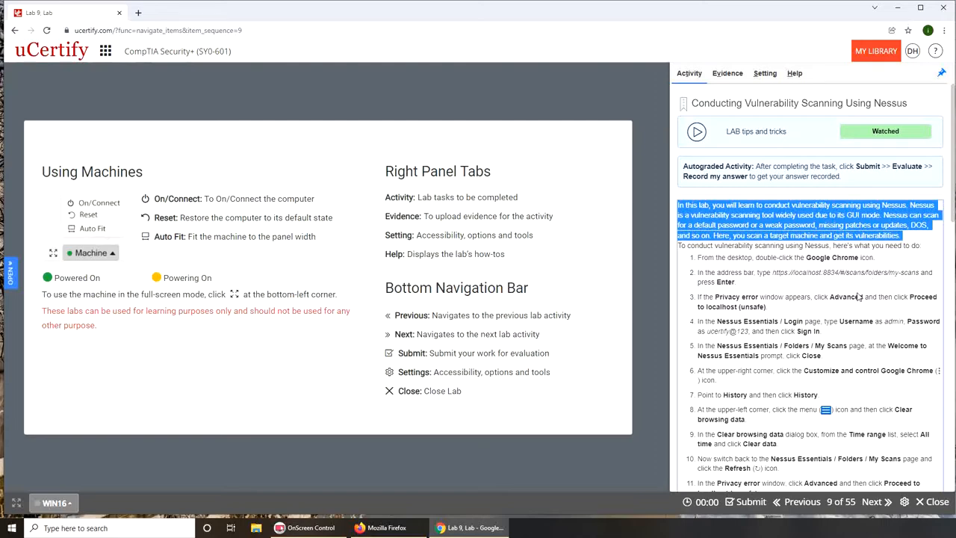
scroll("down", 3)
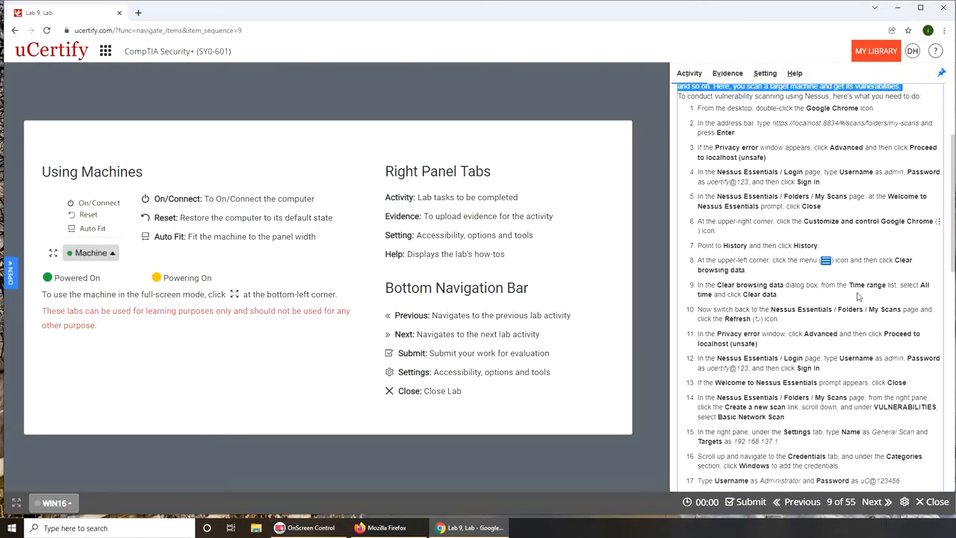
mouse_move(782, 413)
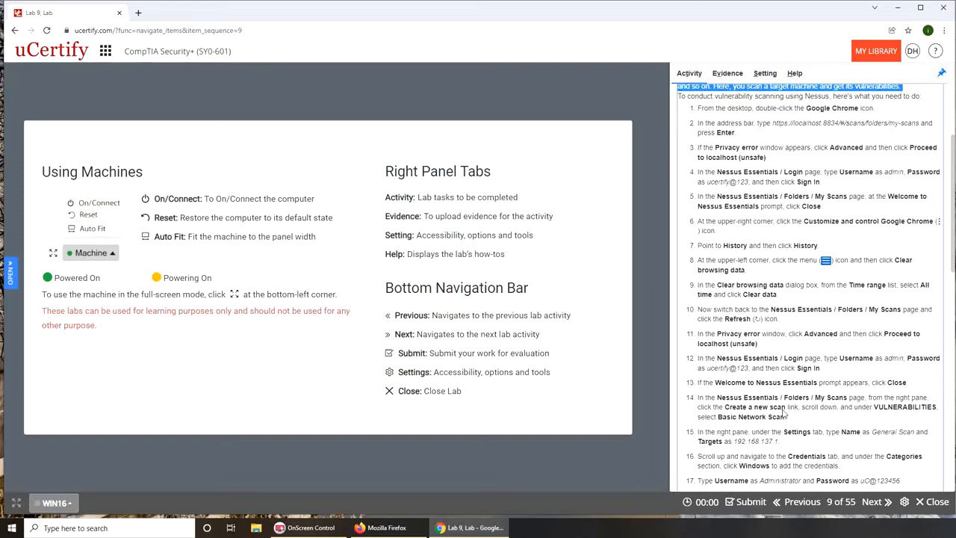
mouse_move(835, 430)
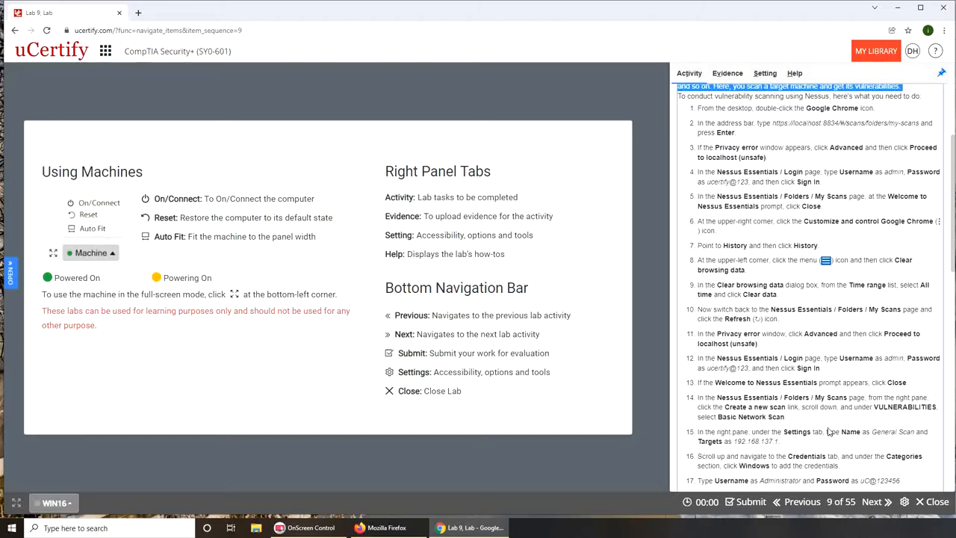
scroll("down", 3)
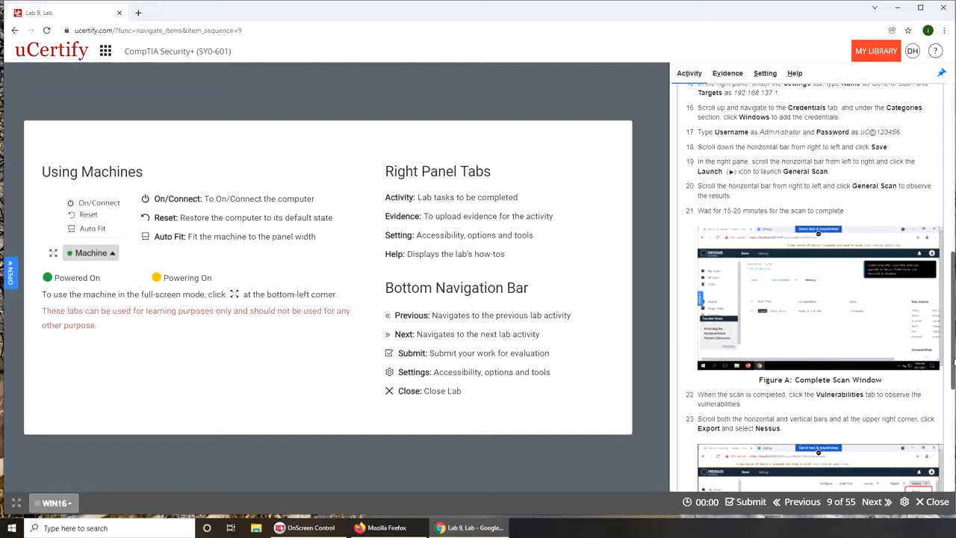
scroll("down", 3)
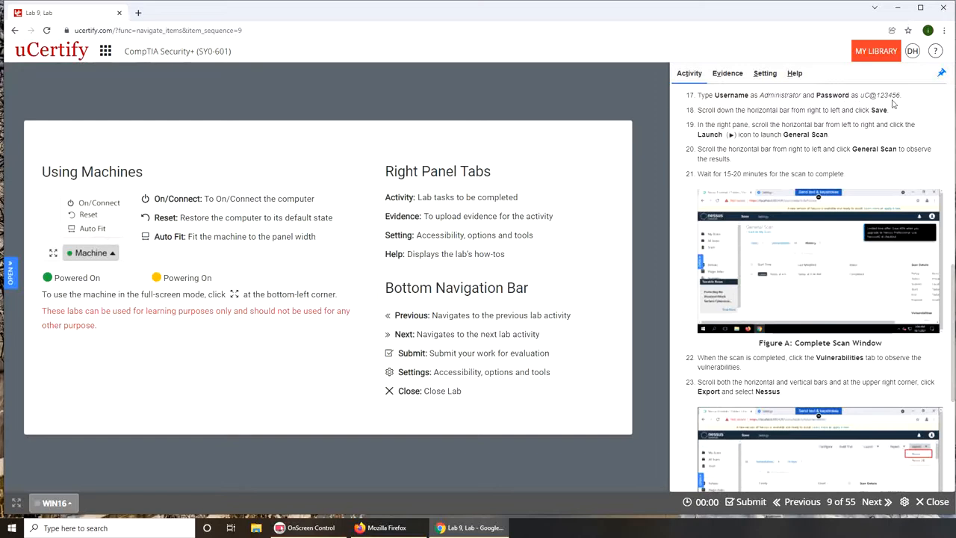
mouse_move(887, 104)
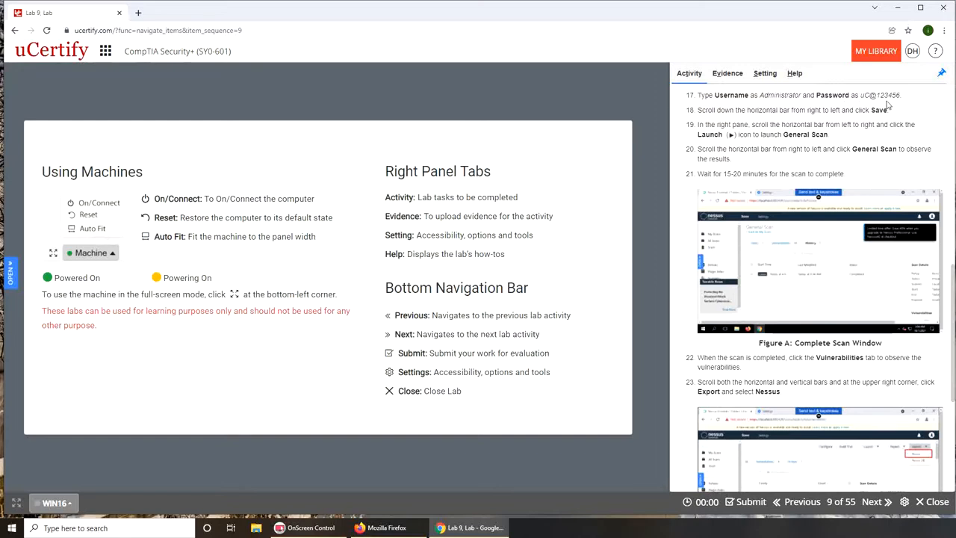
scroll("down", 3)
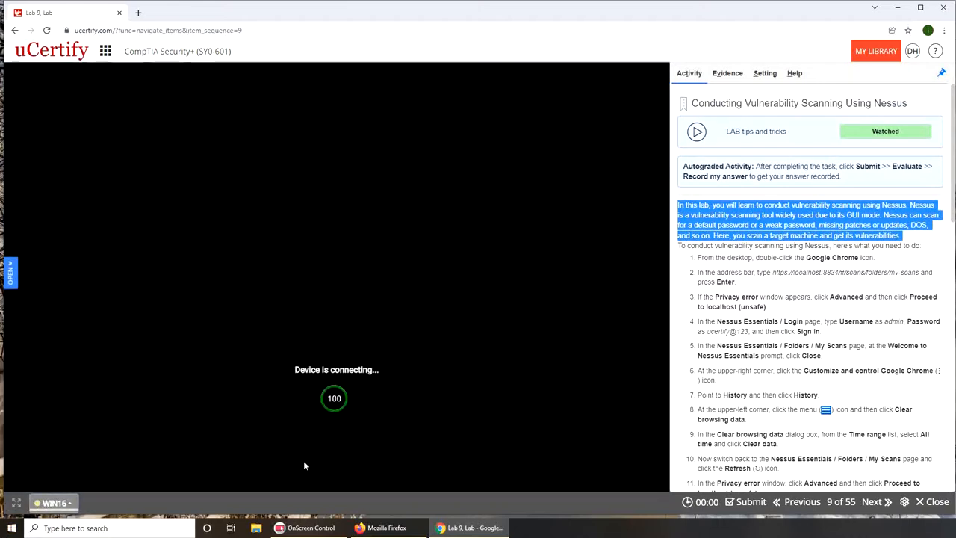
mouse_move(342, 422)
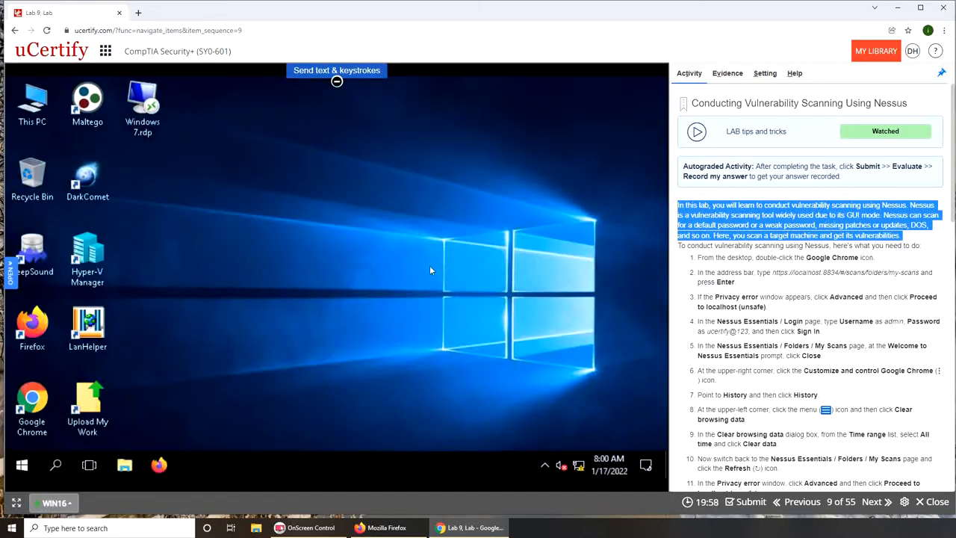
mouse_move(523, 115)
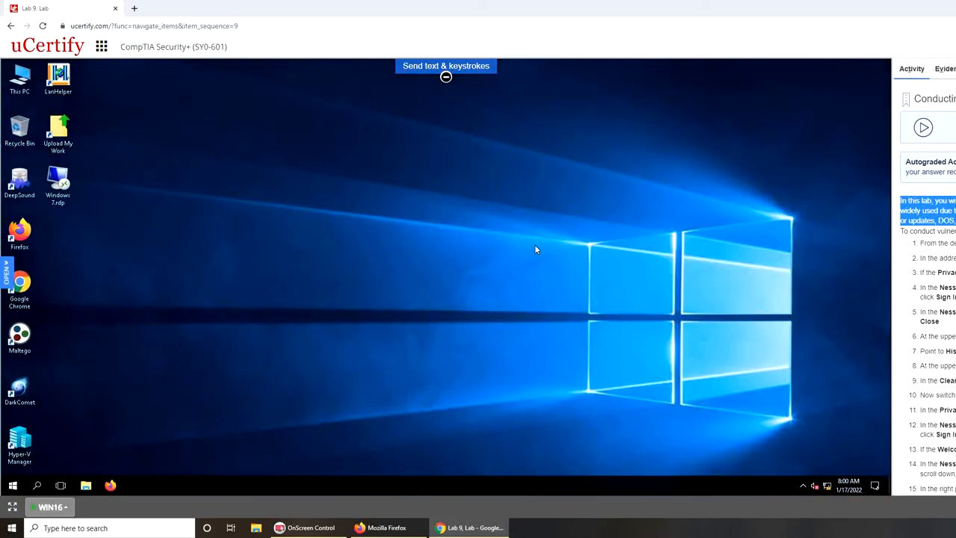
mouse_move(827, 489)
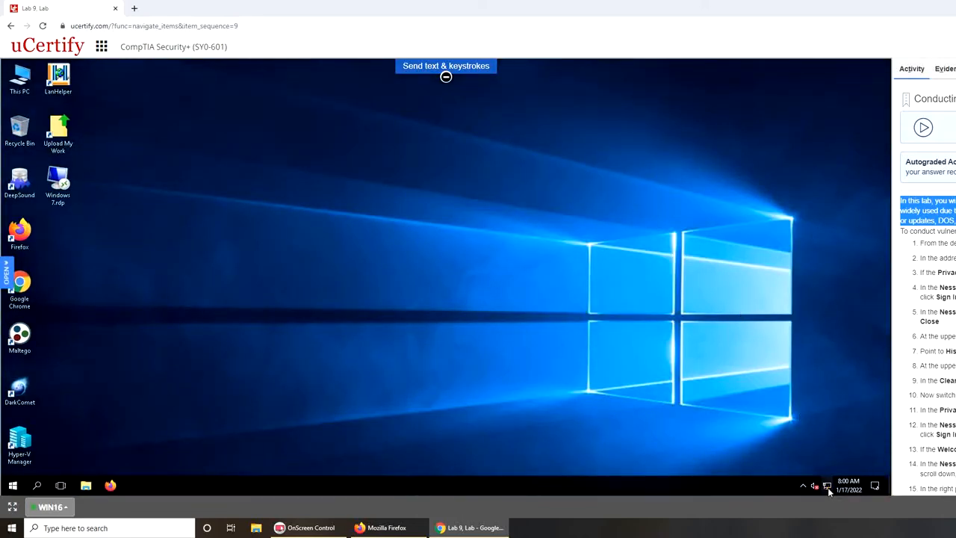
mouse_move(814, 485)
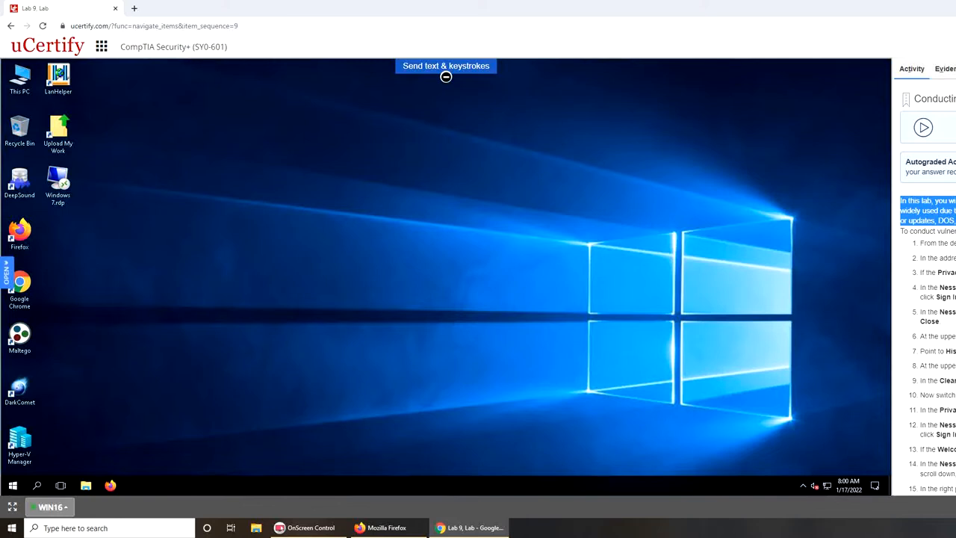
Step: Scroll the lab panel while the WIN16 machine connects and shows its desktop
scroll("down", 3)
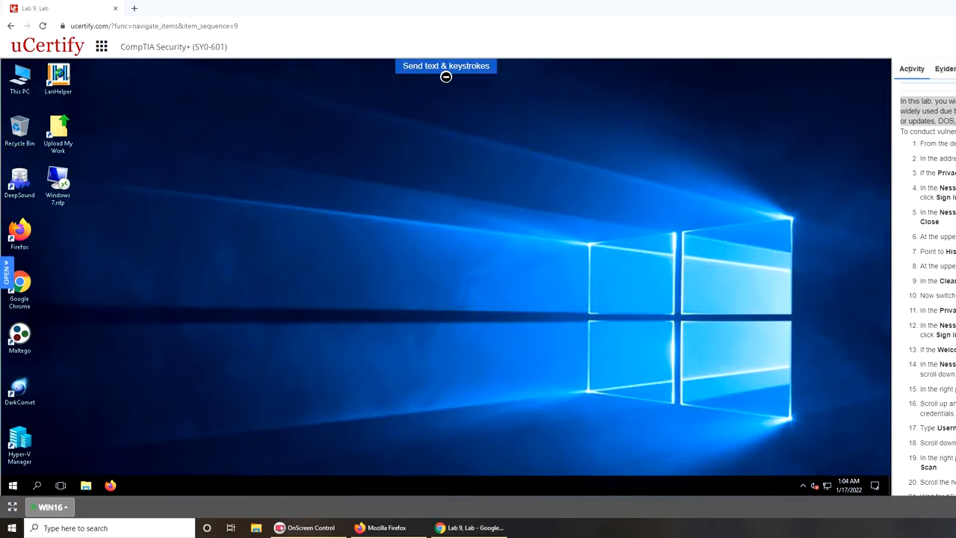
mouse_move(556, 178)
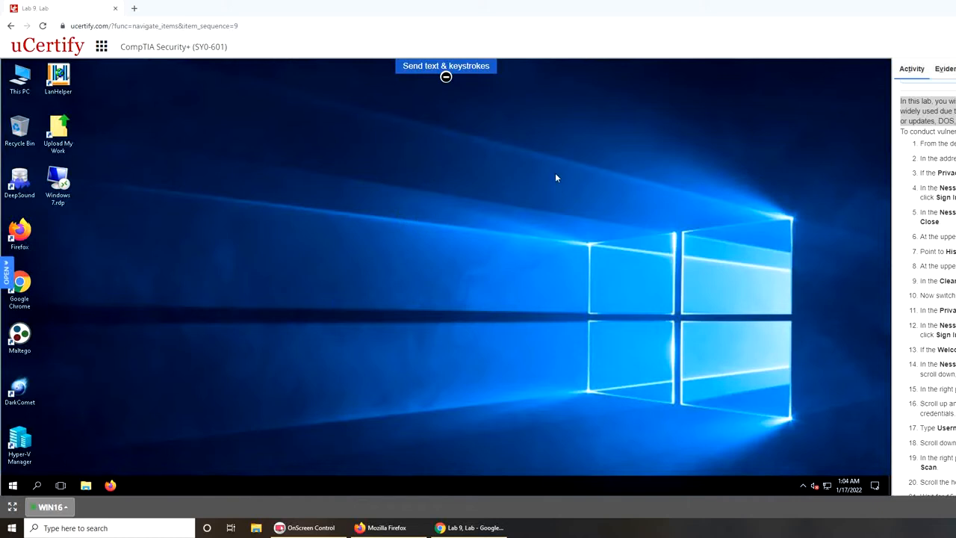
mouse_move(362, 203)
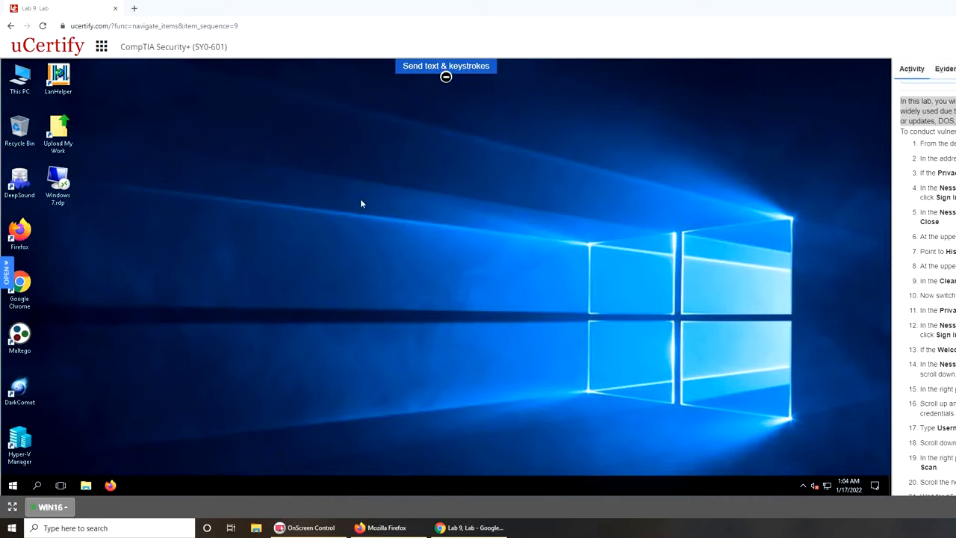
mouse_move(888, 185)
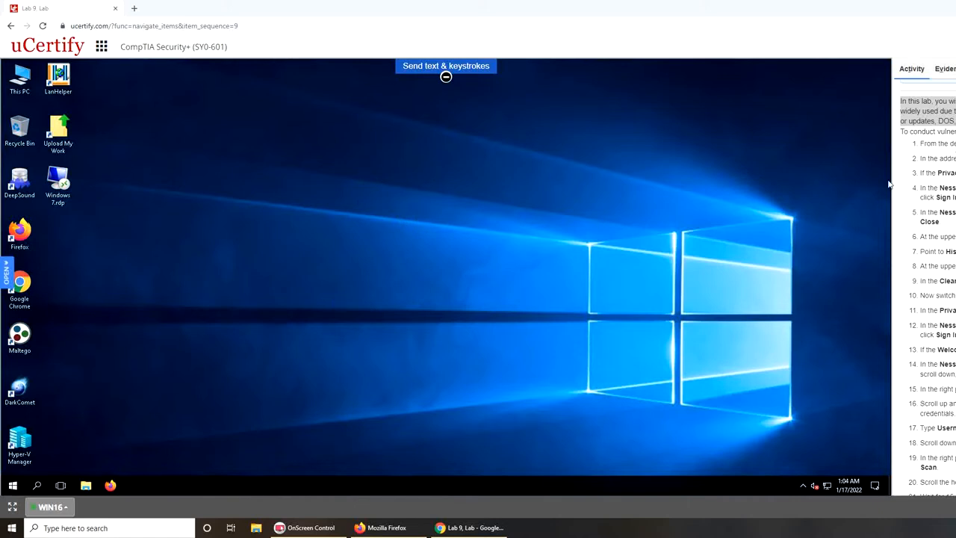
mouse_move(148, 310)
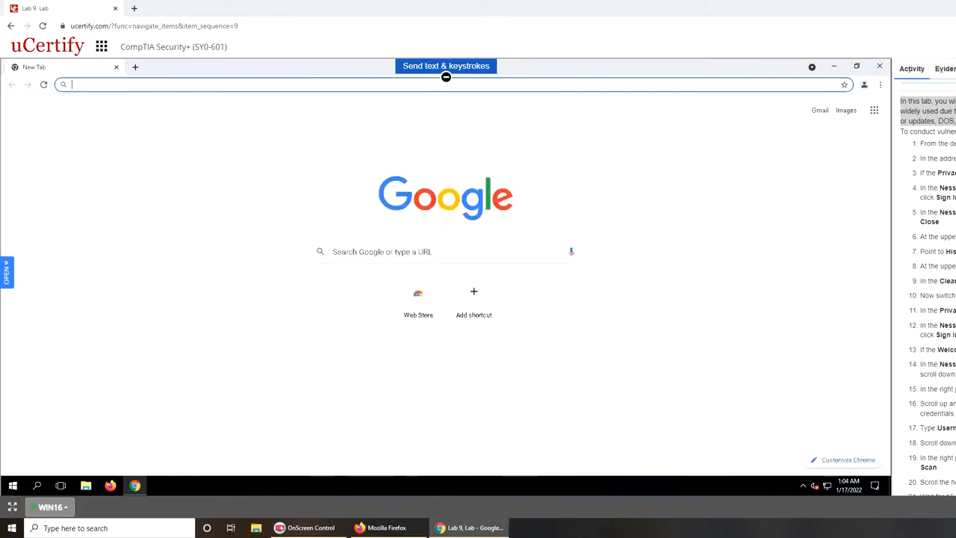
Step: Launch Chrome on the WIN16 machine, toggling the Send text & keystrokes panel
left_click(862, 84)
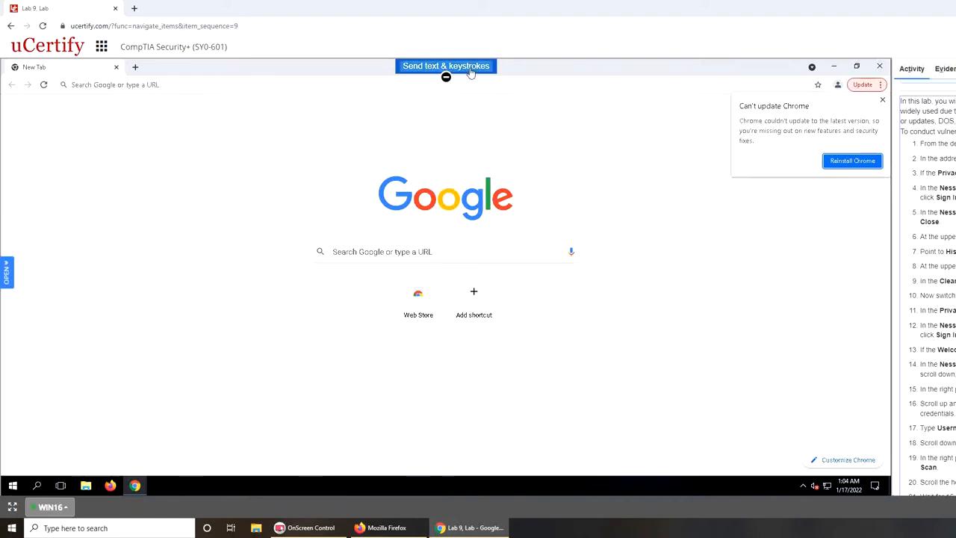
left_click(446, 66)
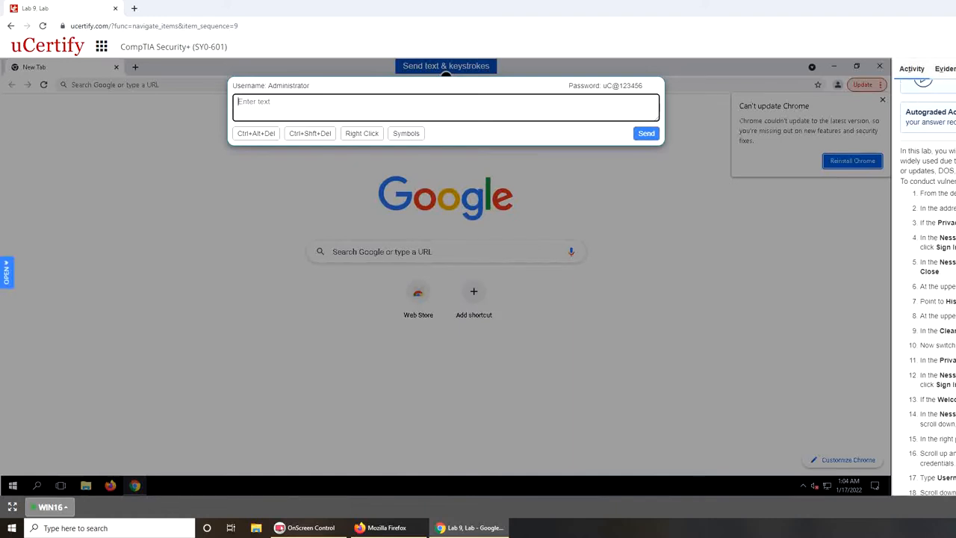
mouse_move(495, 108)
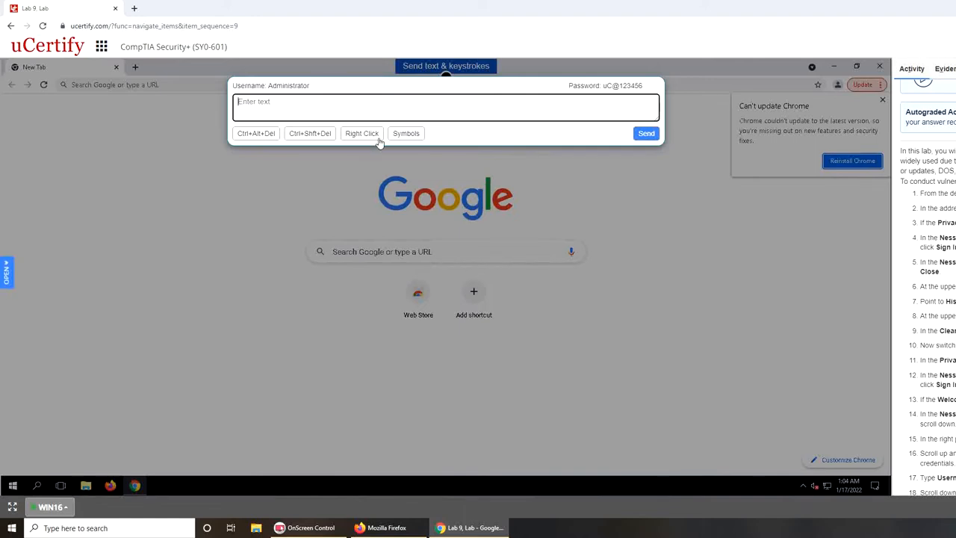
left_click(444, 106)
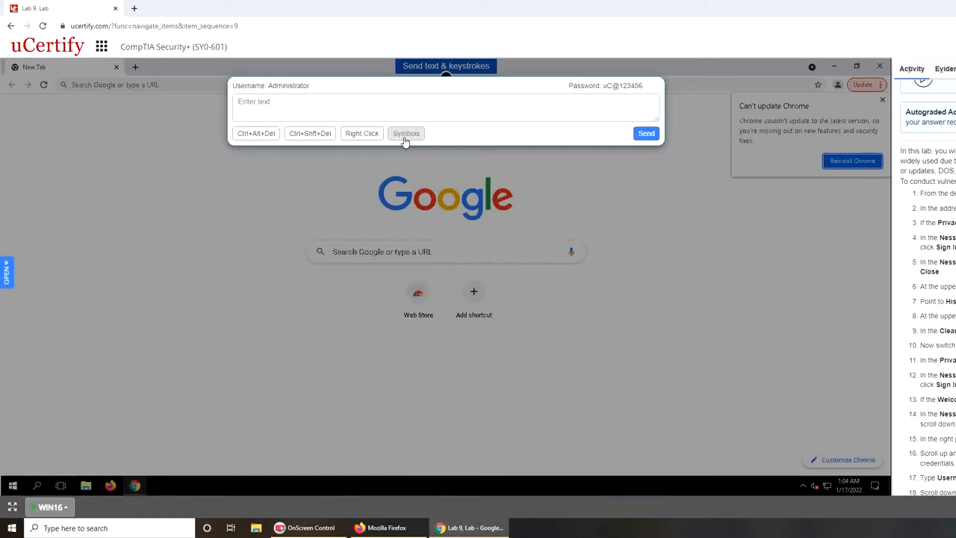
left_click(445, 107)
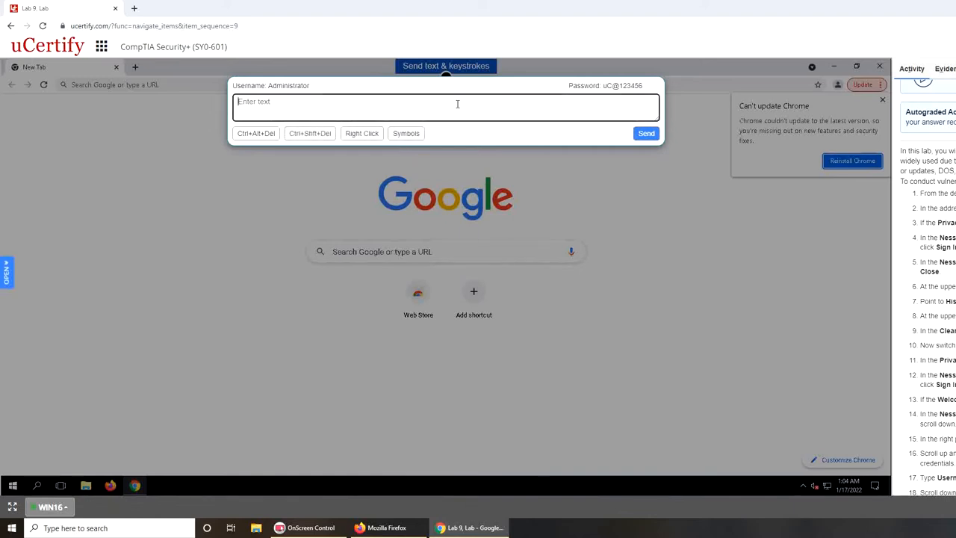
right_click(457, 105)
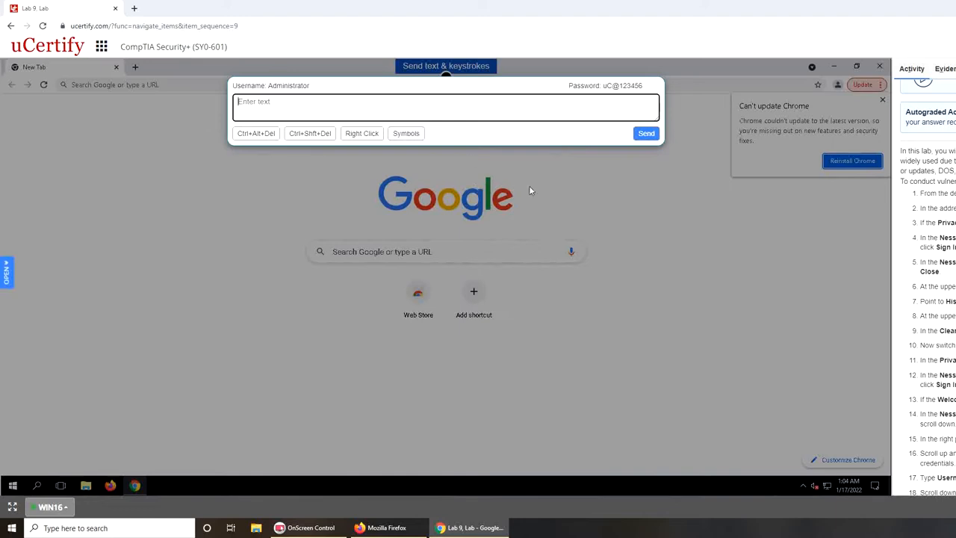
left_click(446, 65)
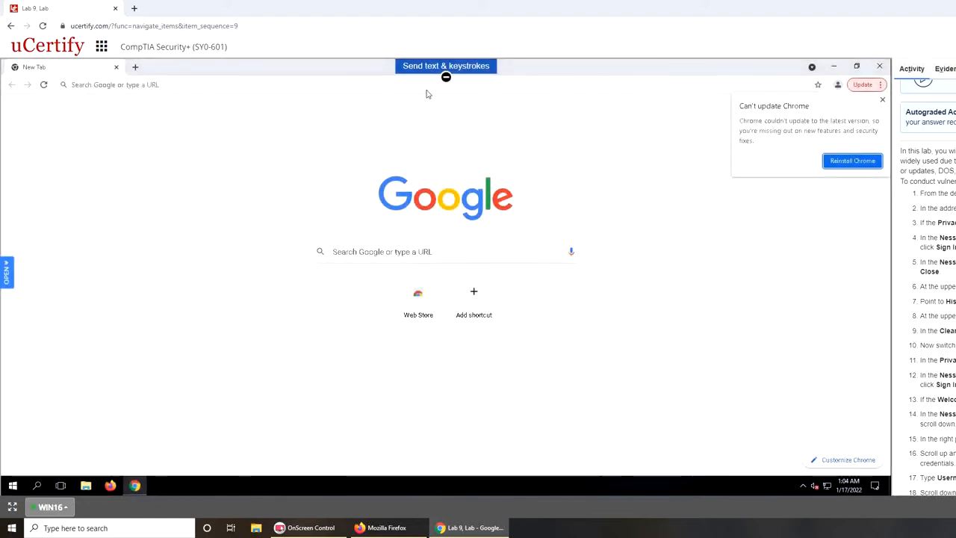
mouse_move(239, 79)
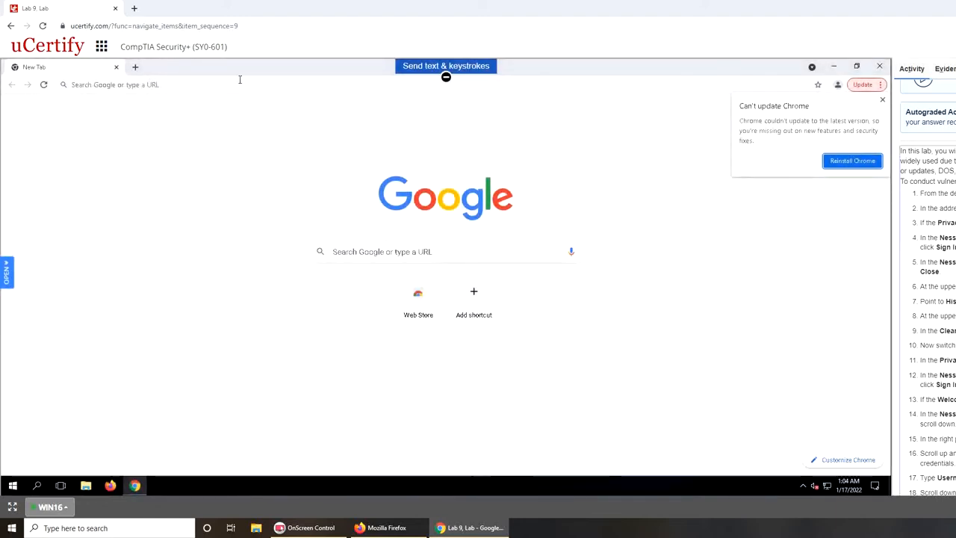
left_click(445, 66)
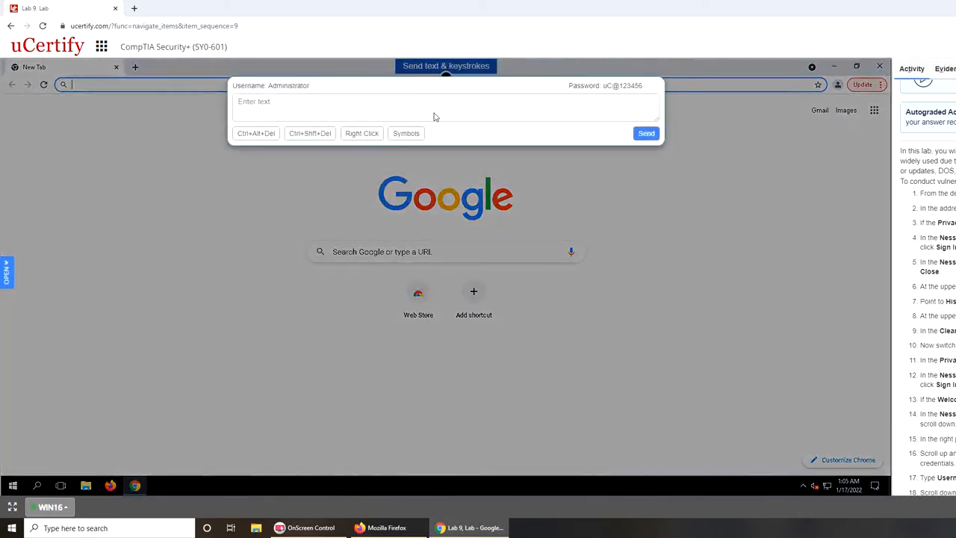
left_click(445, 106)
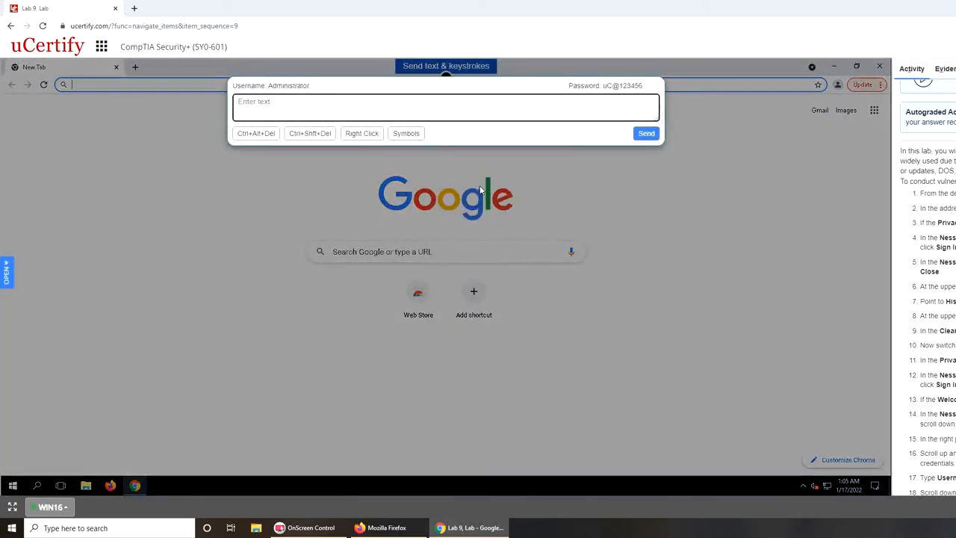
left_click(445, 77)
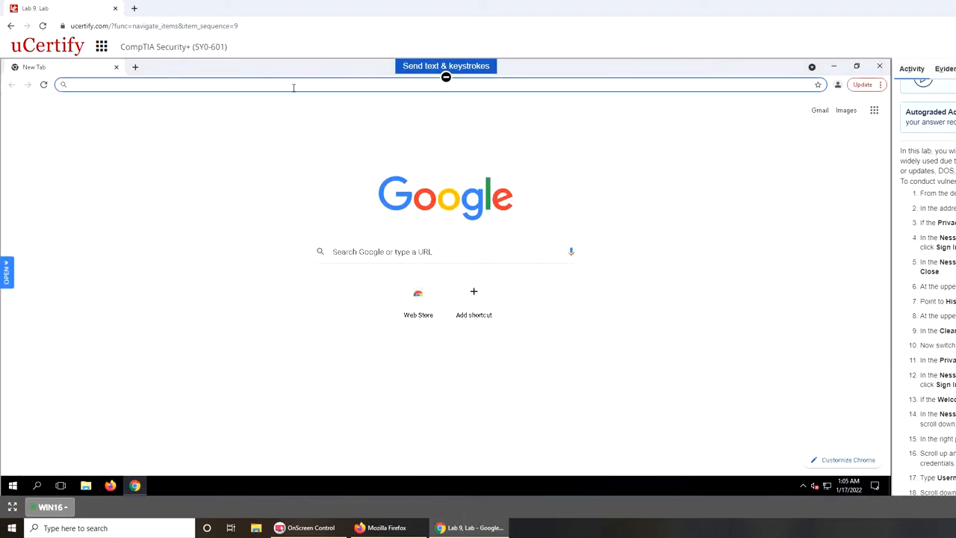
type("https://")
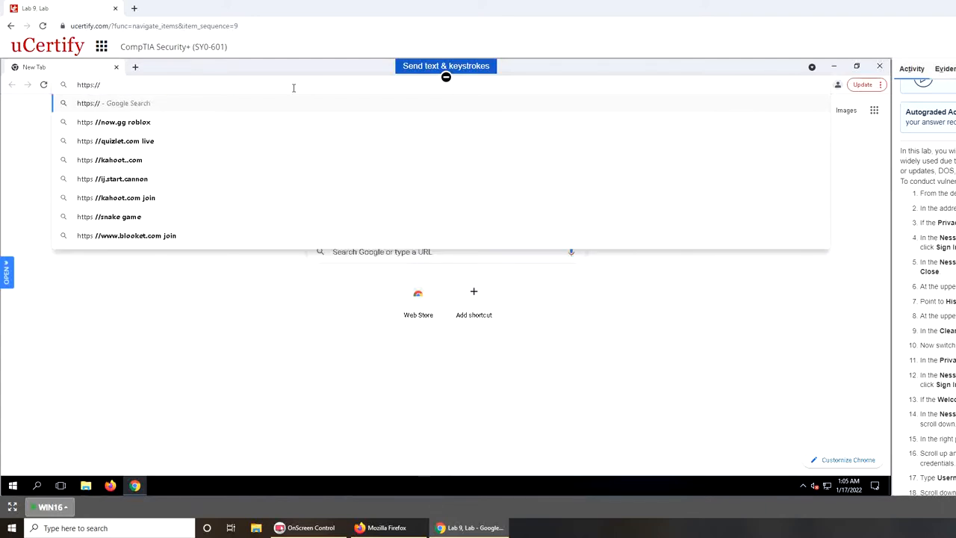
type("localhost")
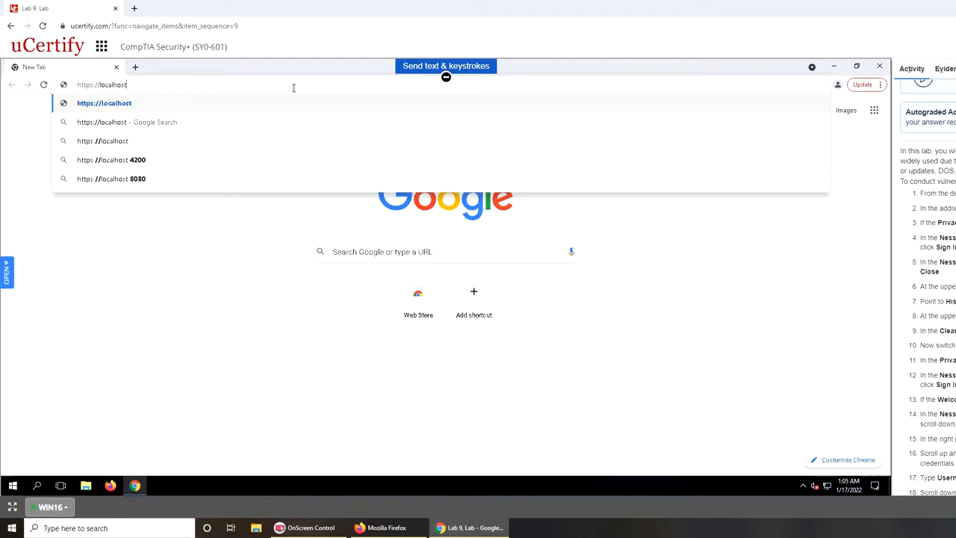
type(":88")
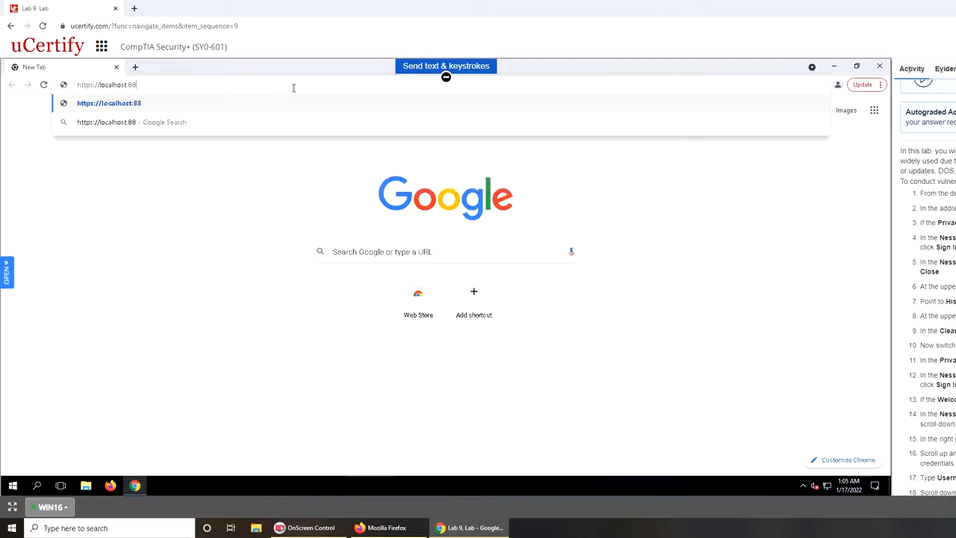
type("3")
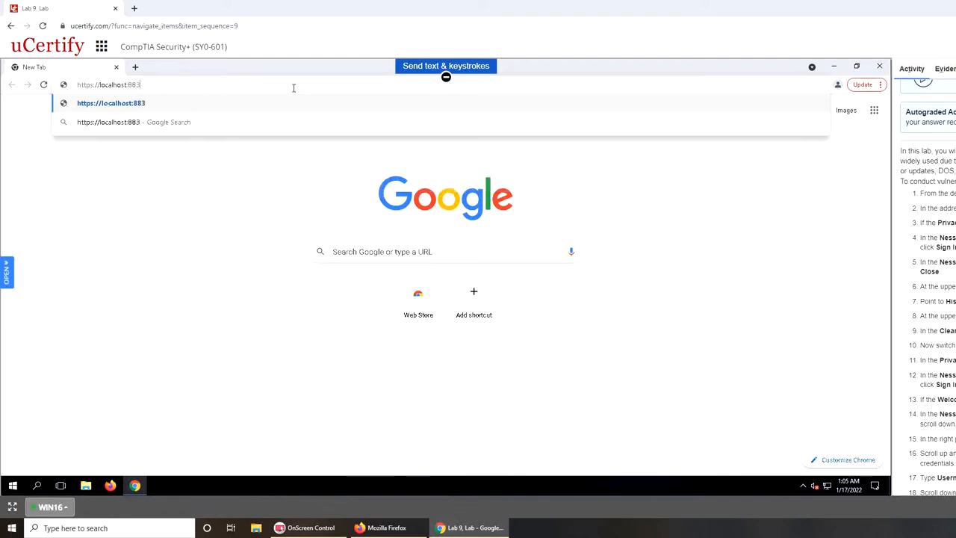
type("4")
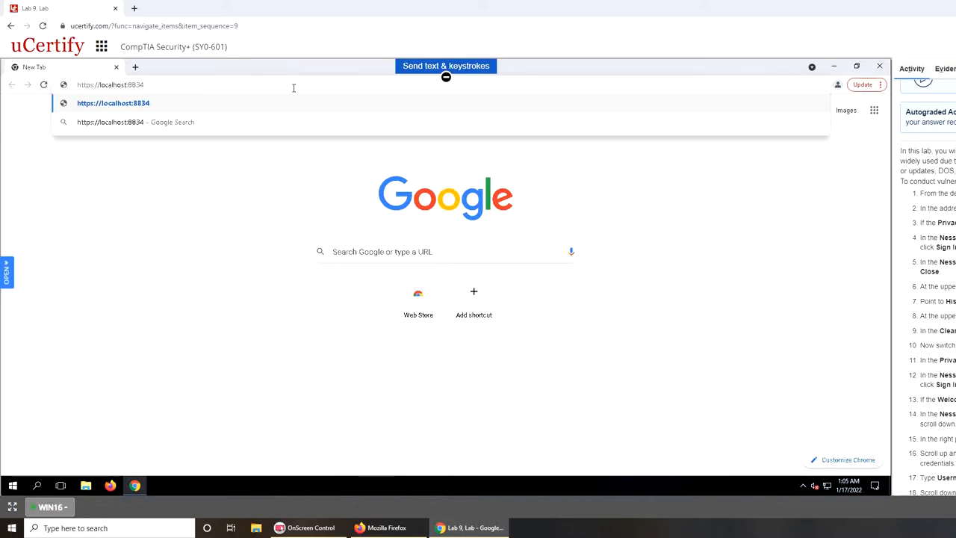
type("/")
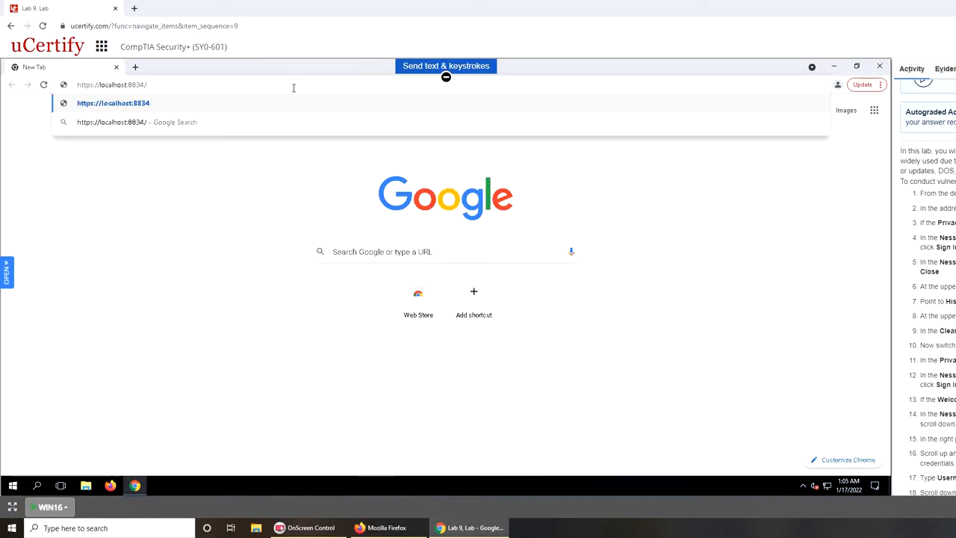
type("#")
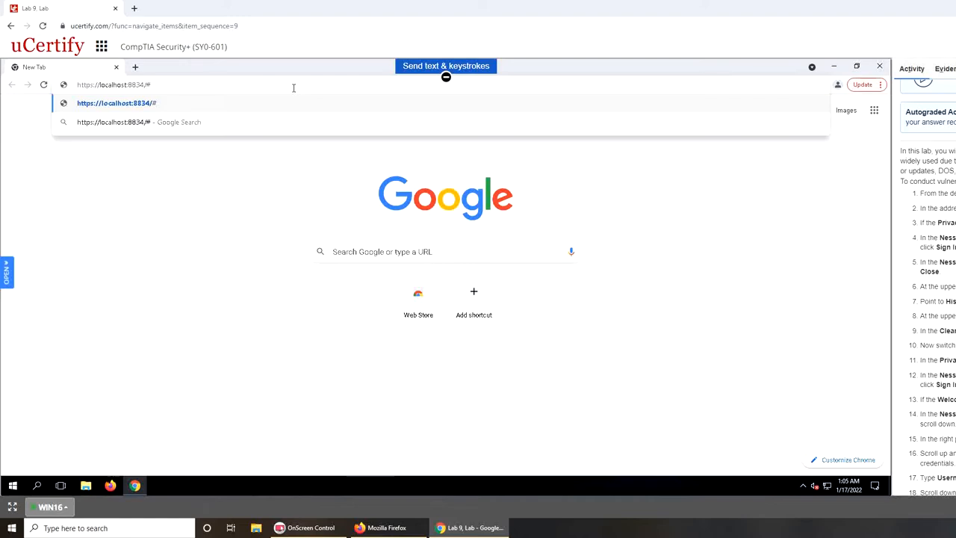
type("/")
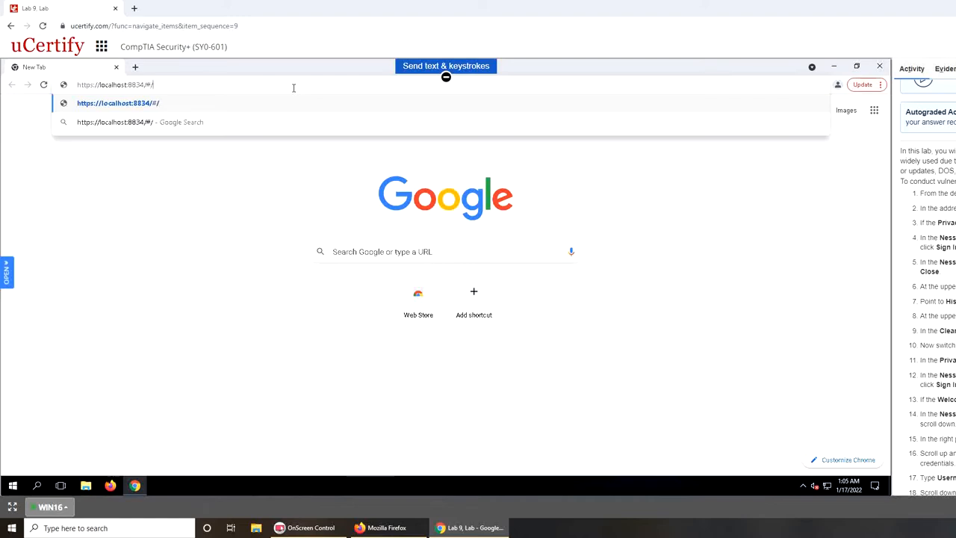
type("scans/")
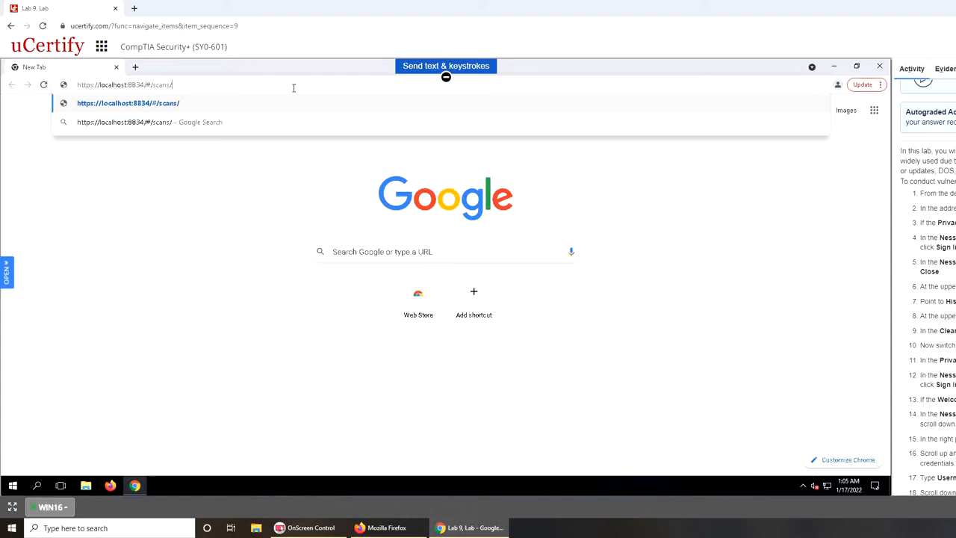
type("folders/m")
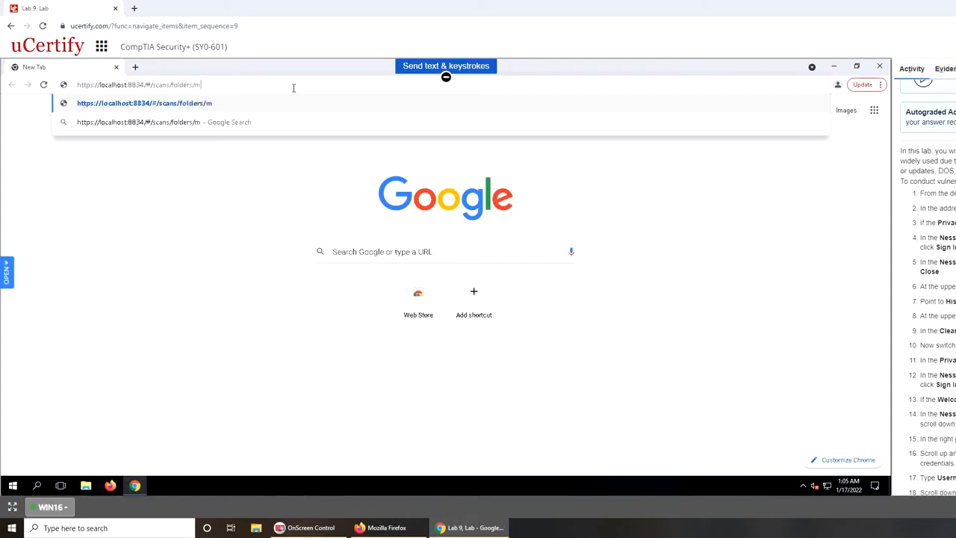
type("y-scan")
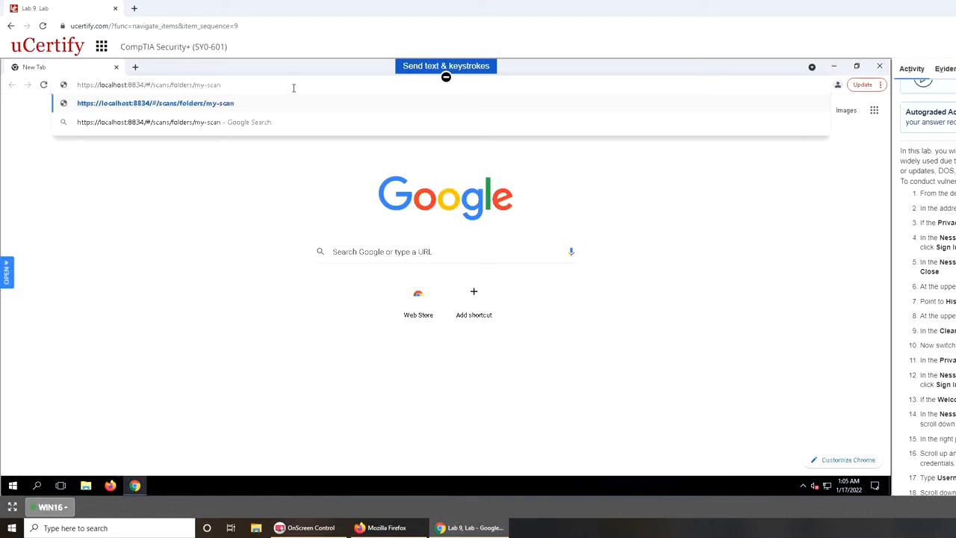
type("s")
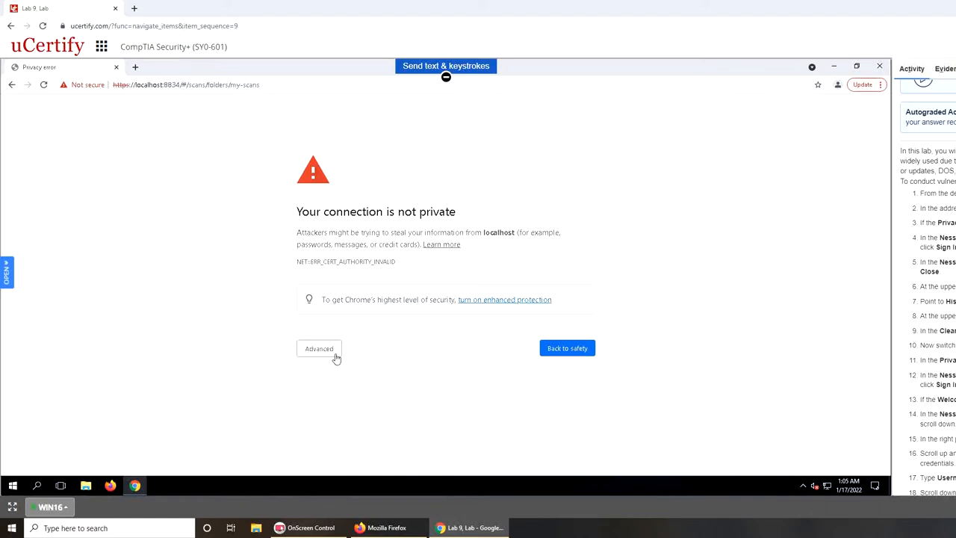
left_click(318, 347)
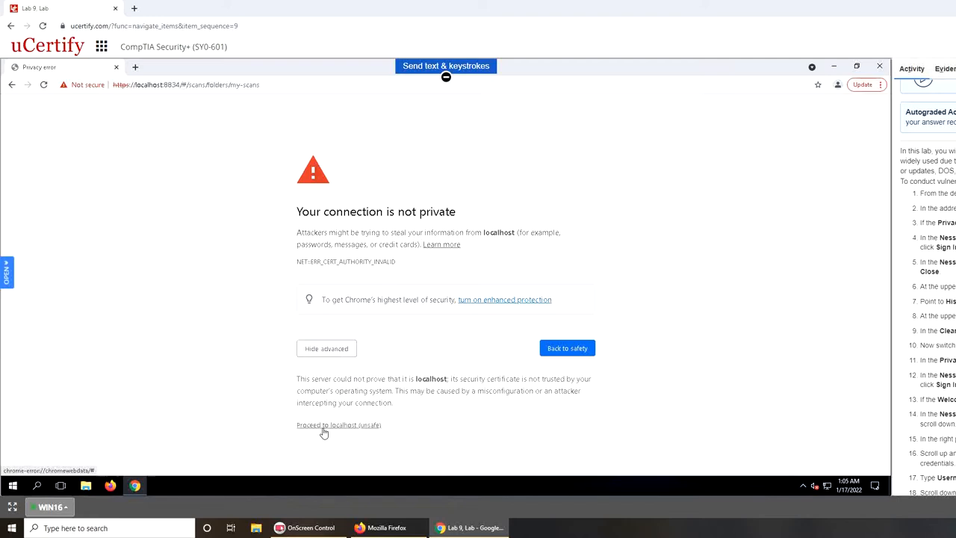
left_click(338, 424)
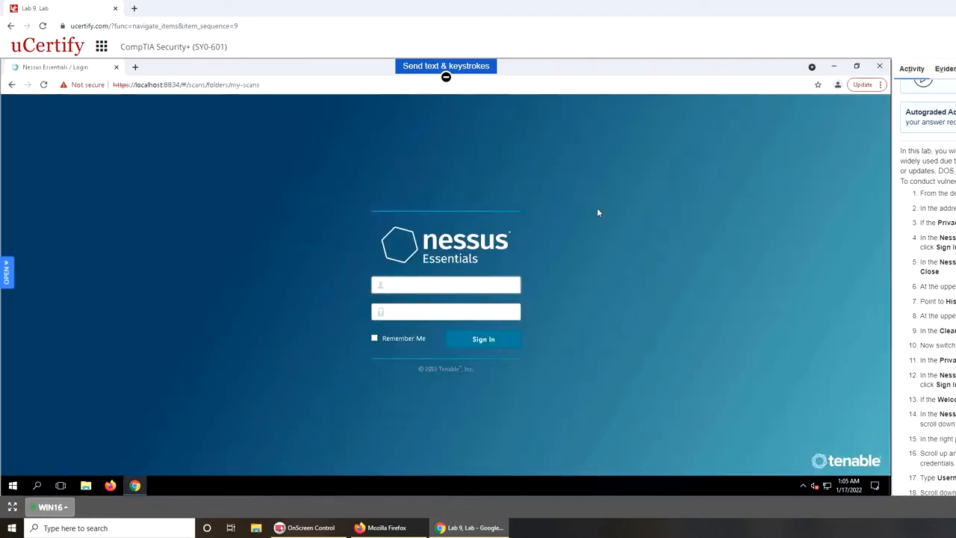
Step: Sign in to Nessus Essentials with username admin and its password
left_click(446, 284)
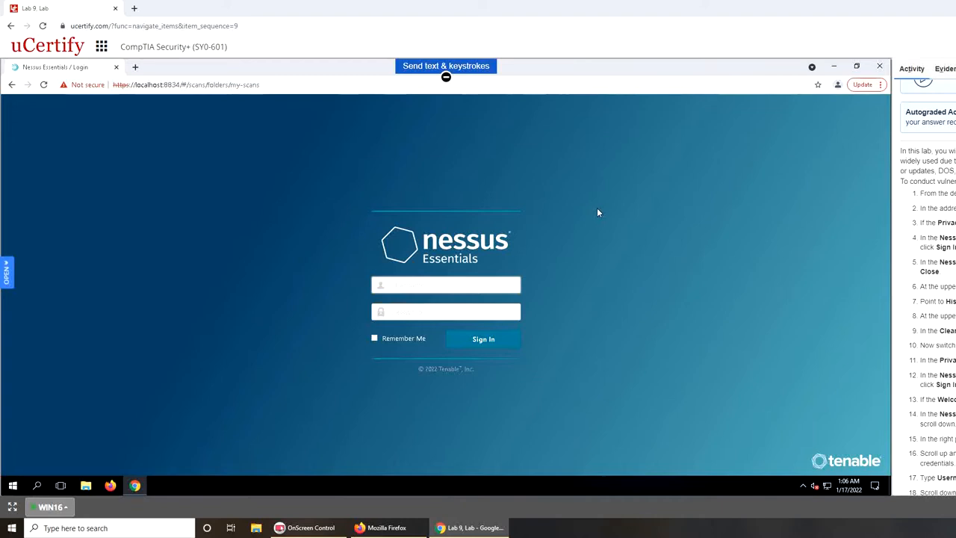
left_click(446, 285)
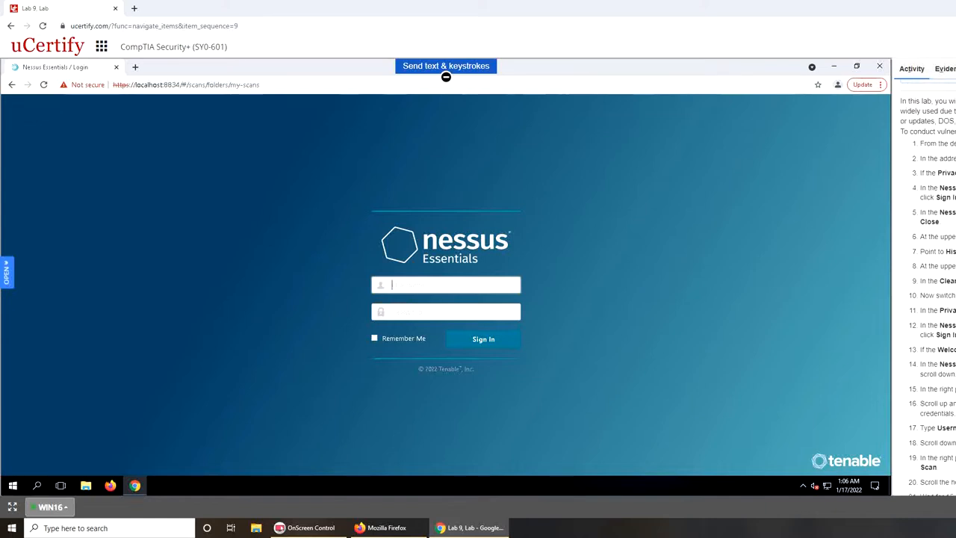
type("admin")
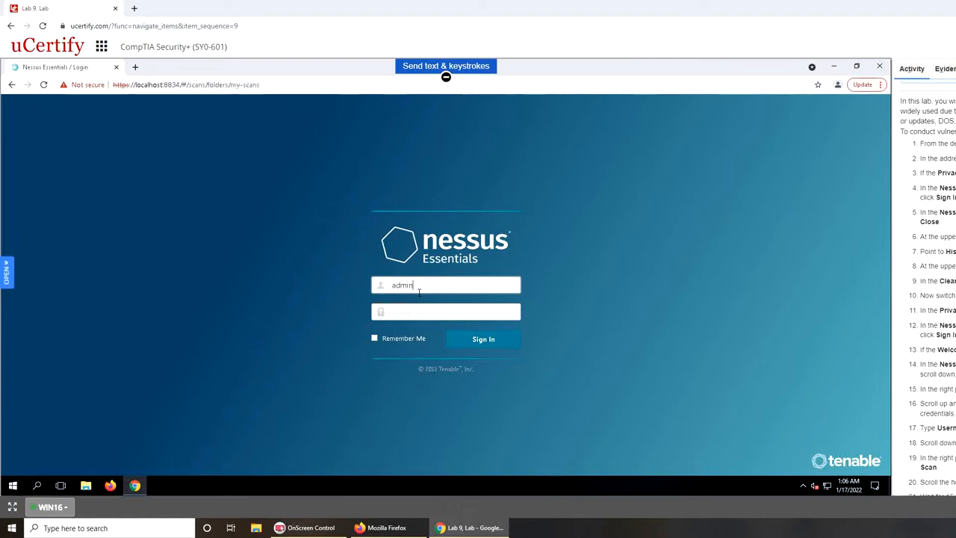
mouse_move(553, 283)
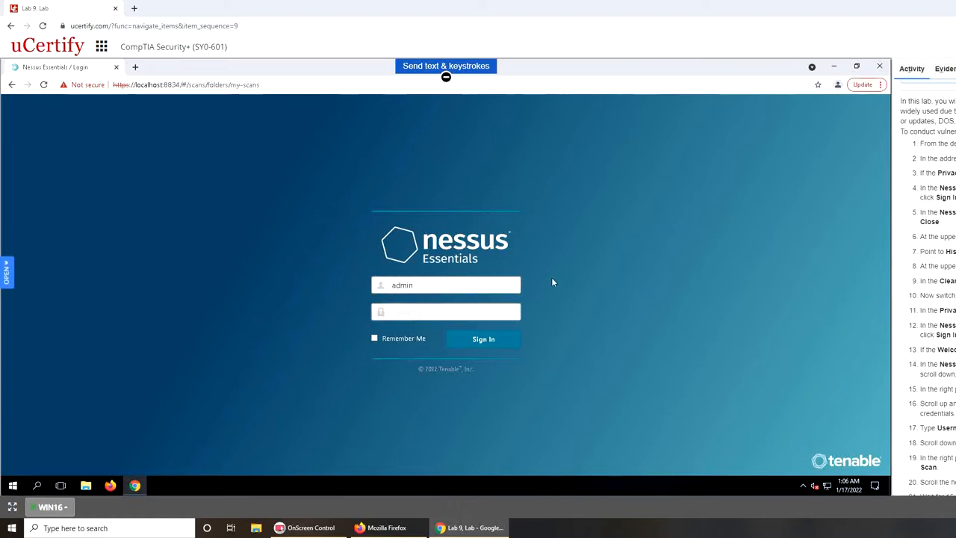
left_click(445, 312)
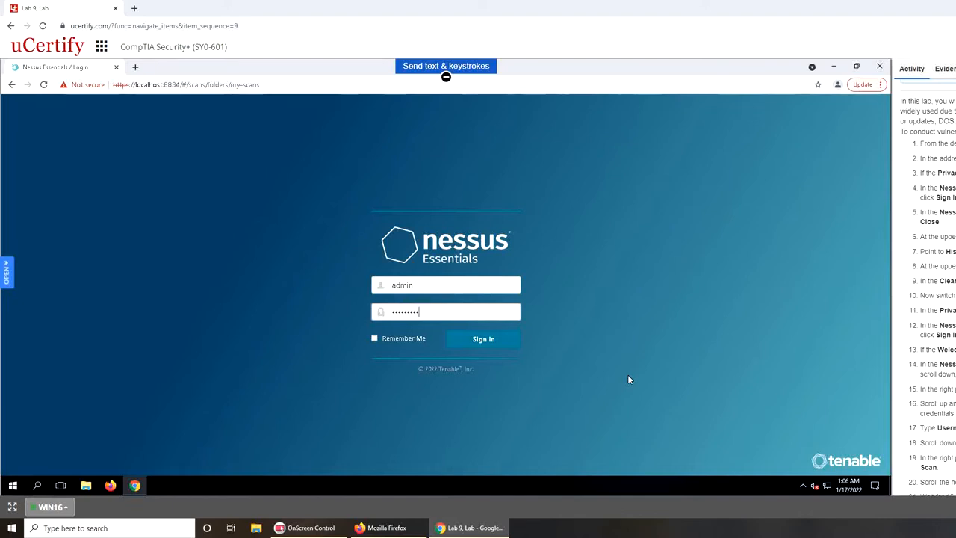
left_click(483, 338)
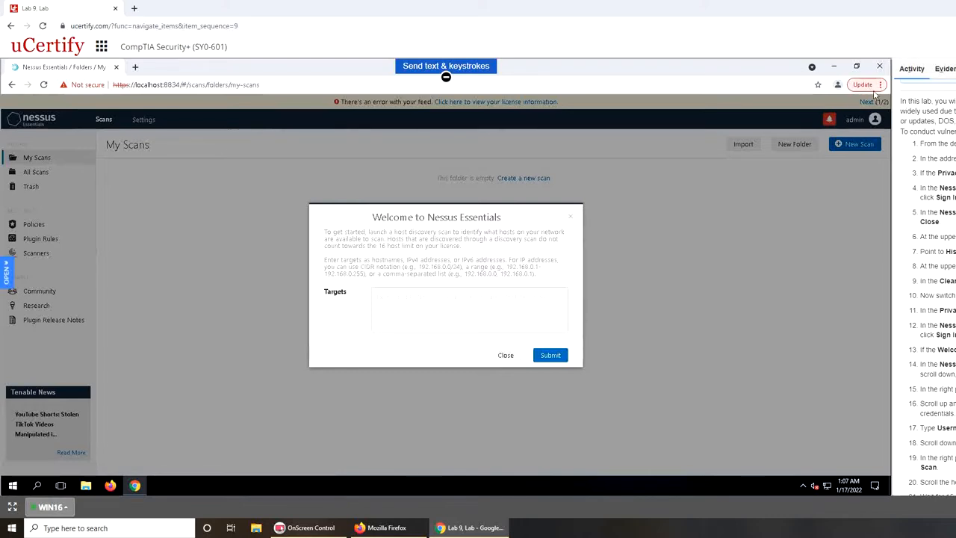
Step: Open chrome://history through the three-dot menu's History submenu
left_click(880, 84)
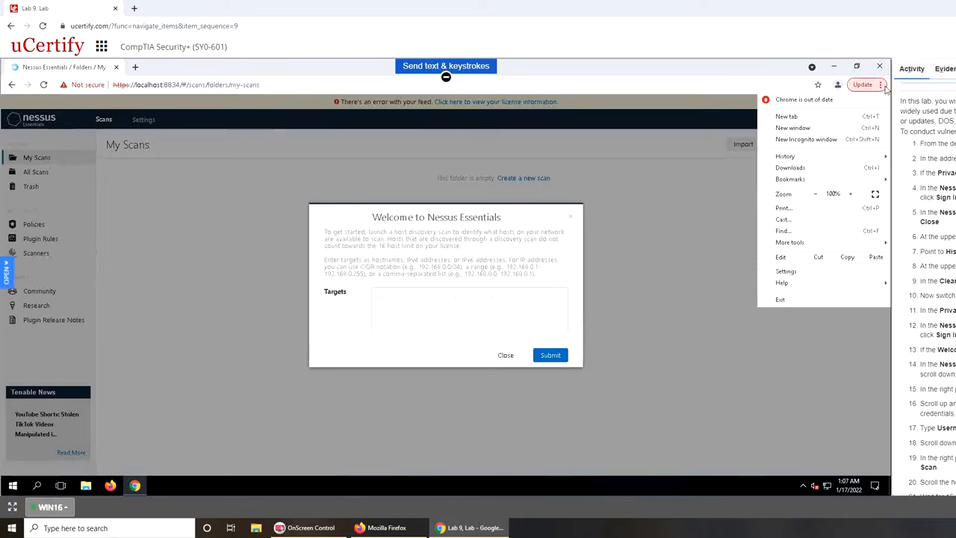
mouse_move(835, 189)
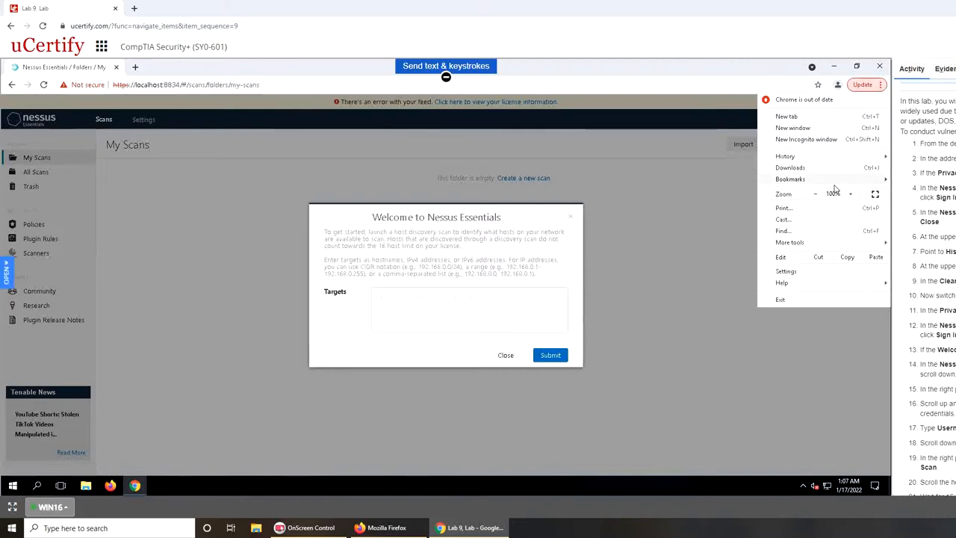
left_click(784, 155)
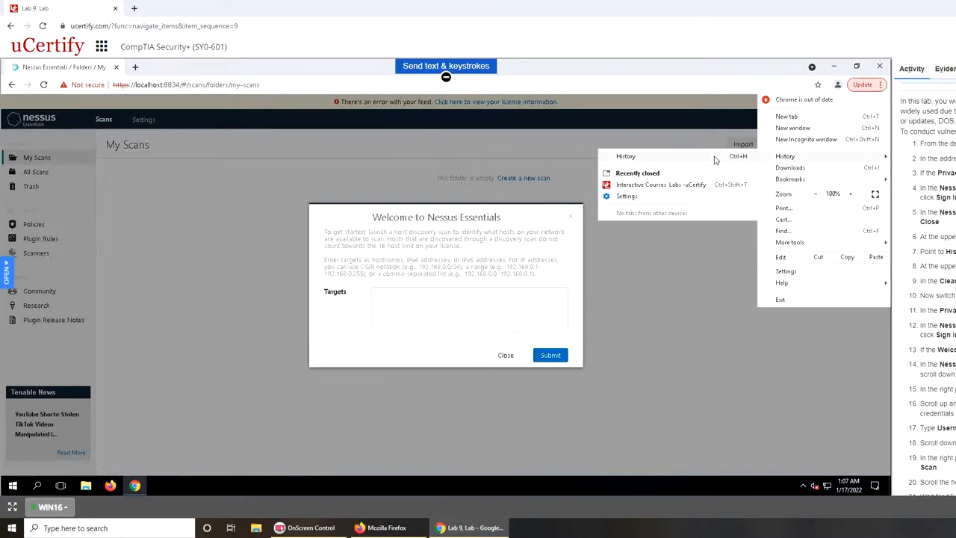
left_click(626, 156)
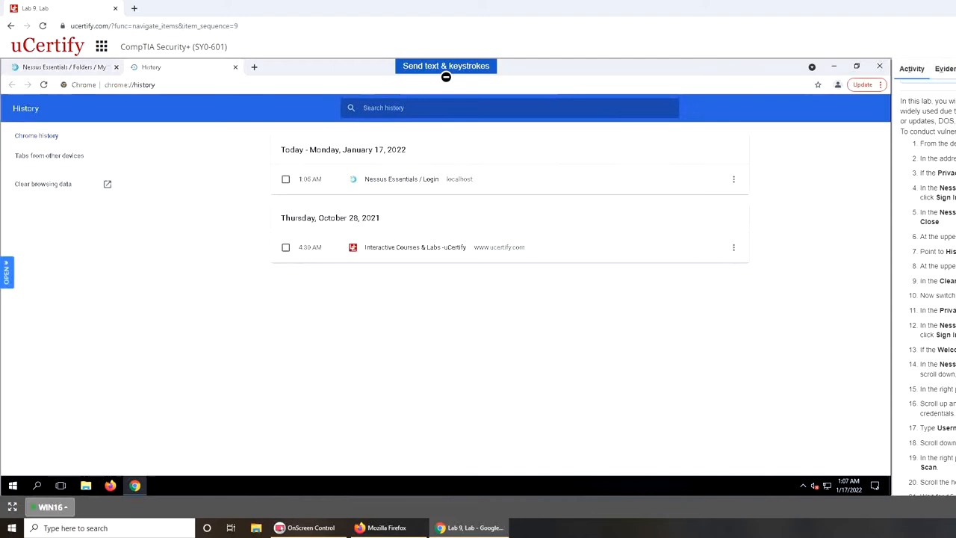
mouse_move(207, 210)
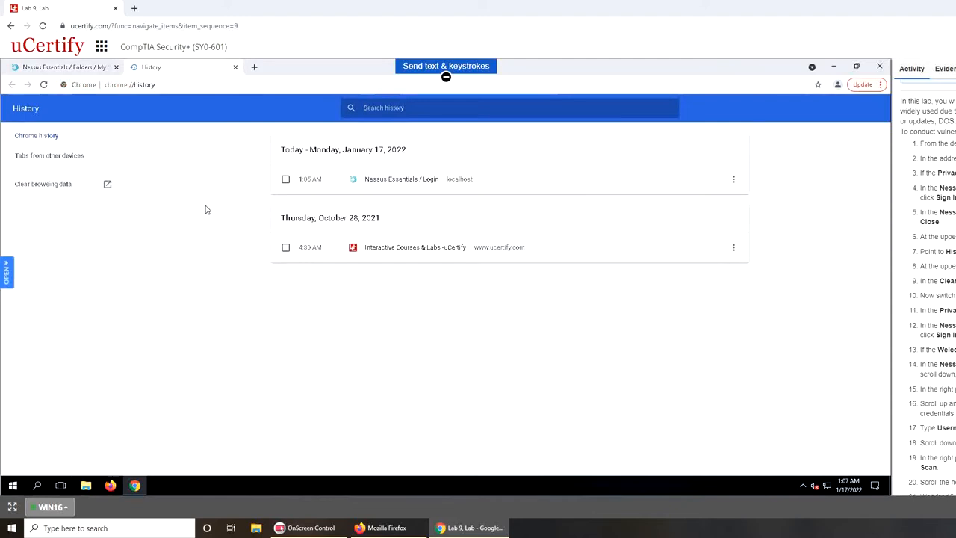
mouse_move(75, 198)
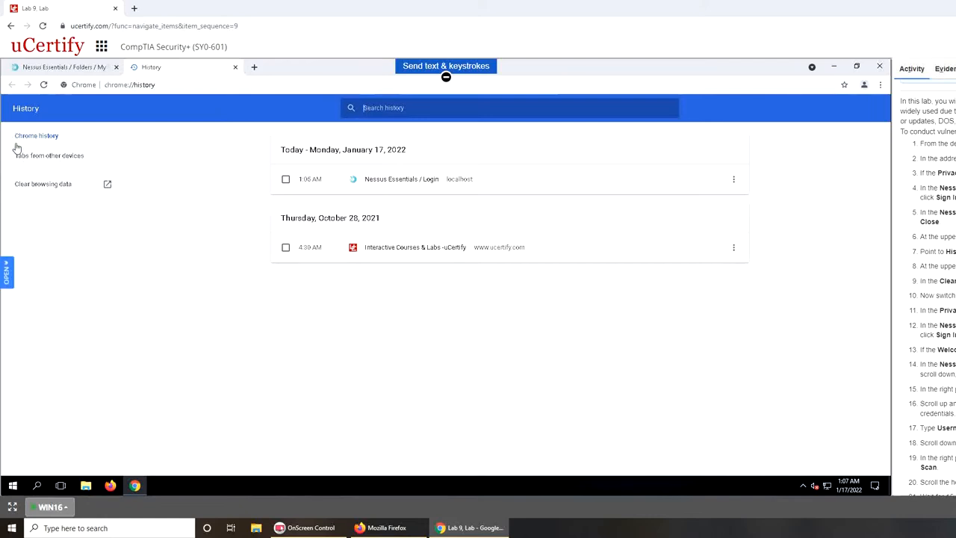
mouse_move(95, 149)
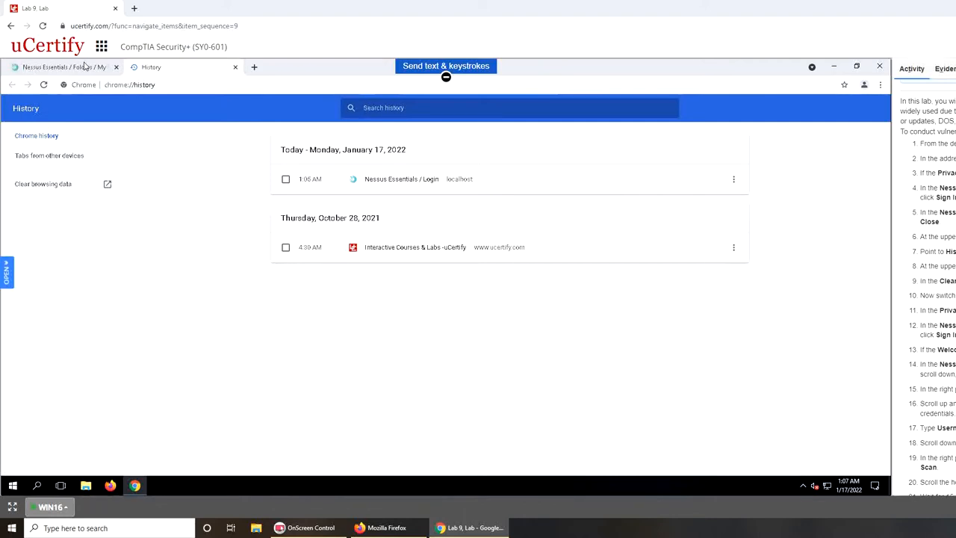
mouse_move(11, 84)
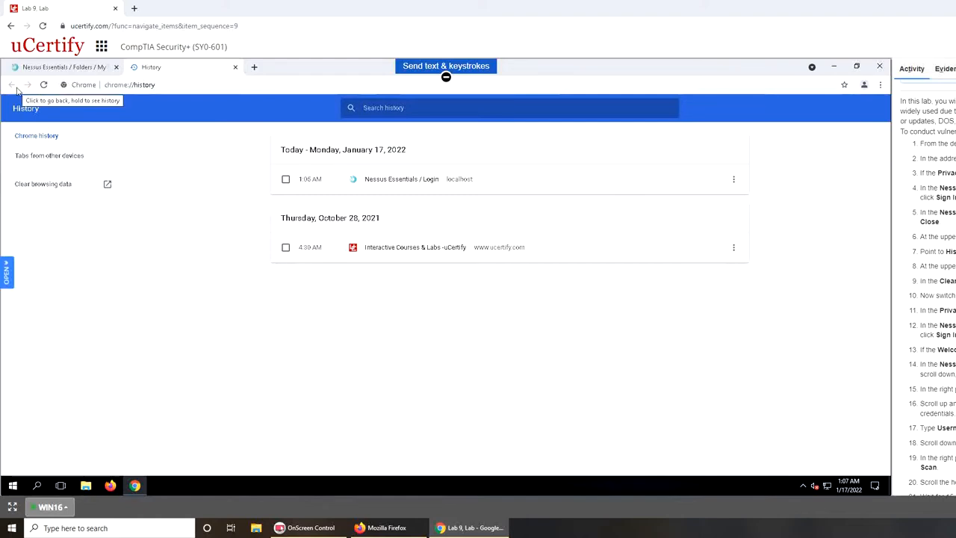
mouse_move(499, 240)
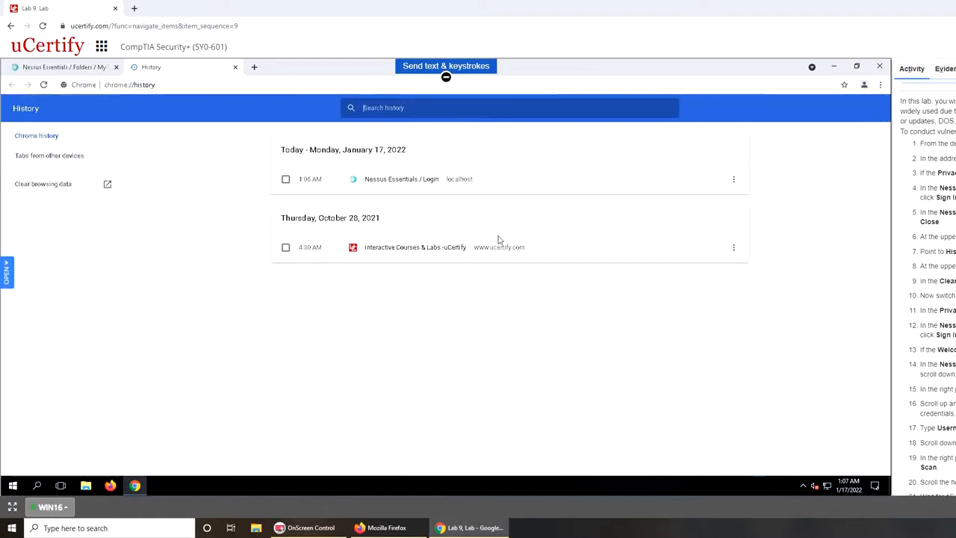
mouse_move(546, 266)
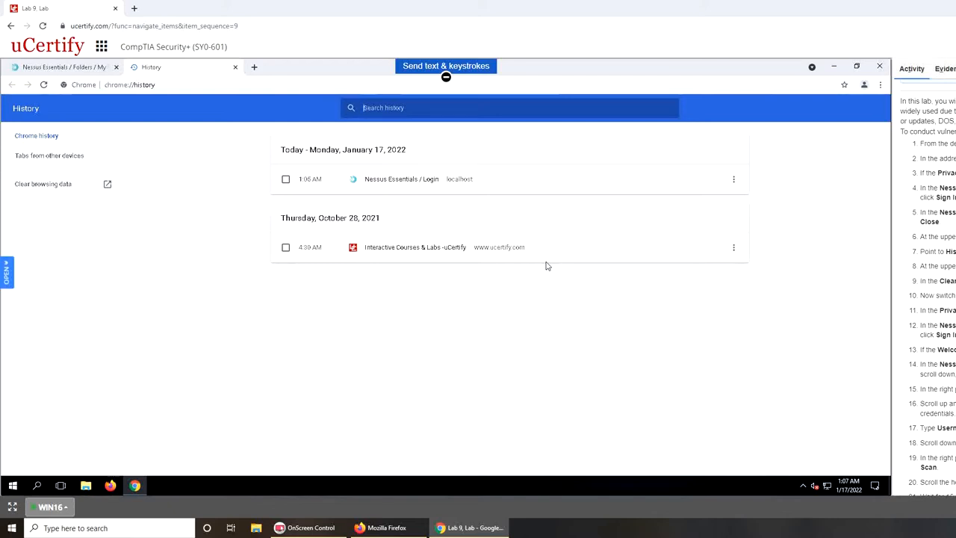
mouse_move(48, 187)
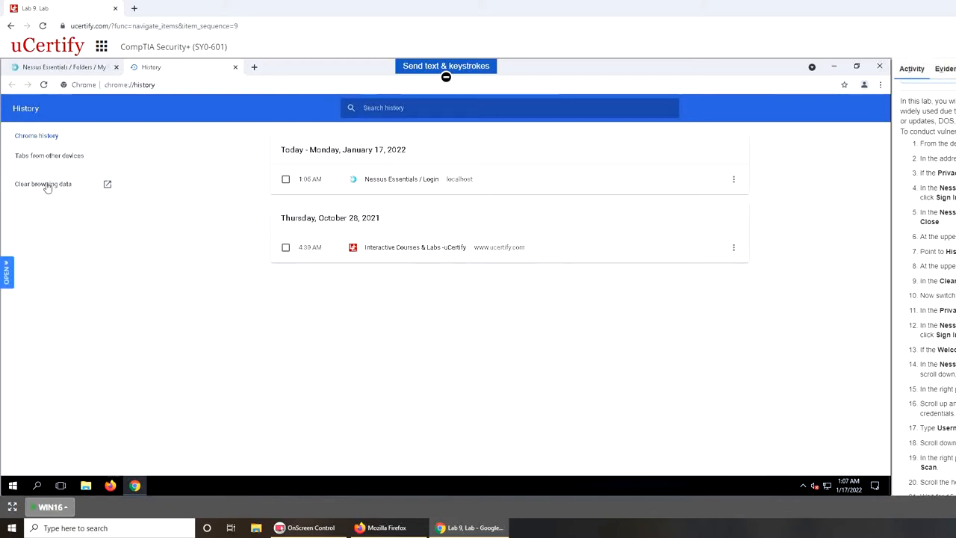
Step: Clear all-time browsing history, cookies and cached files in Privacy and security
left_click(42, 184)
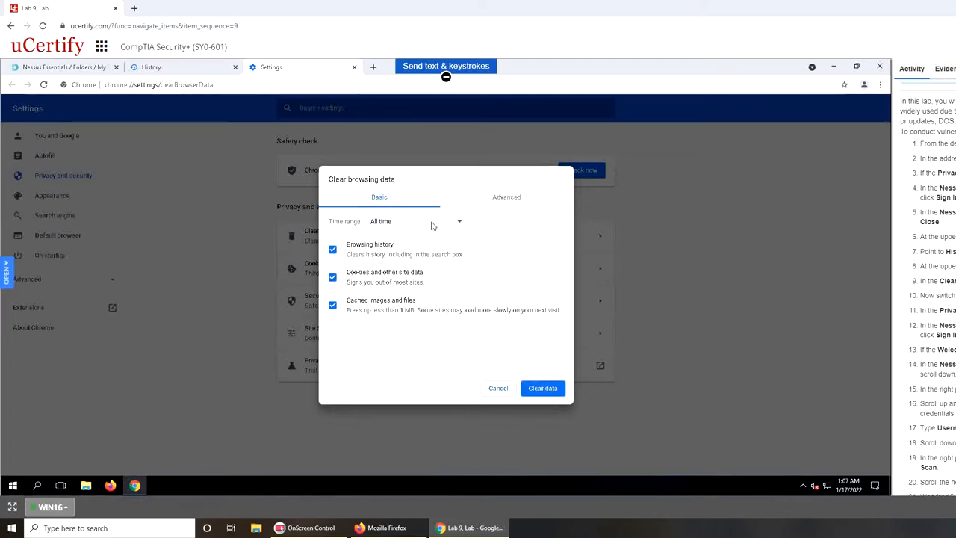
mouse_move(450, 364)
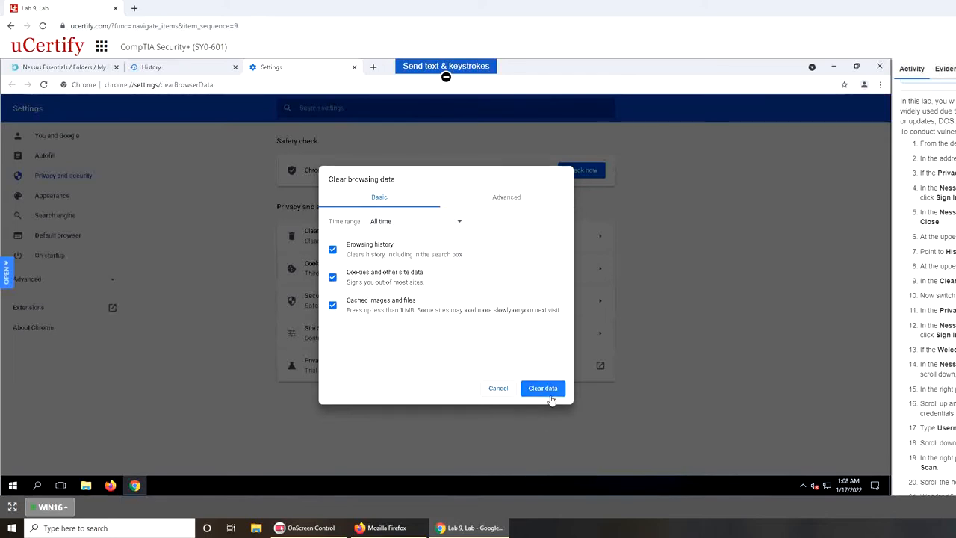
left_click(542, 388)
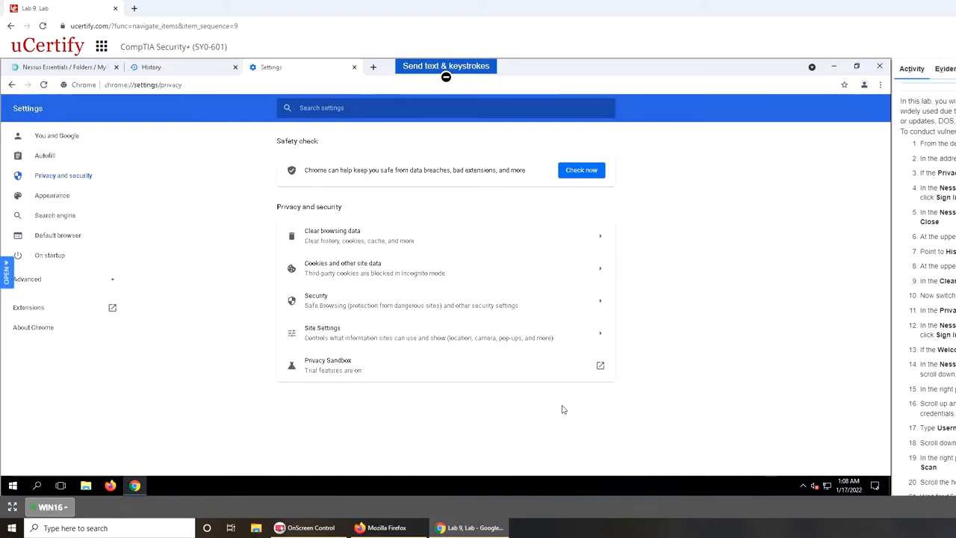
mouse_move(626, 318)
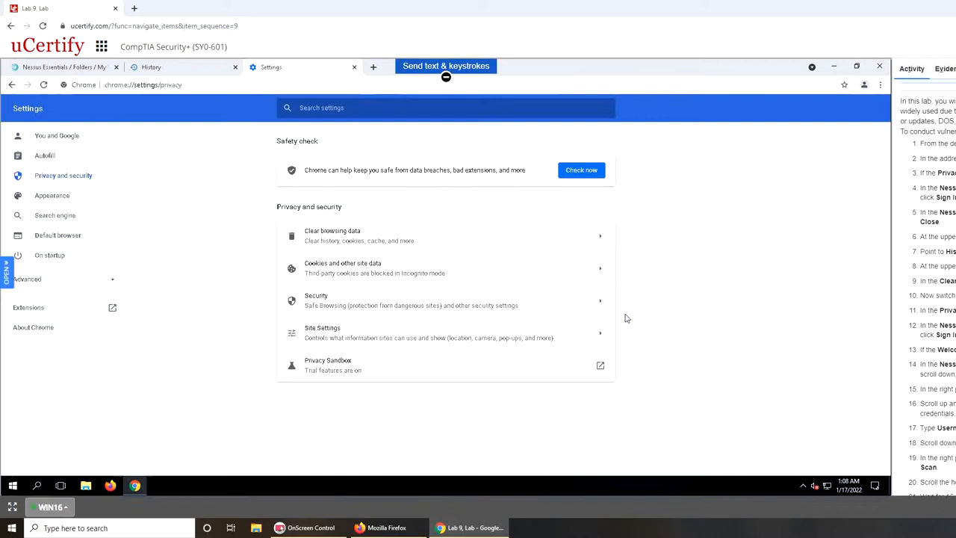
mouse_move(743, 120)
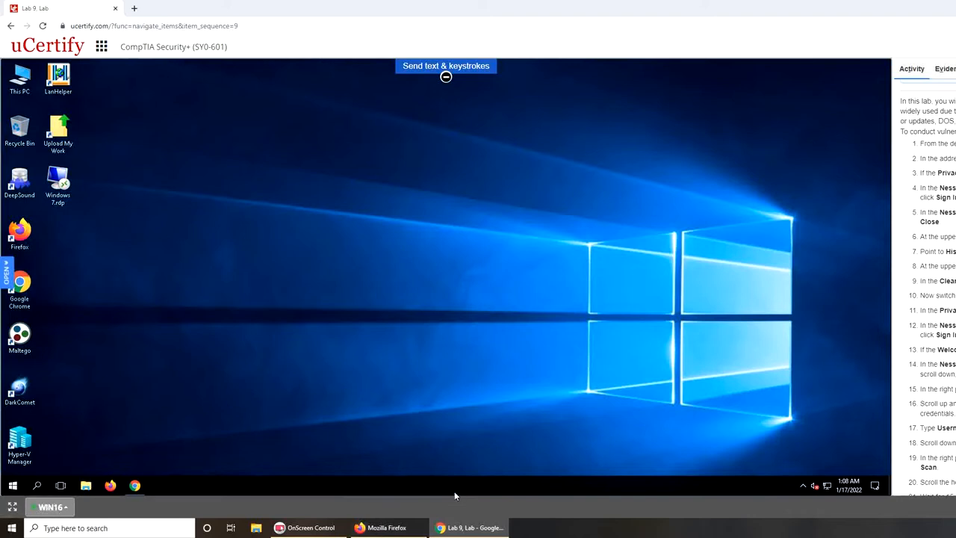
mouse_move(409, 463)
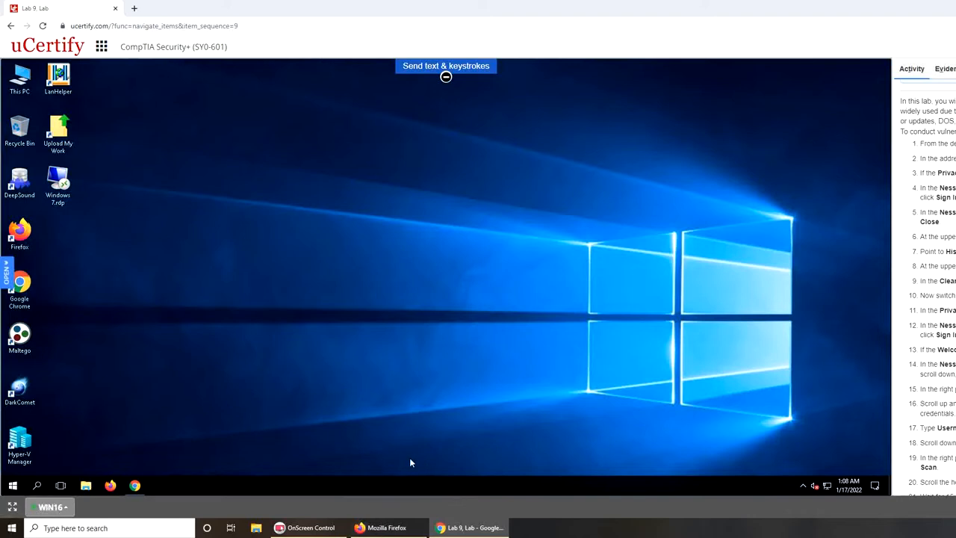
mouse_move(60, 485)
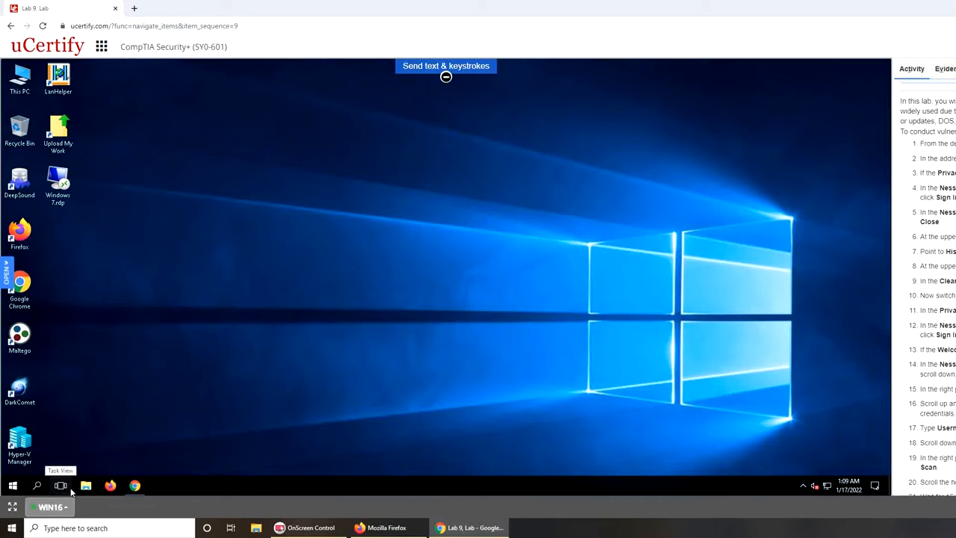
Step: Toggle Chrome from the taskbar, leaving the bare Windows 10 desktop showing
left_click(135, 486)
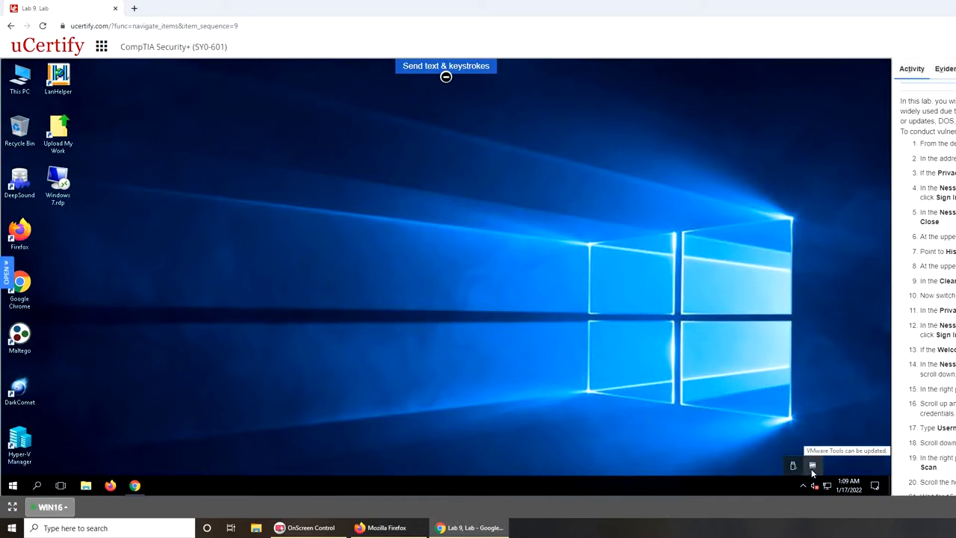
mouse_move(763, 474)
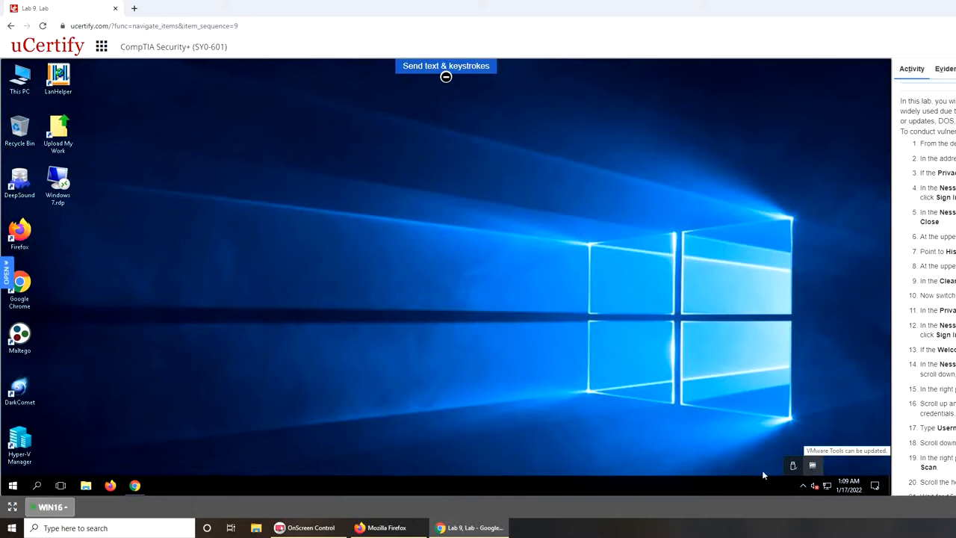
mouse_move(167, 485)
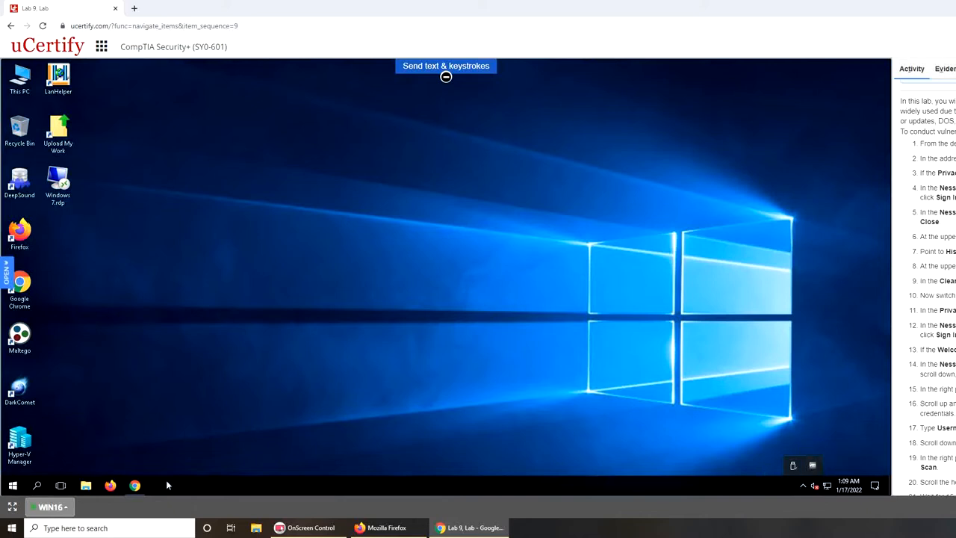
mouse_move(129, 445)
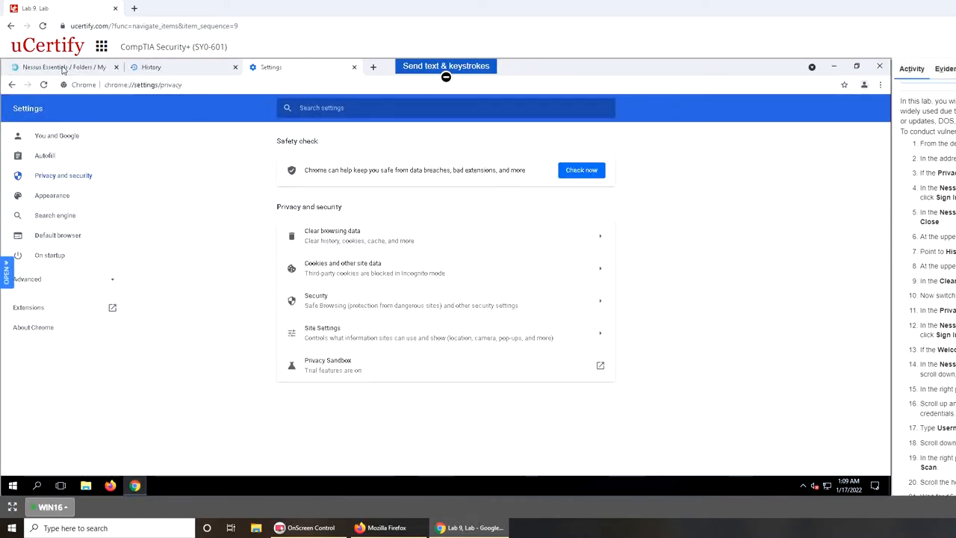
Step: Reload the Nessus tab and proceed past the localhost certificate warning
left_click(63, 67)
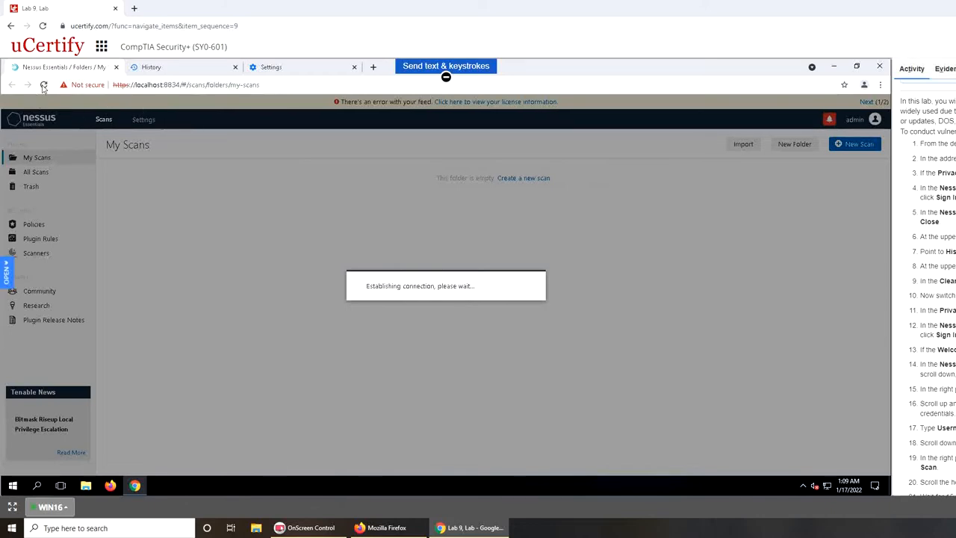
left_click(43, 85)
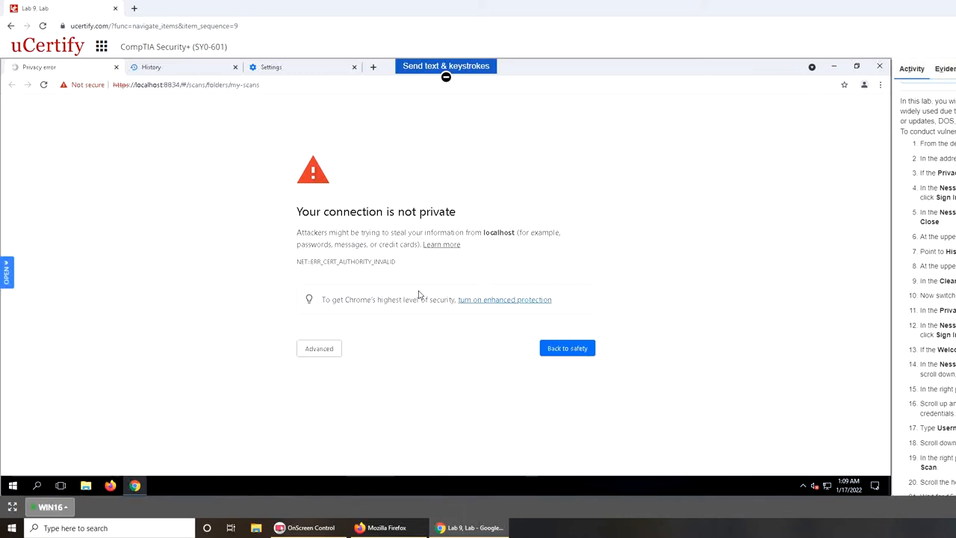
left_click(318, 348)
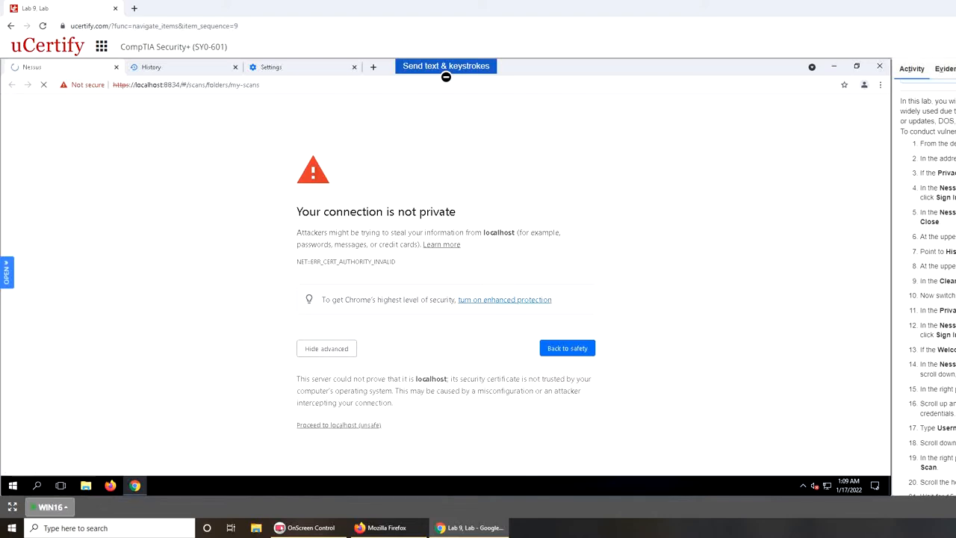
left_click(338, 424)
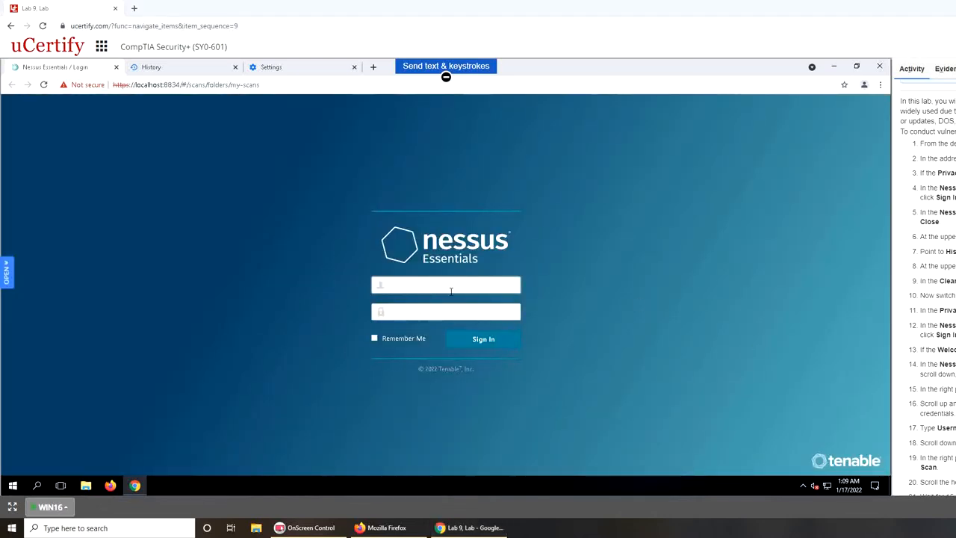
left_click(446, 284)
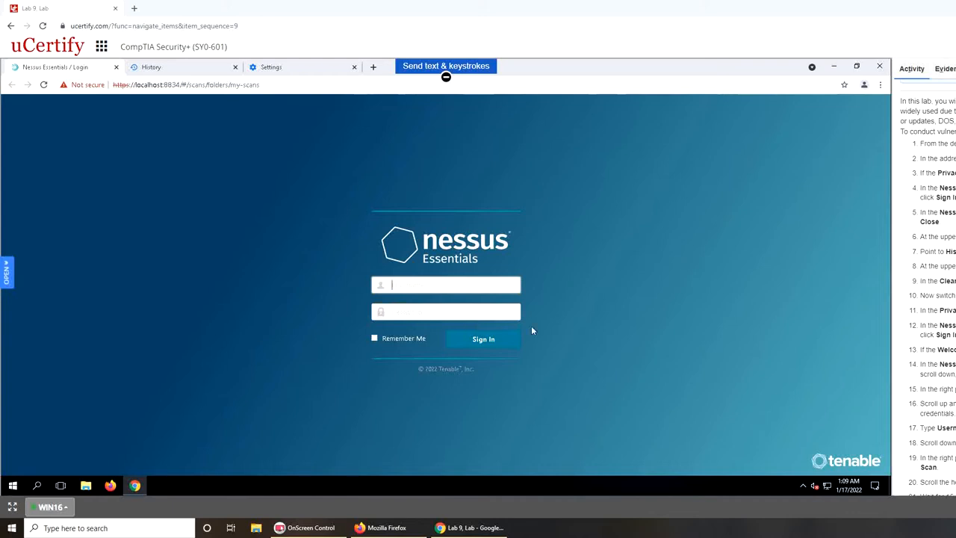
mouse_move(558, 384)
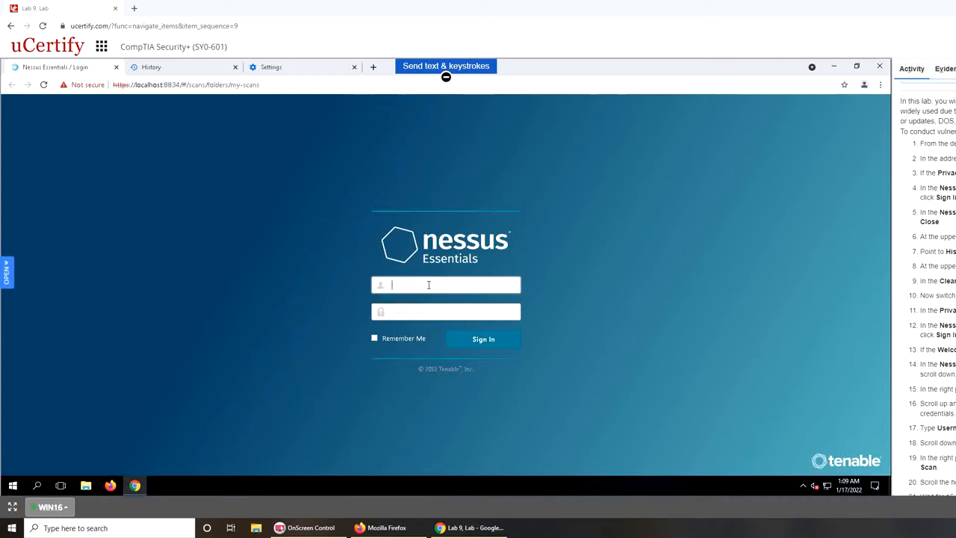
type("admin")
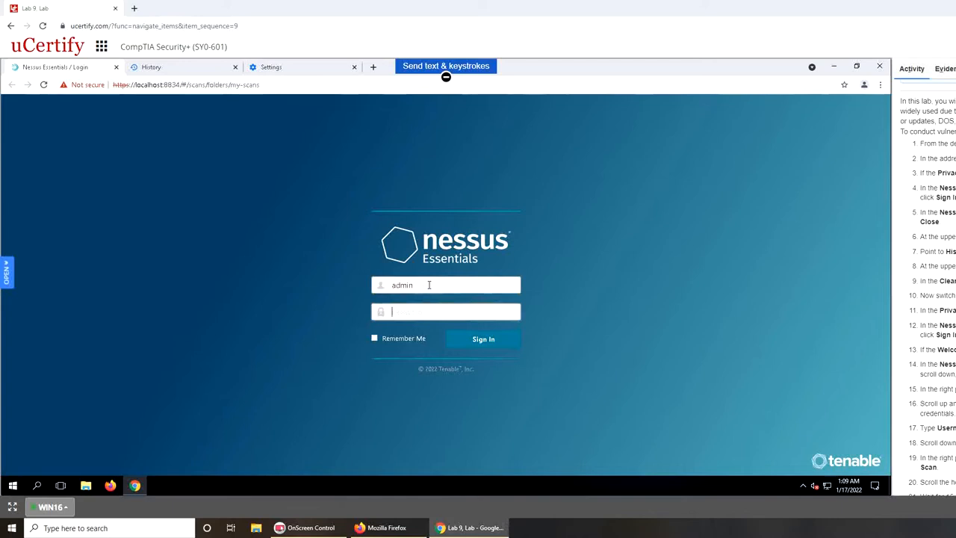
type("password")
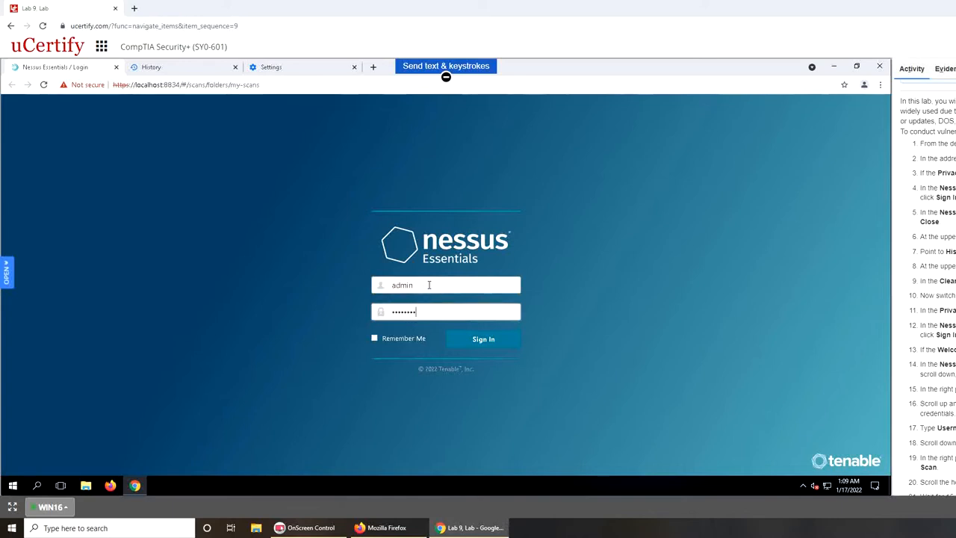
type("password")
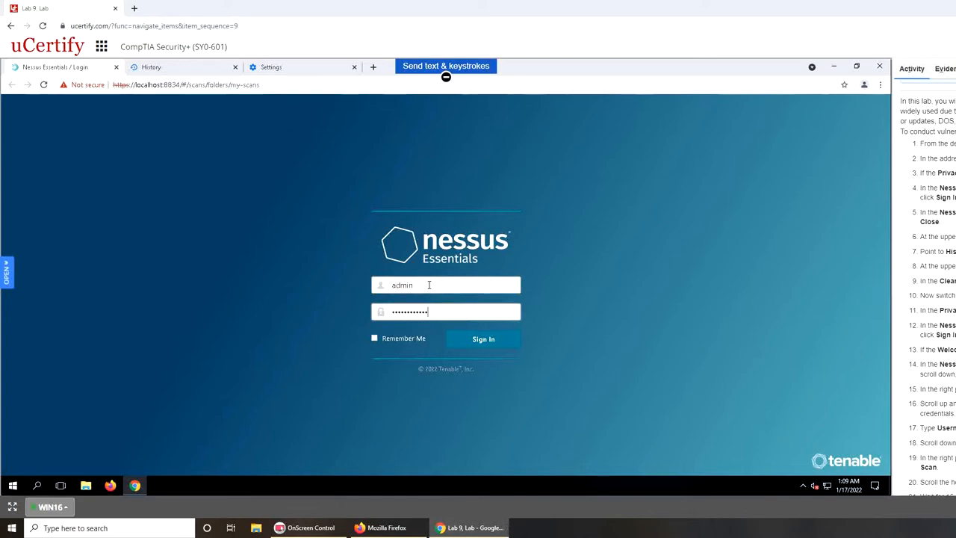
left_click(483, 339)
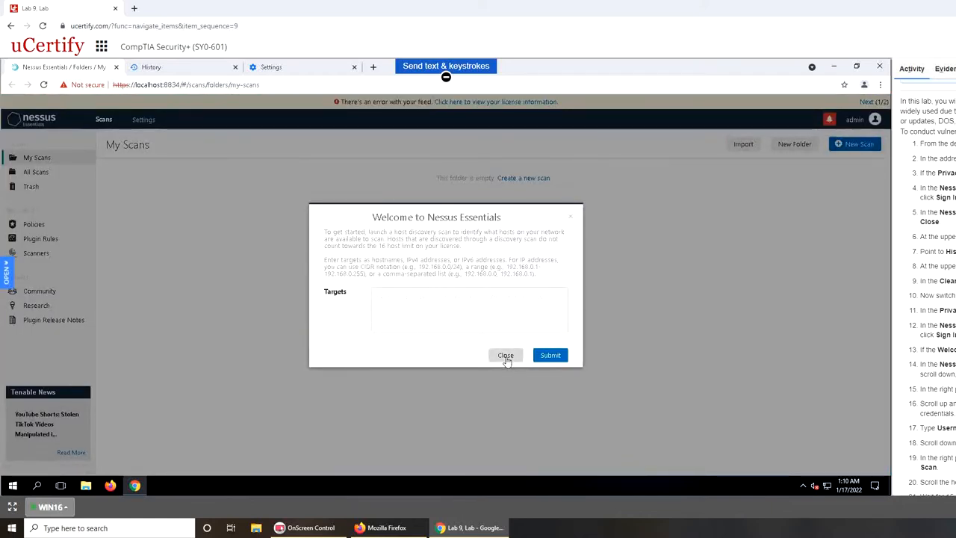
Step: Close the welcome dialog and scroll through the New Scan template gallery
left_click(505, 354)
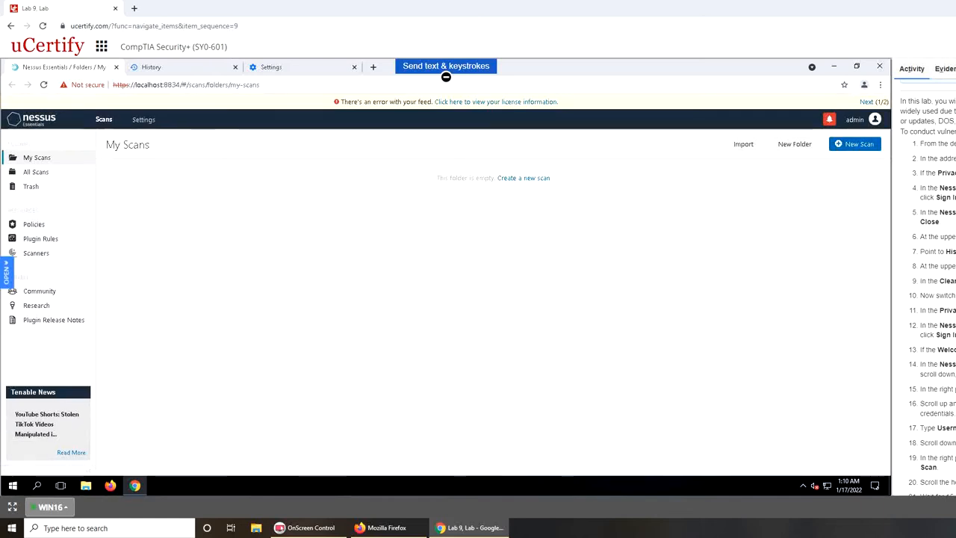
scroll("down", 3)
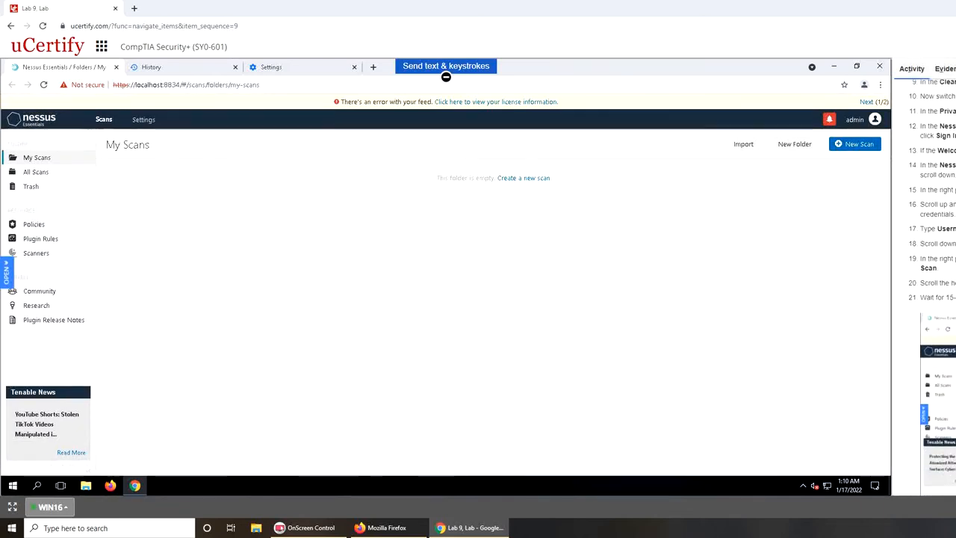
scroll("down", 3)
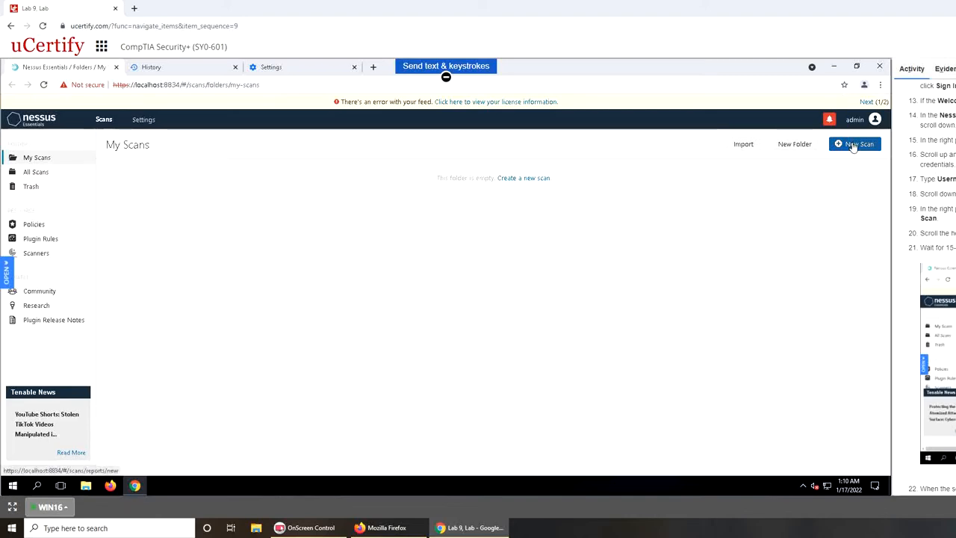
left_click(854, 144)
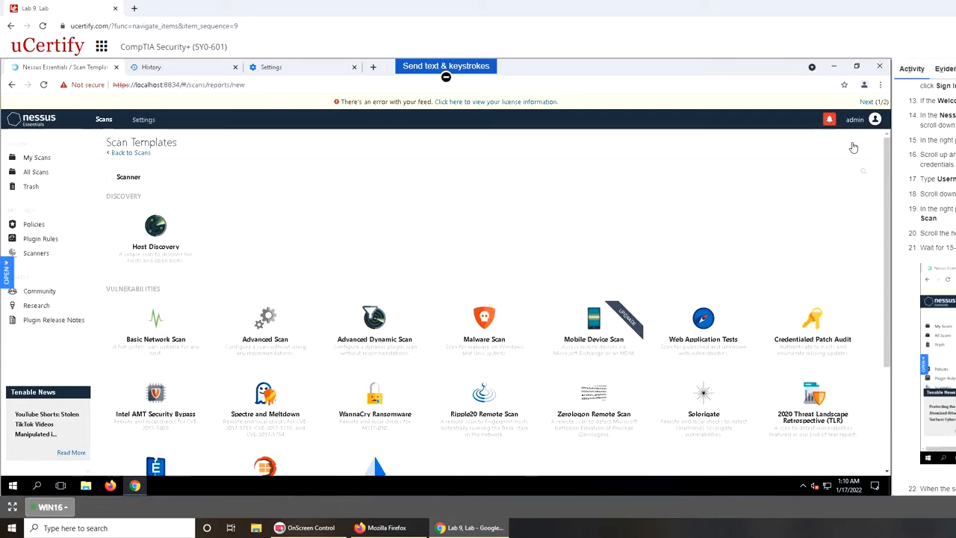
mouse_move(644, 229)
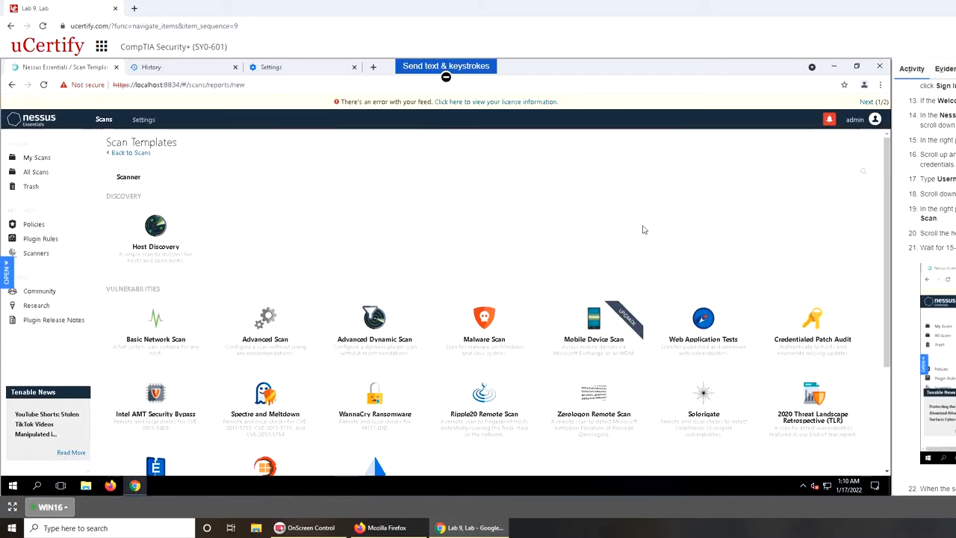
scroll("down", 3)
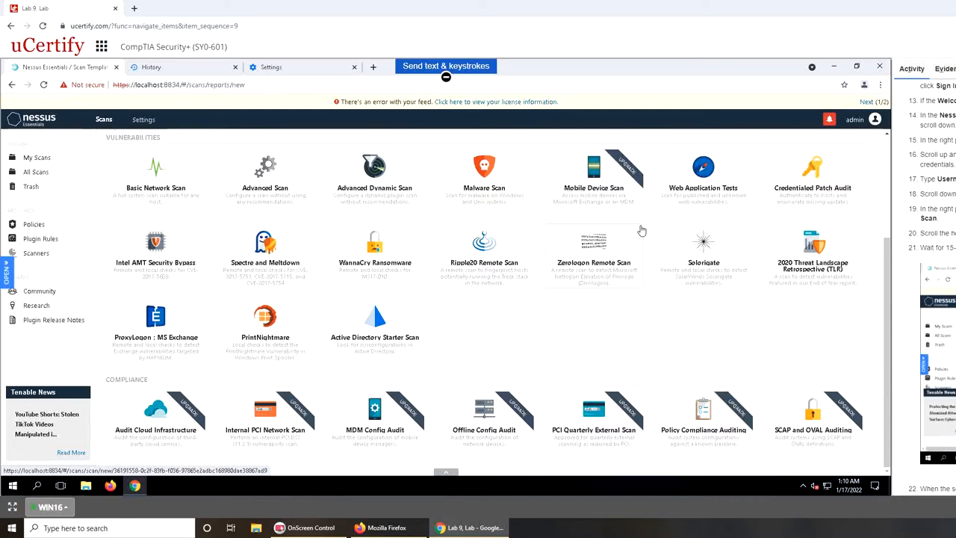
mouse_move(505, 329)
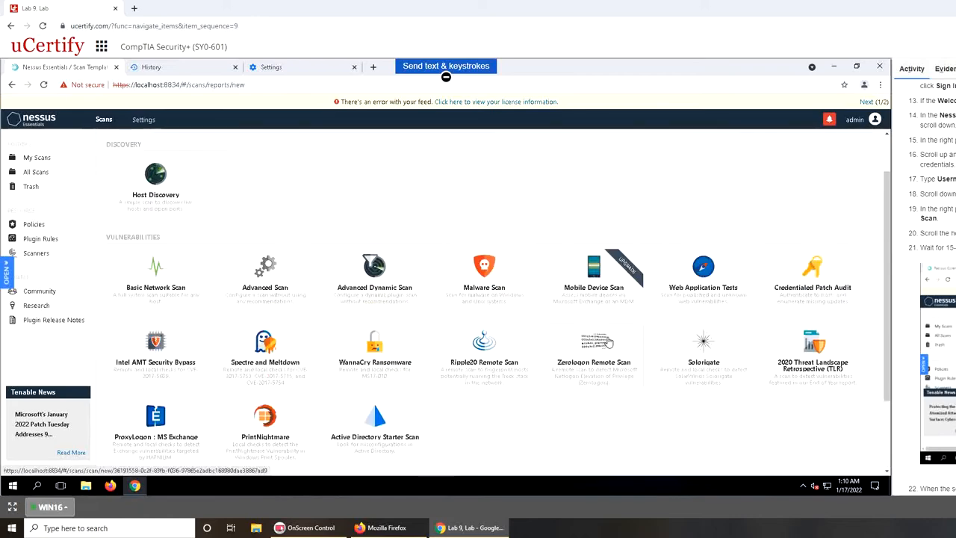
scroll("down", 3)
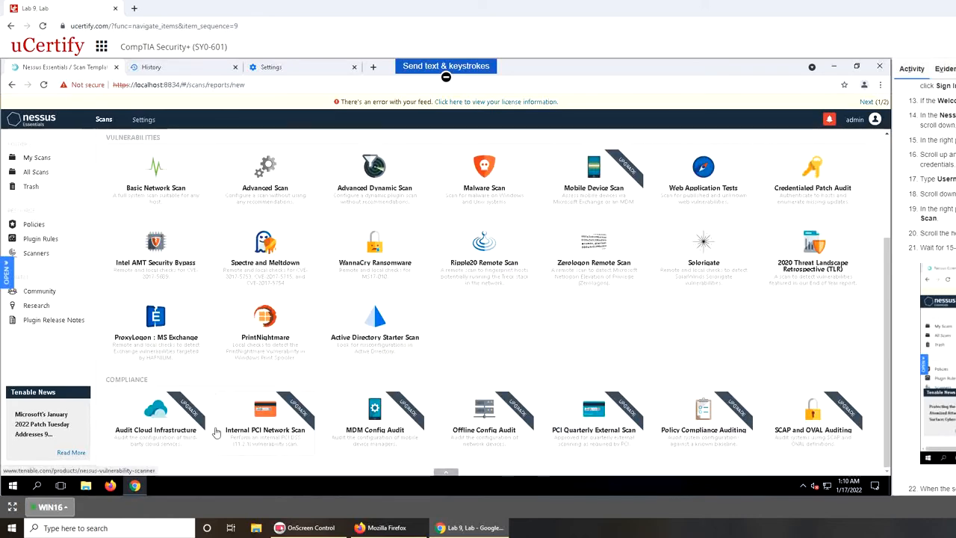
mouse_move(691, 436)
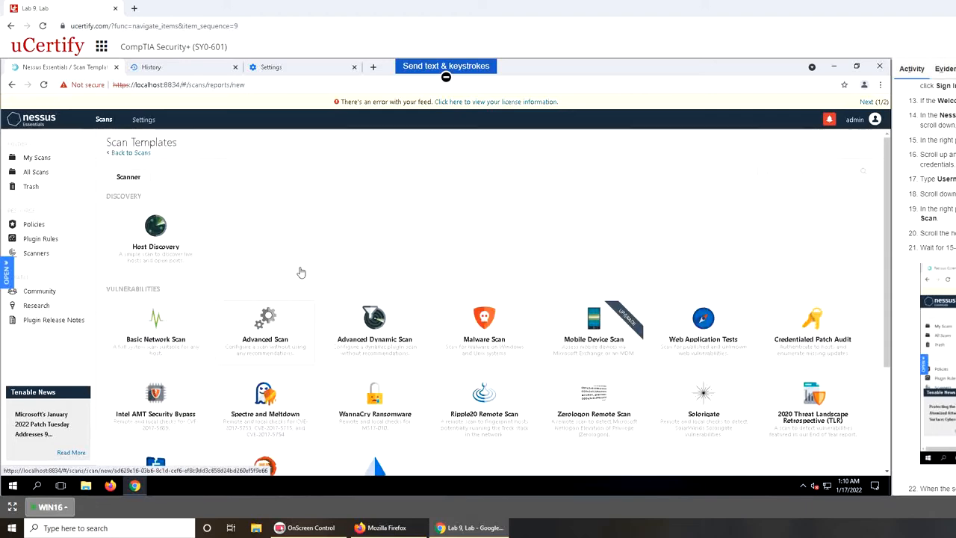
mouse_move(159, 330)
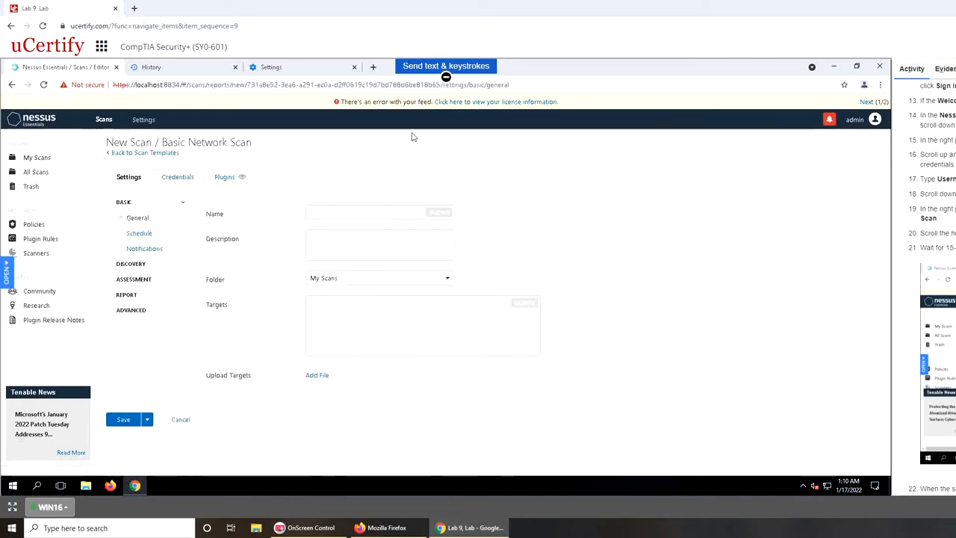
mouse_move(470, 162)
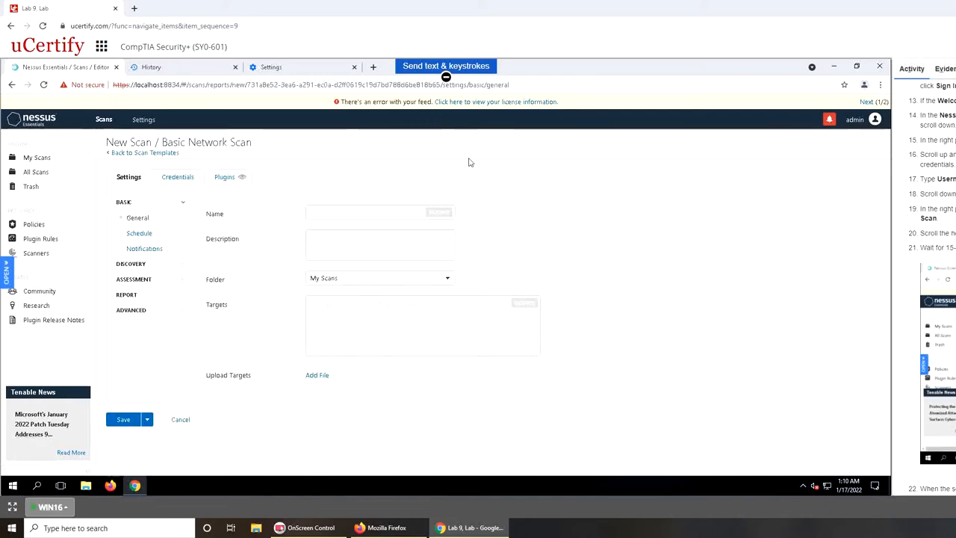
mouse_move(575, 301)
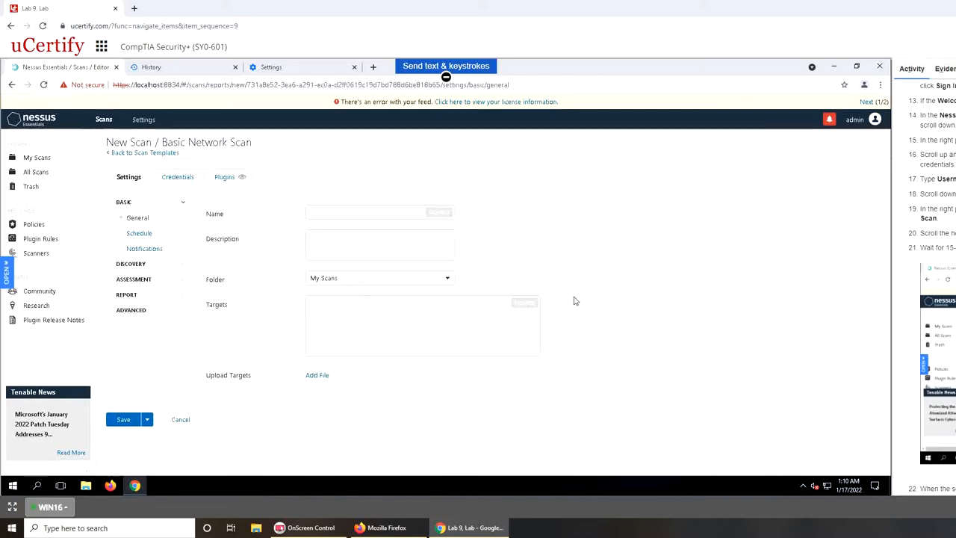
mouse_move(631, 286)
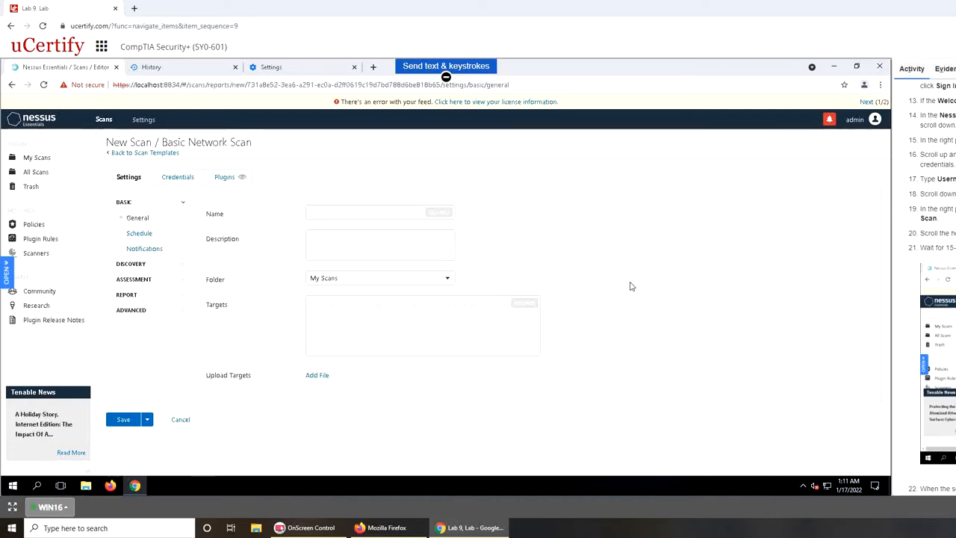
Step: Name the new scan 'General Scan' and enter target 192.168.137.1
left_click(347, 213)
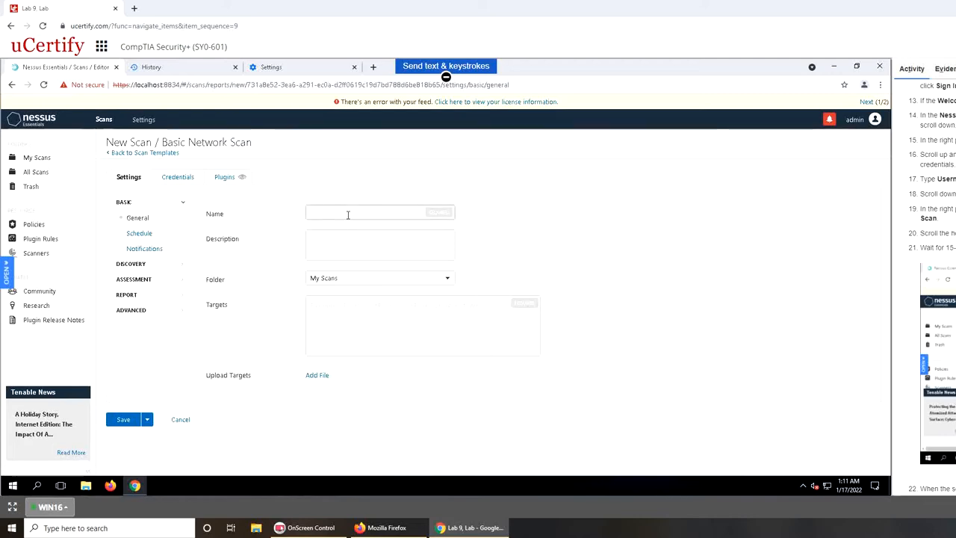
type("General S")
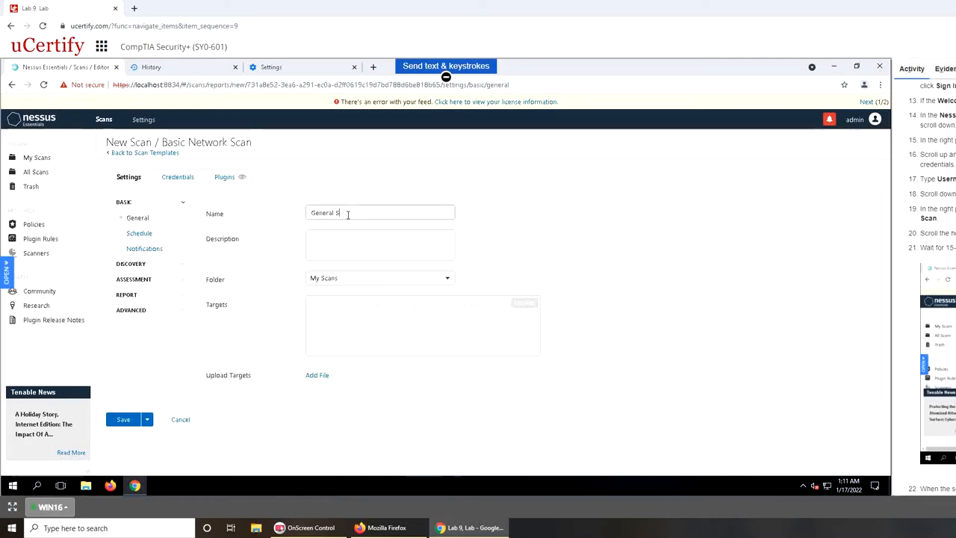
type("can")
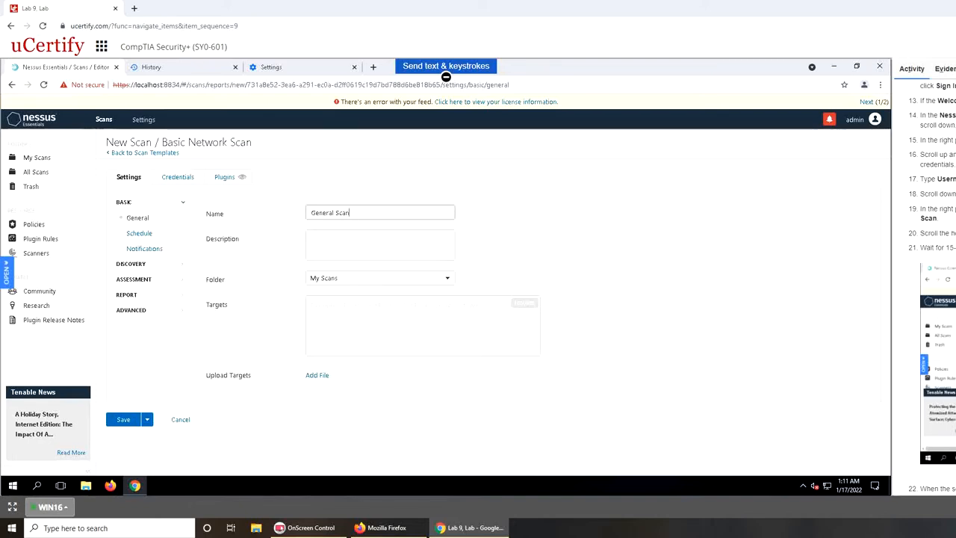
mouse_move(280, 290)
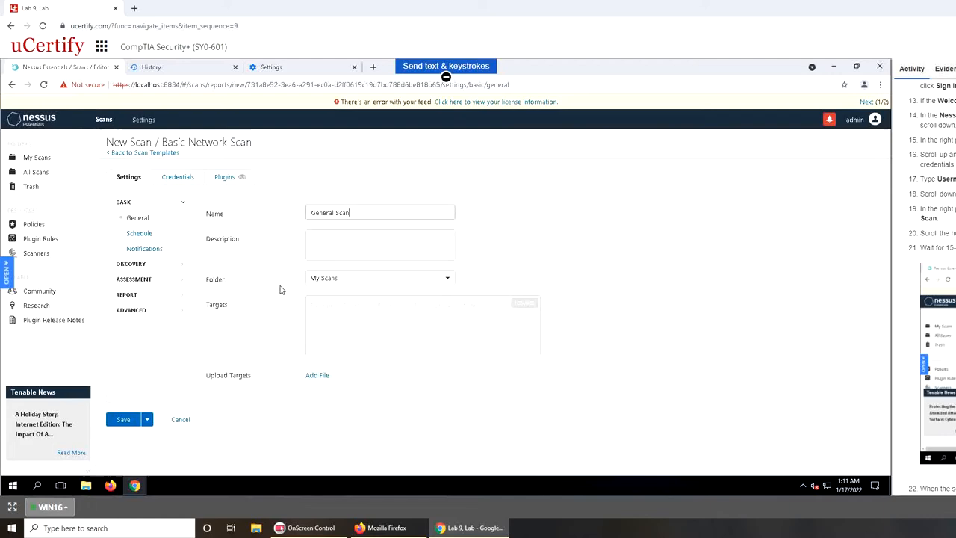
mouse_move(316, 366)
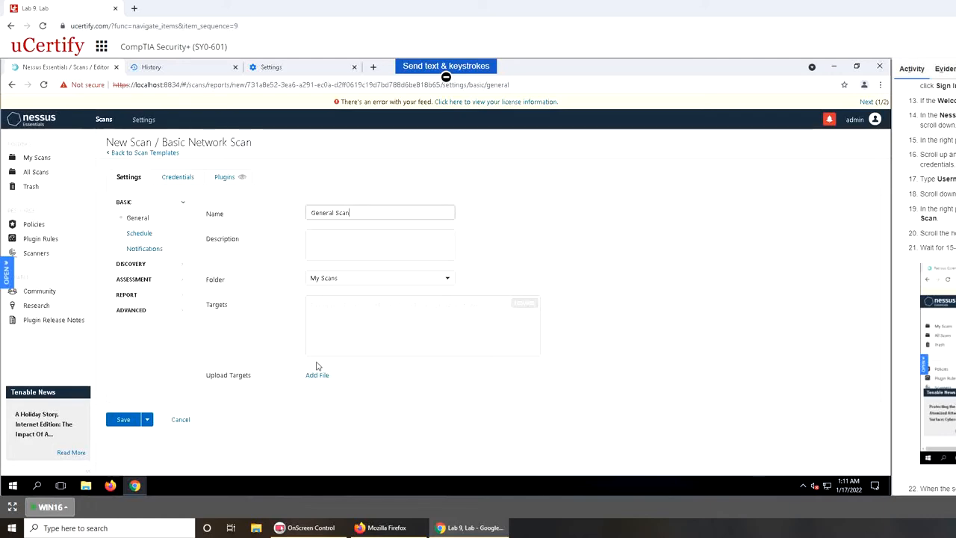
mouse_move(185, 225)
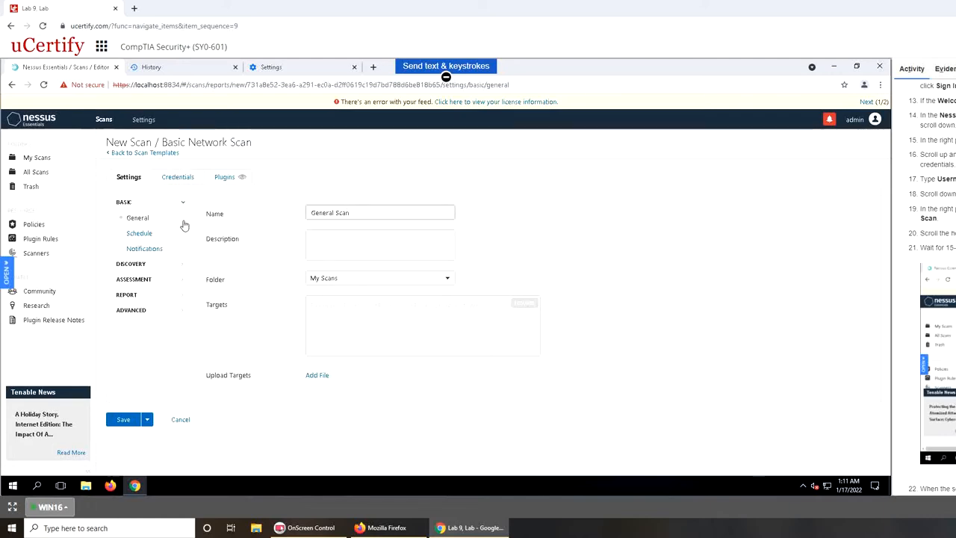
mouse_move(230, 300)
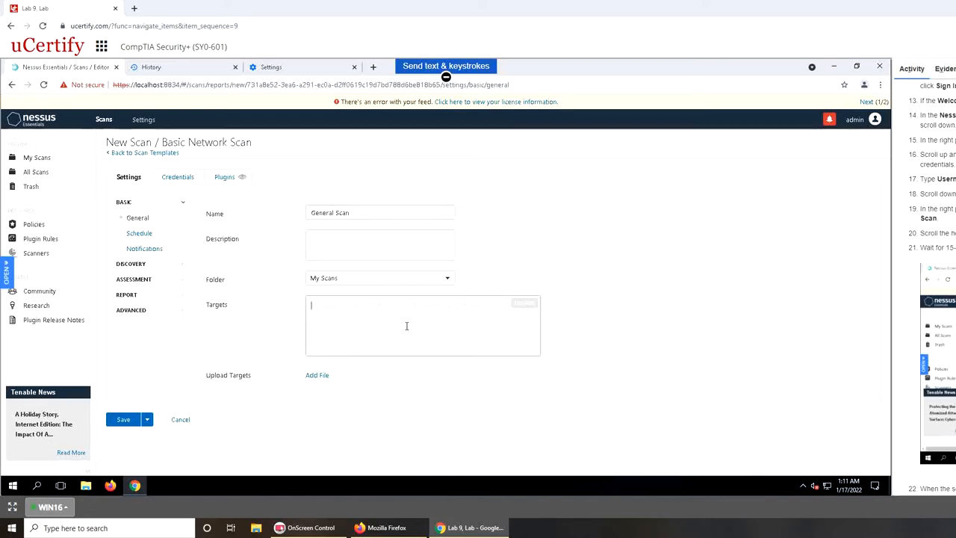
type("192.168.137.1")
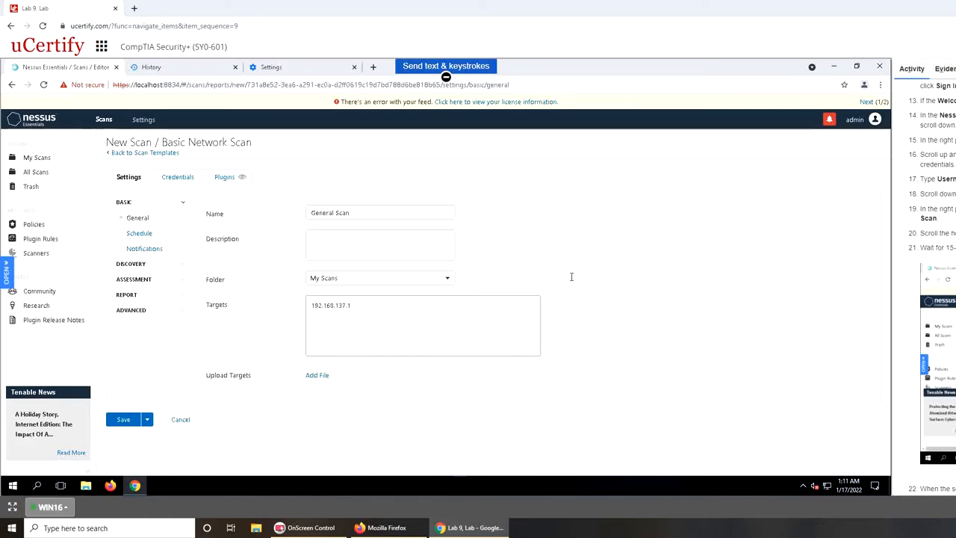
mouse_move(594, 305)
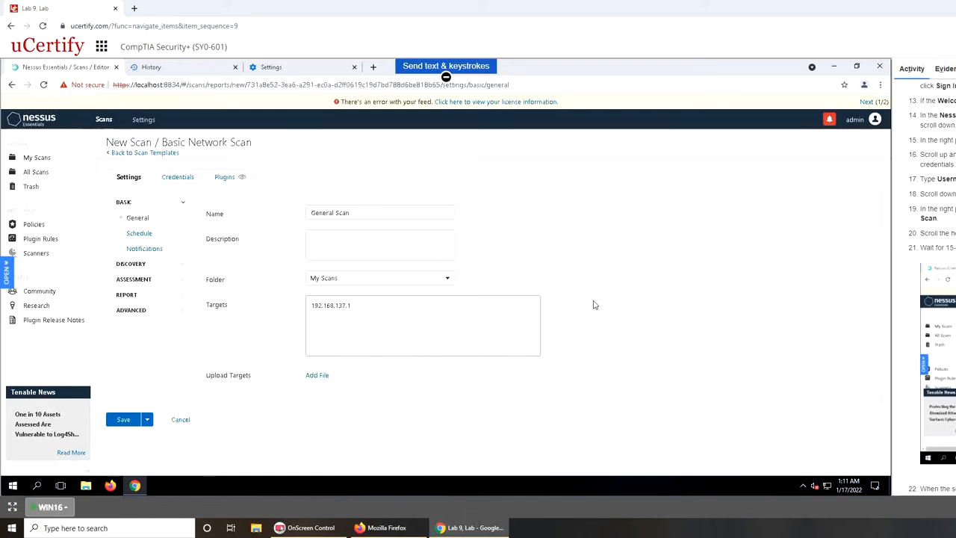
left_click(317, 305)
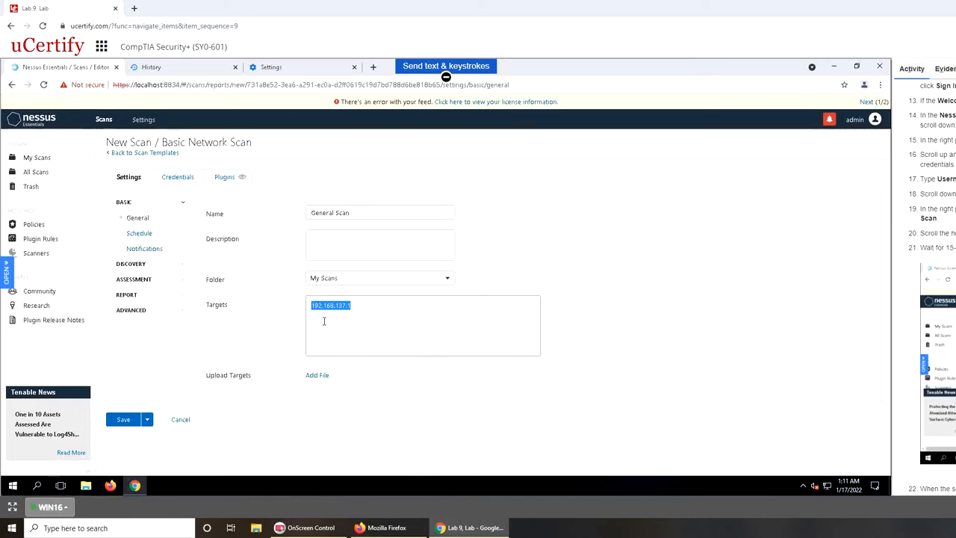
mouse_move(349, 320)
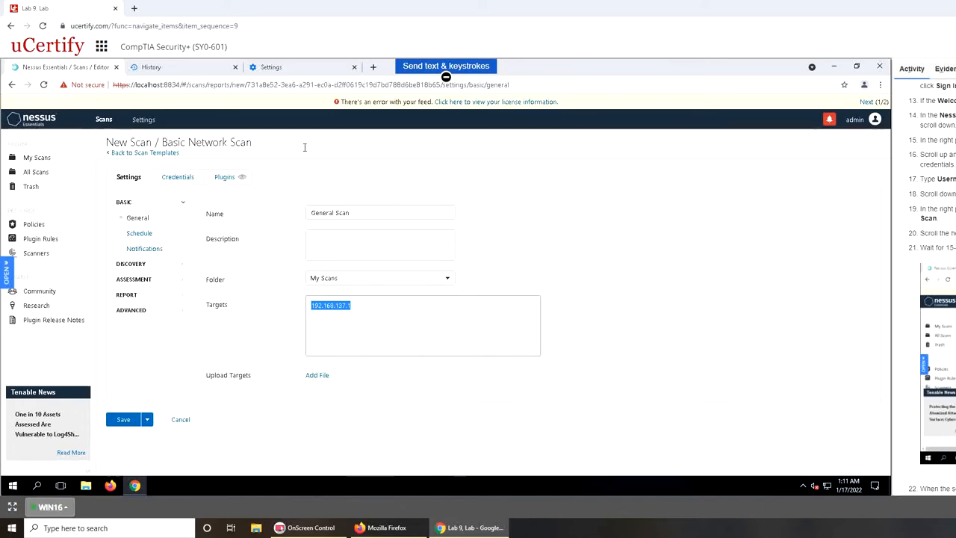
mouse_move(282, 245)
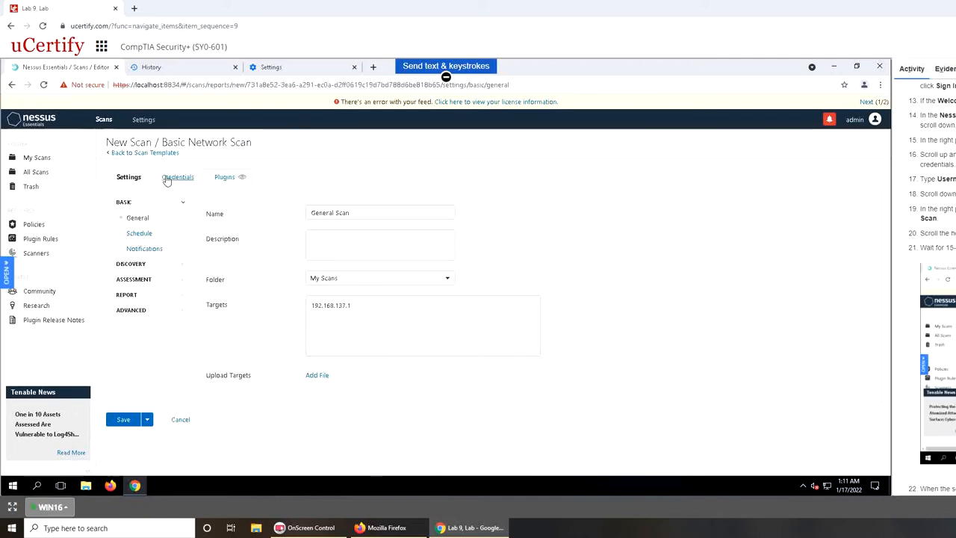
Step: Add Windows credentials for the Administrator account with its password
left_click(177, 177)
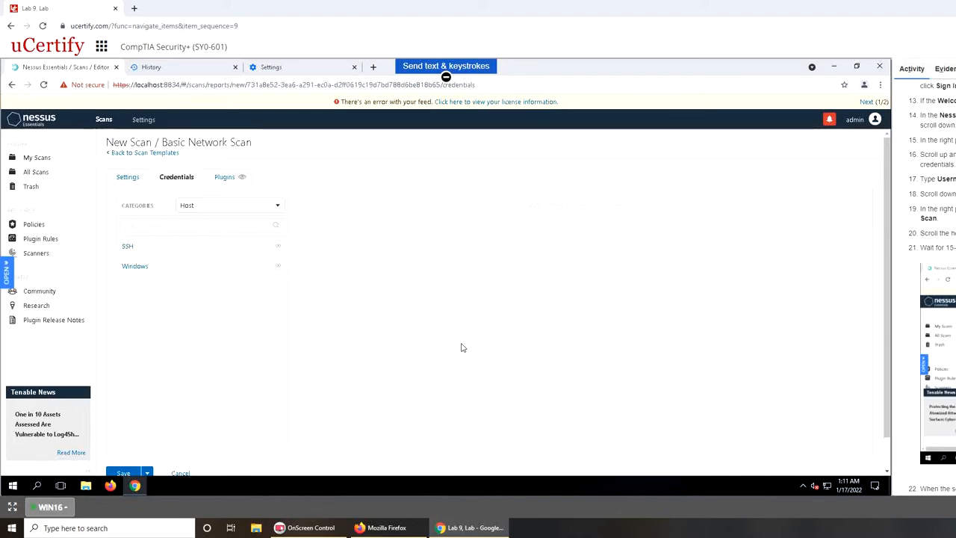
mouse_move(460, 346)
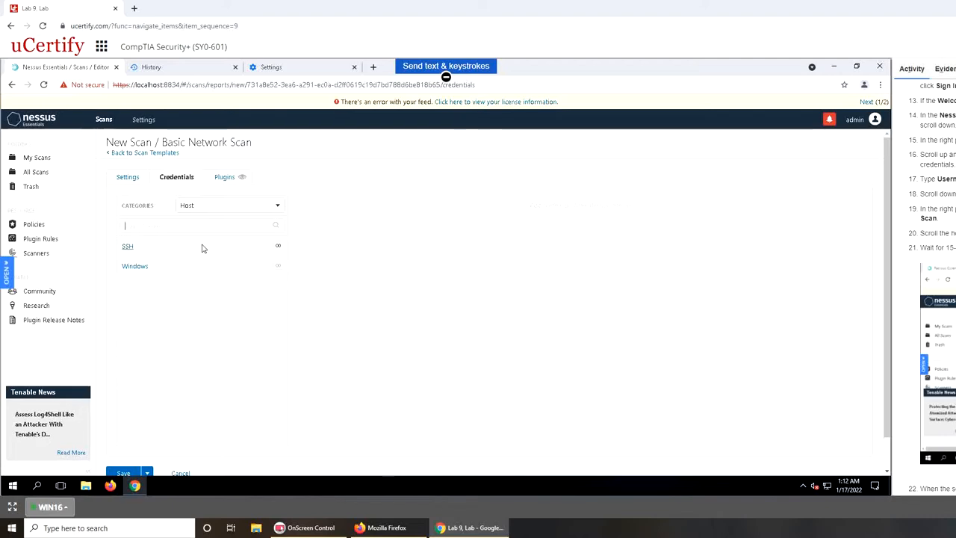
mouse_move(194, 248)
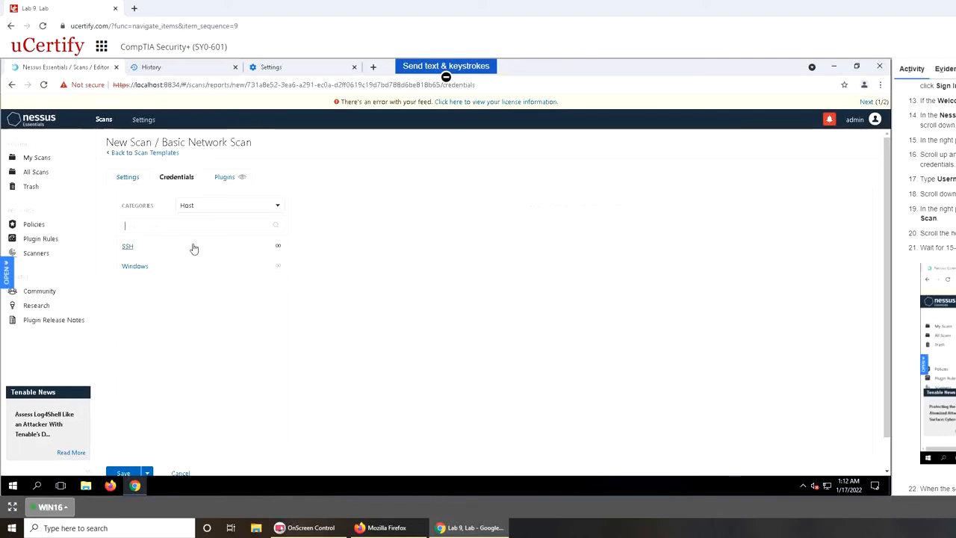
left_click(134, 265)
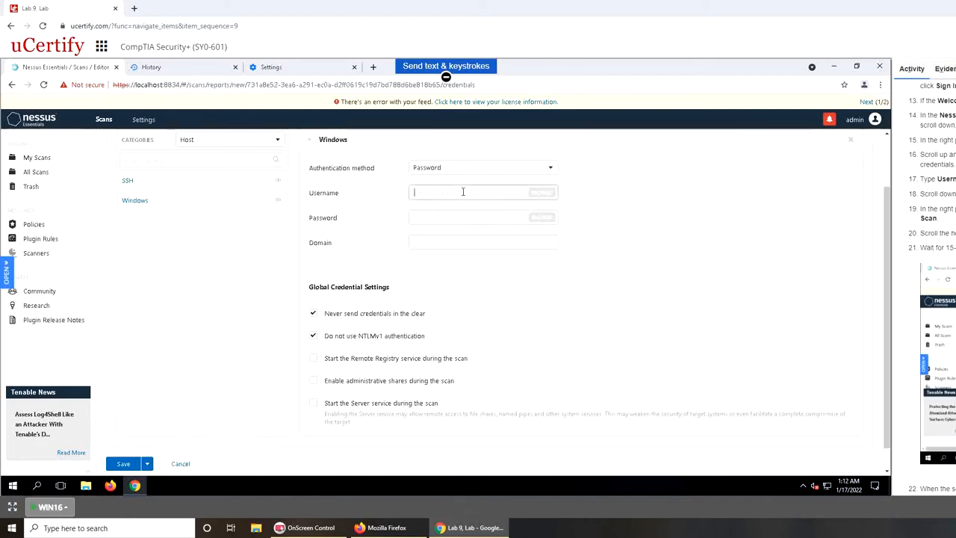
type("A")
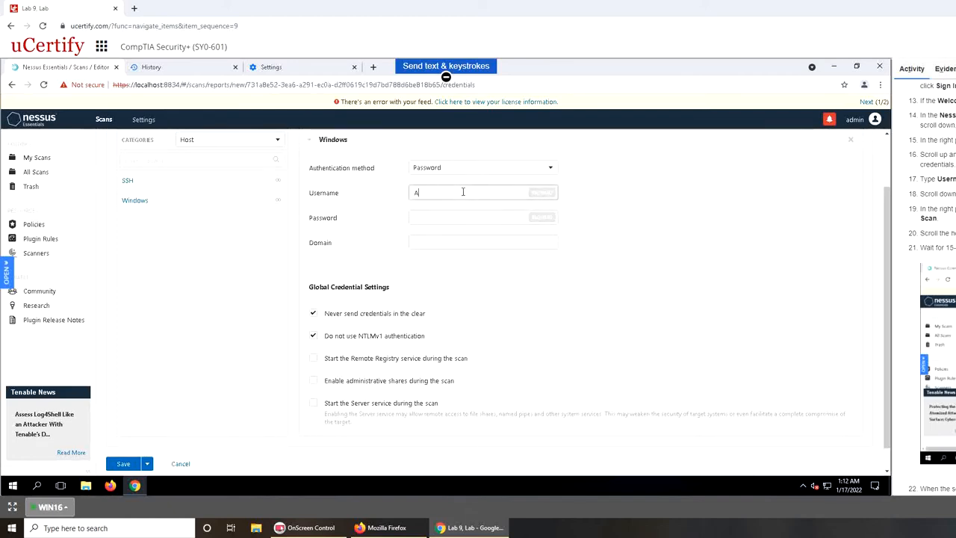
type("dministrator")
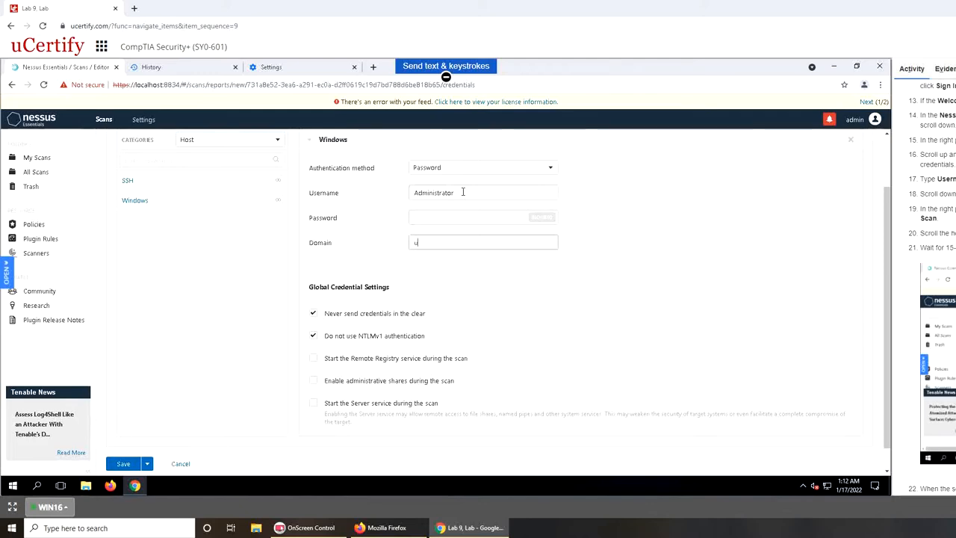
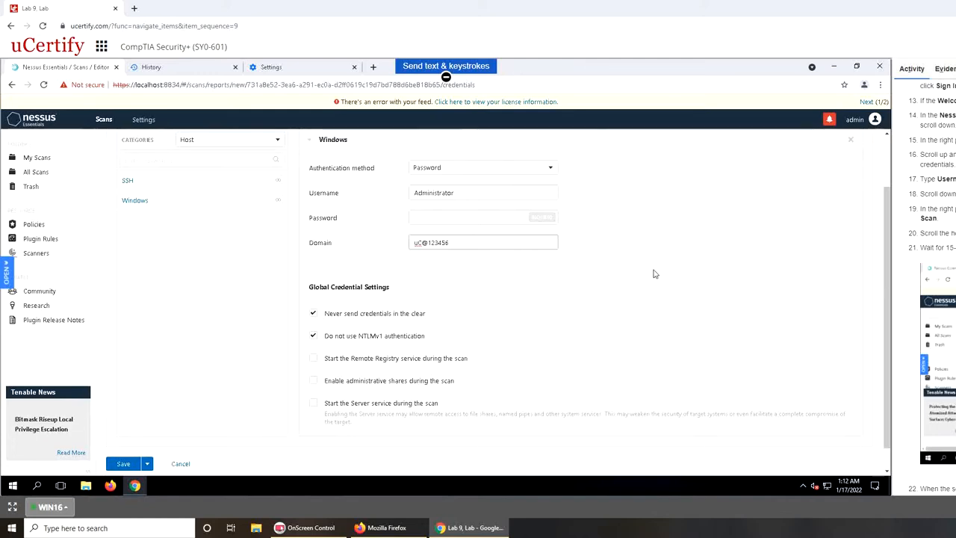
Step: Clear the password mistakenly typed into the domain field, then save the scan
left_click(483, 242)
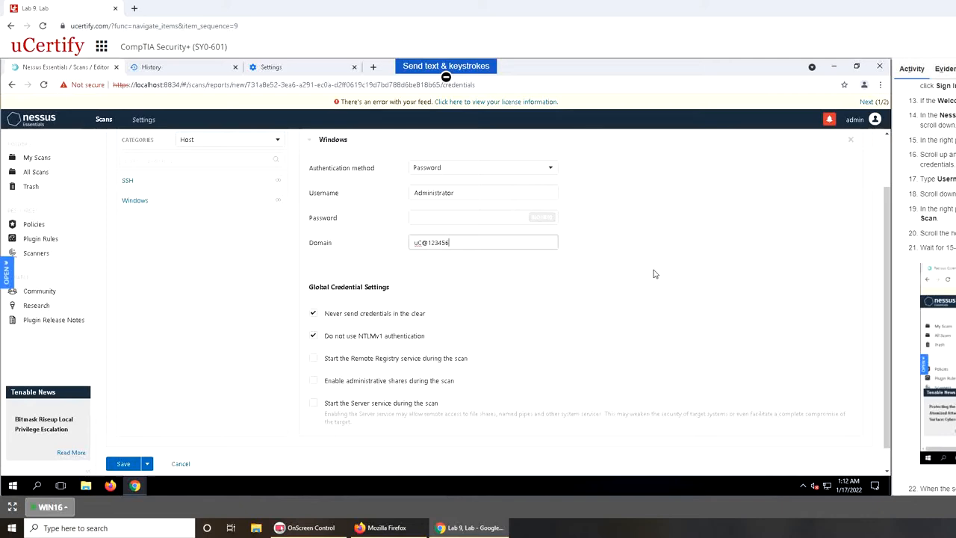
scroll("down", 3)
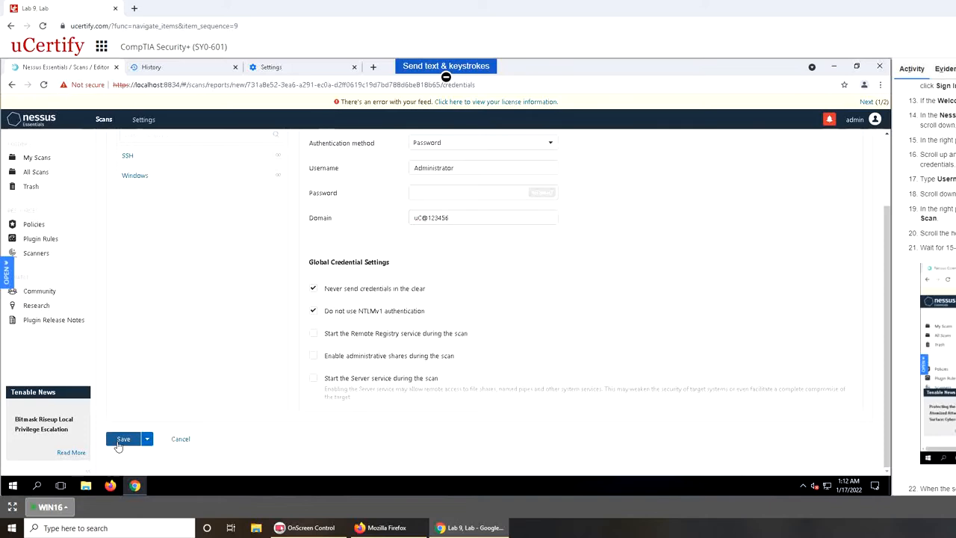
scroll("up", 3)
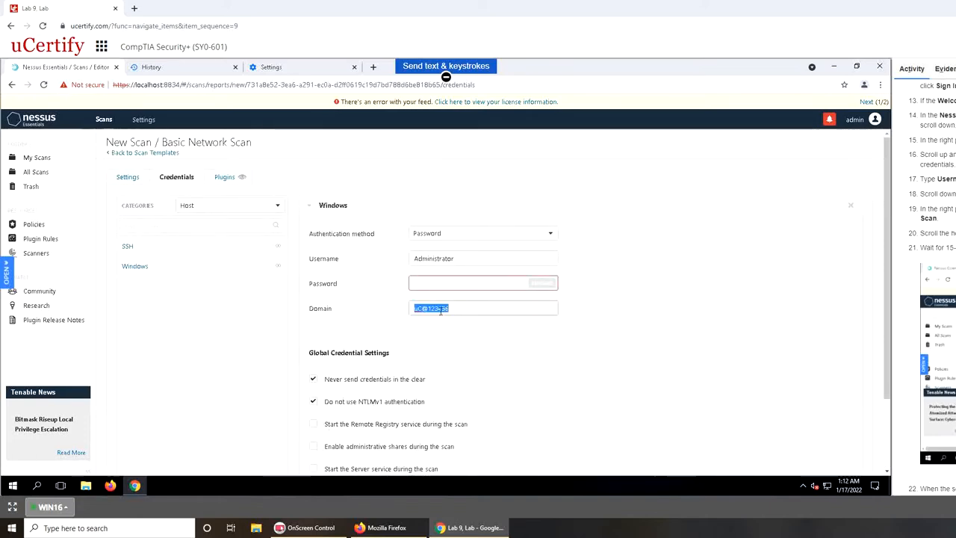
key("Delete")
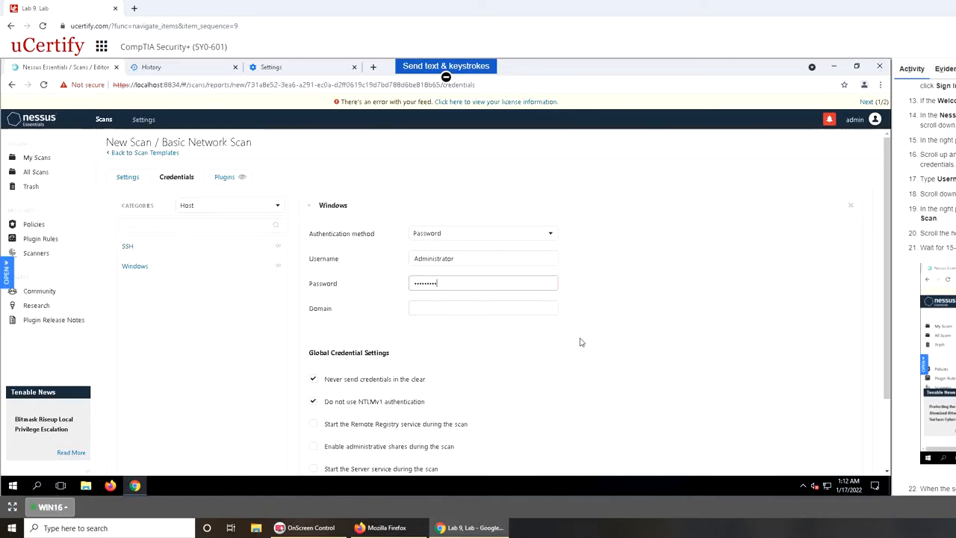
scroll("down", 3)
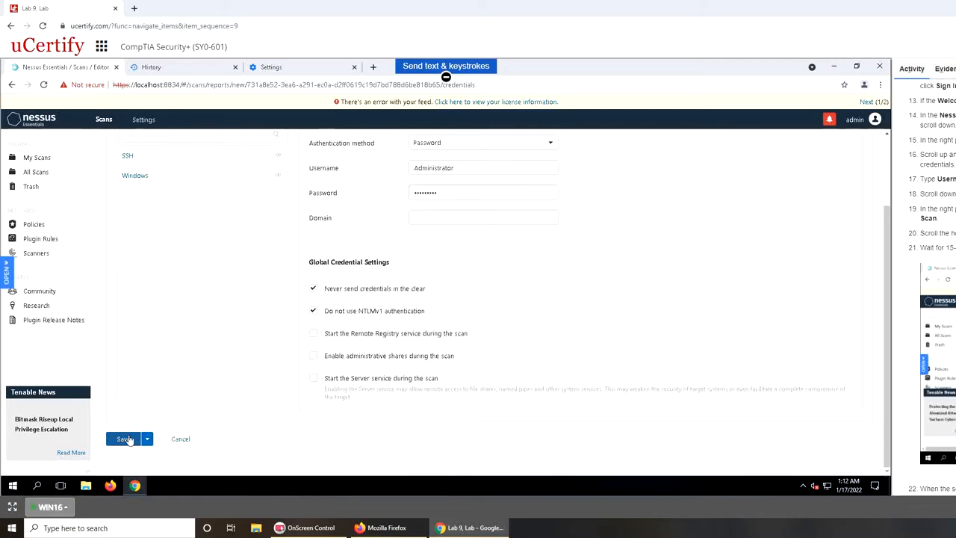
left_click(125, 438)
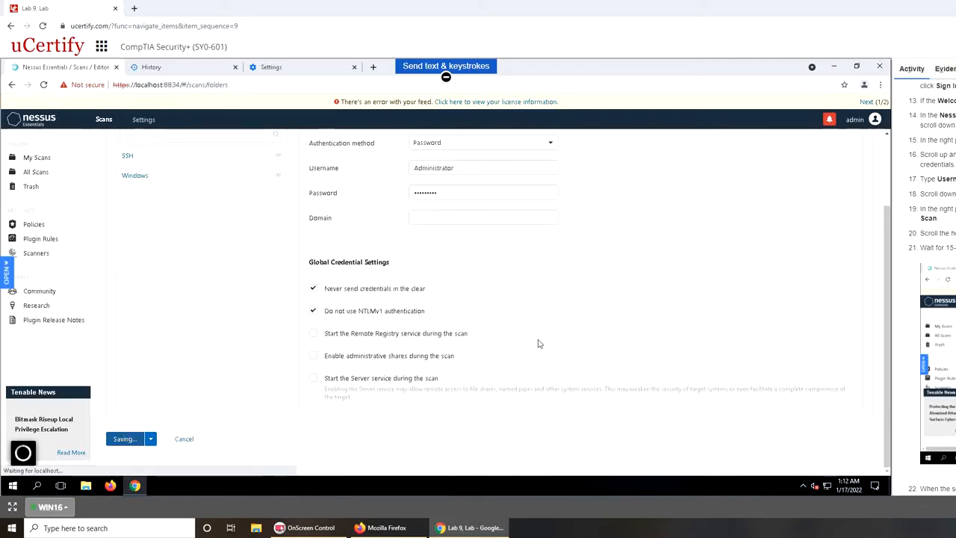
Step: Open General Scan from My Scans to see its still-empty Hosts view
left_click(124, 438)
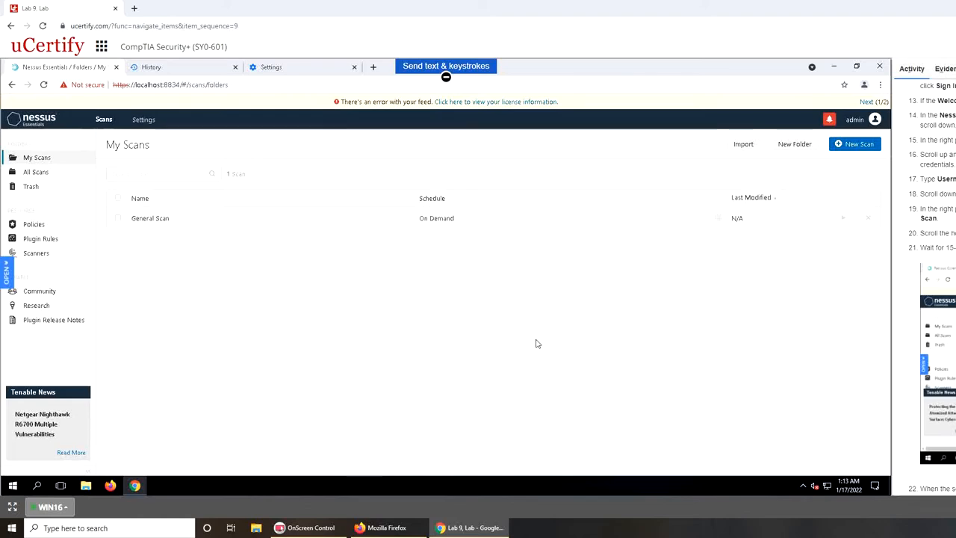
mouse_move(406, 332)
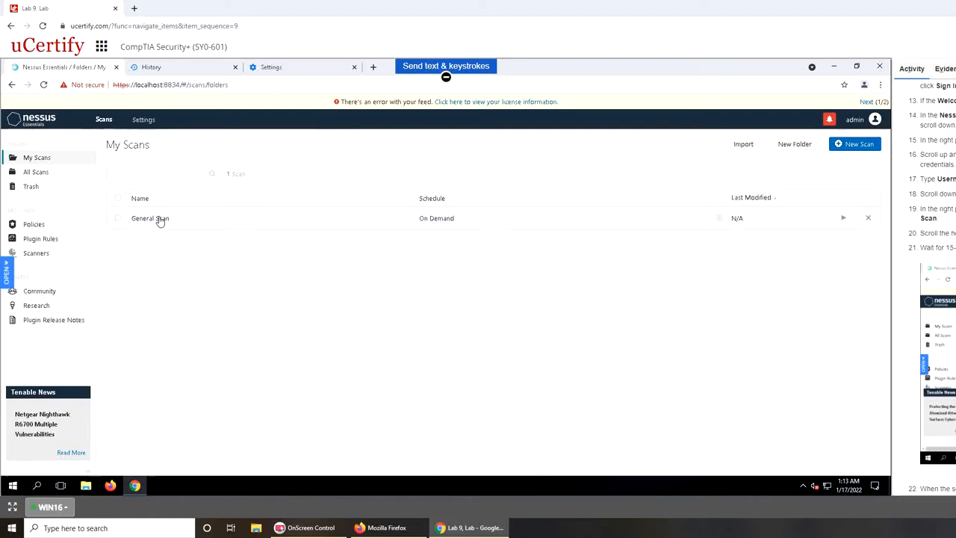
left_click(149, 218)
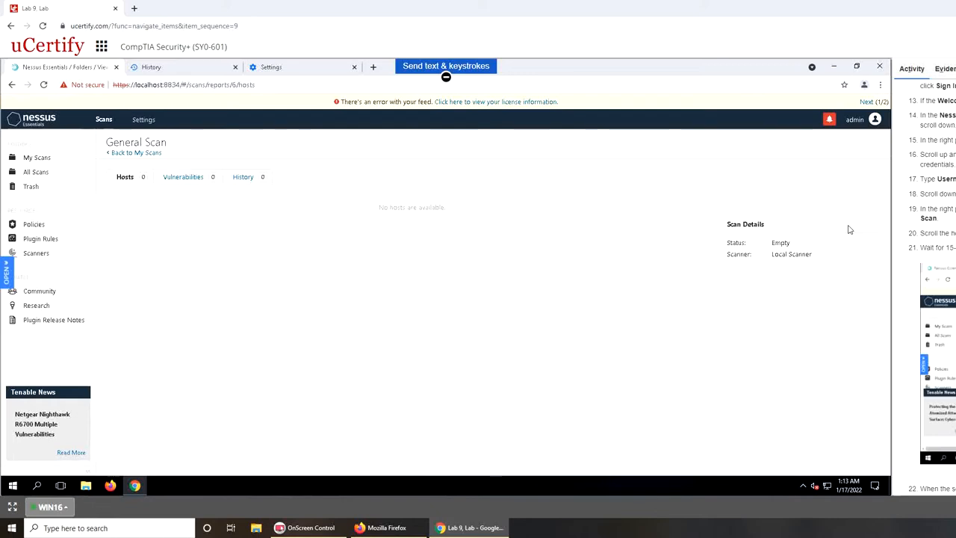
left_click(243, 177)
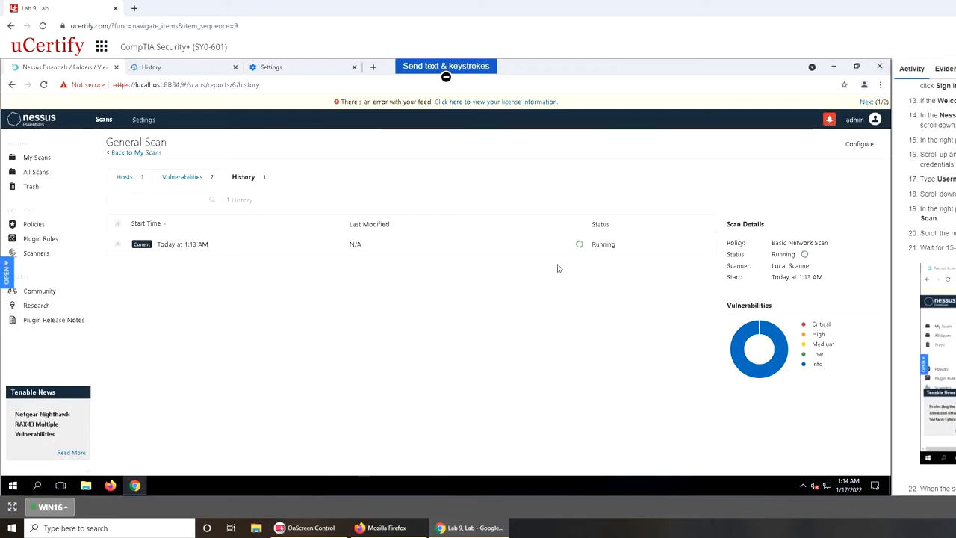
mouse_move(548, 482)
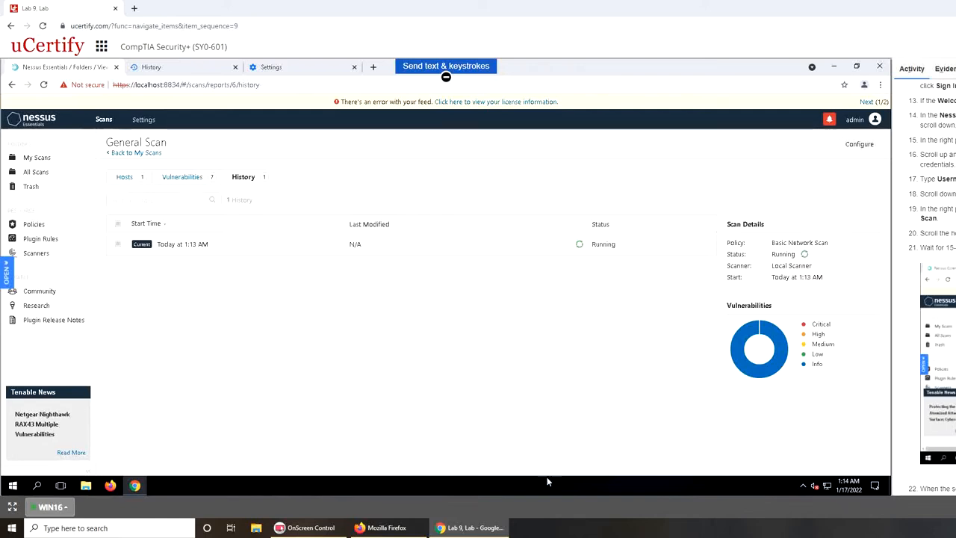
mouse_move(792, 301)
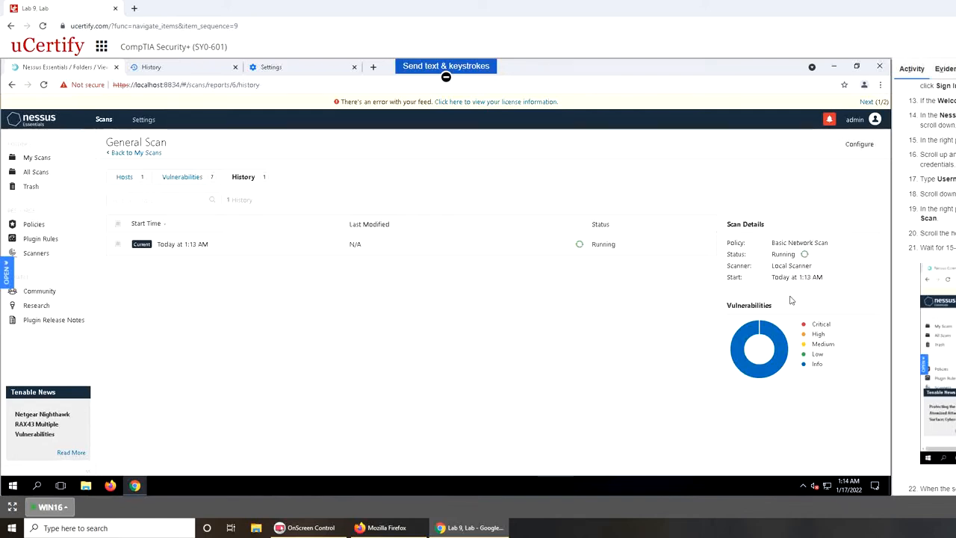
mouse_move(629, 431)
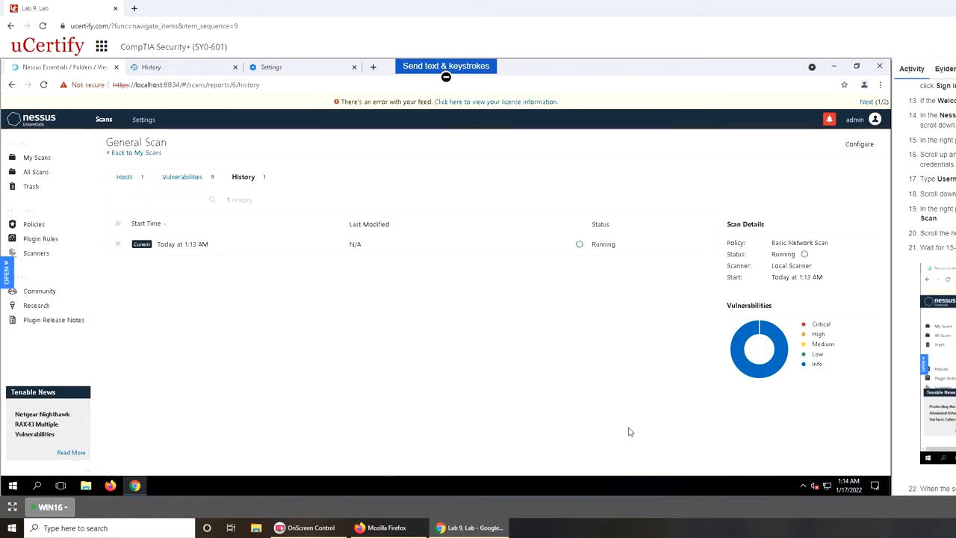
mouse_move(680, 403)
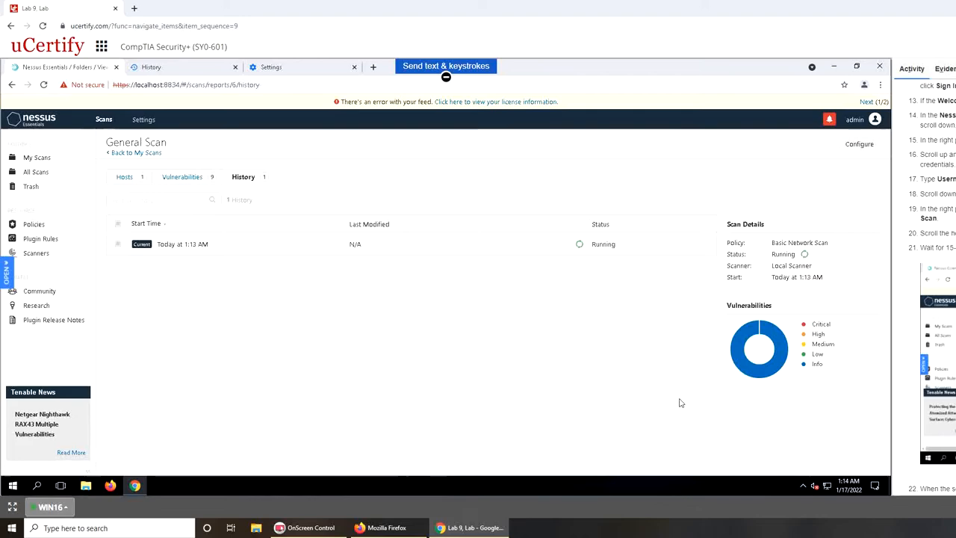
mouse_move(400, 439)
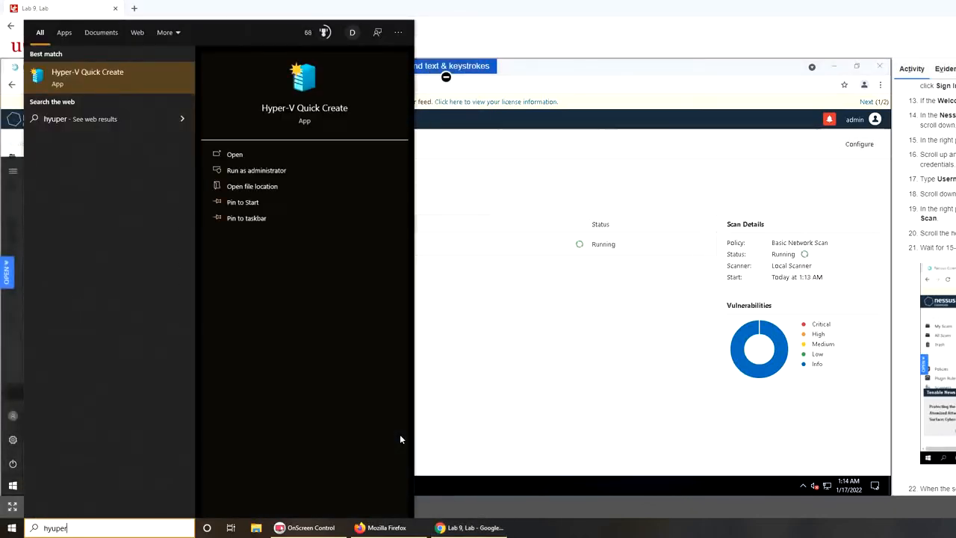
mouse_move(333, 359)
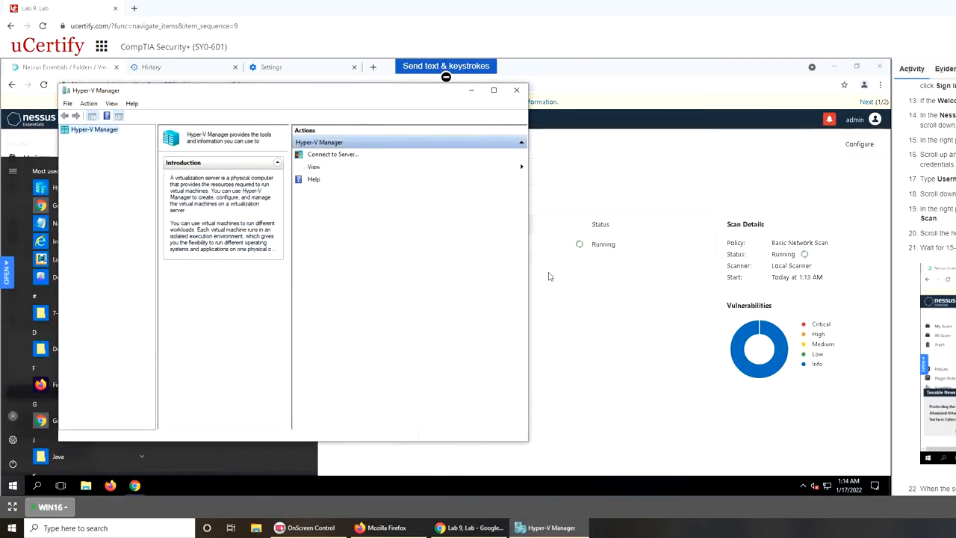
mouse_move(538, 312)
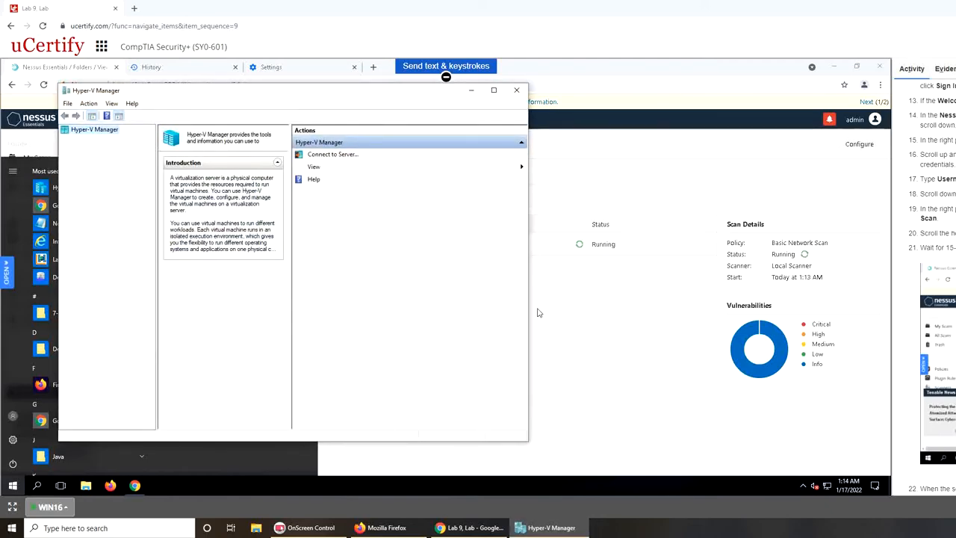
Step: Connect to and start the Kali VM, reverting it to its automatic checkpoint
left_click(106, 138)
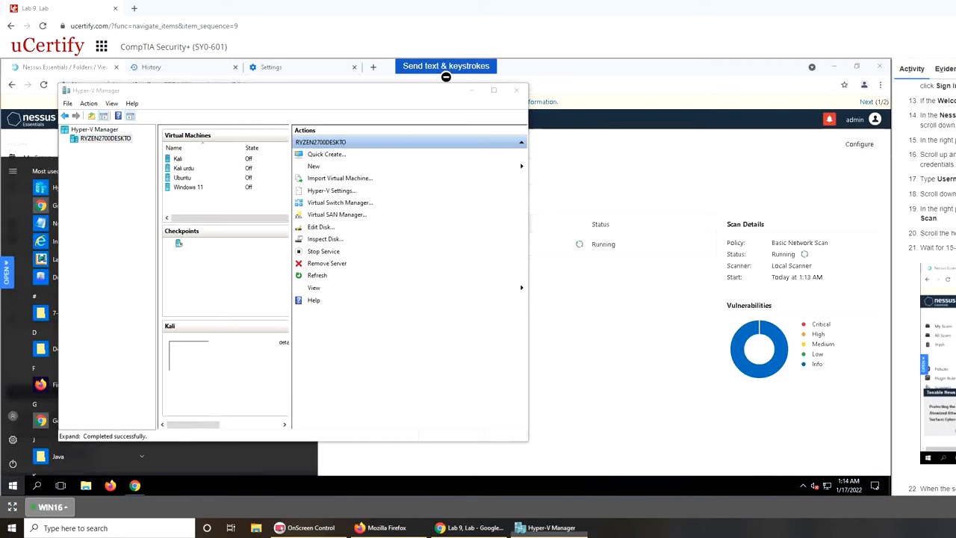
left_click(178, 158)
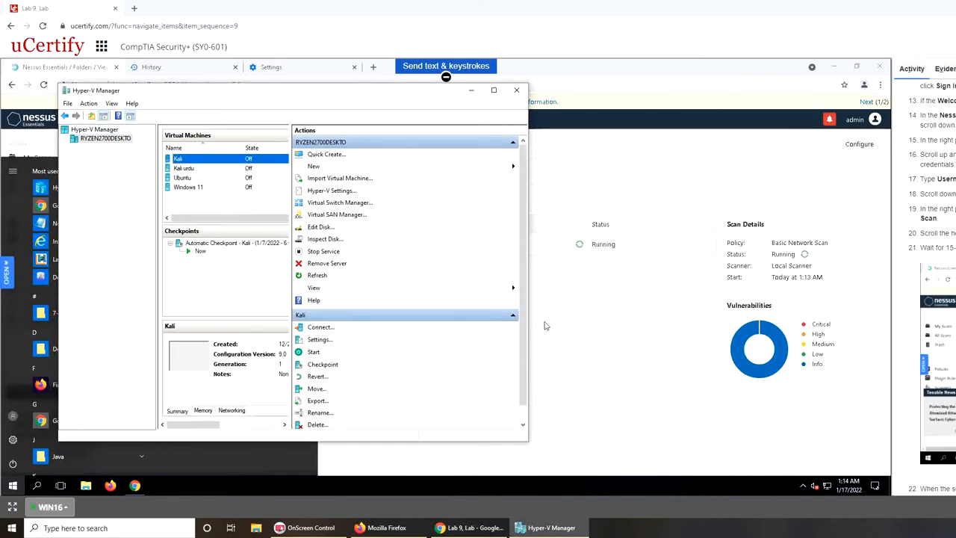
left_click(320, 327)
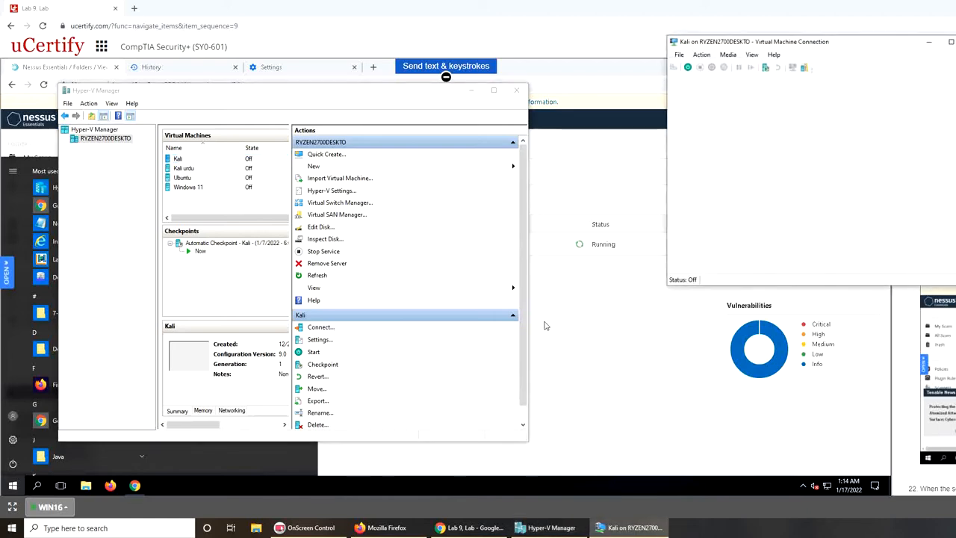
left_click(313, 352)
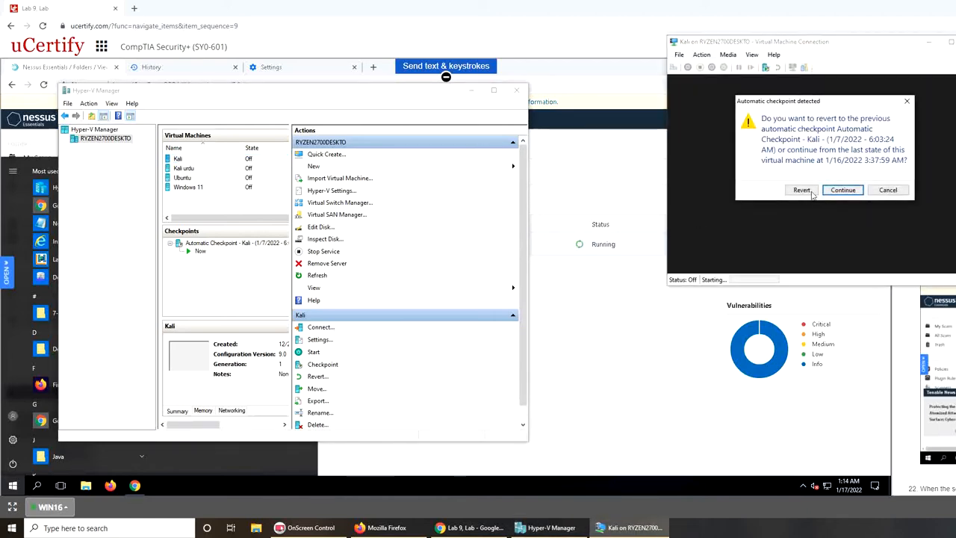
left_click(842, 190)
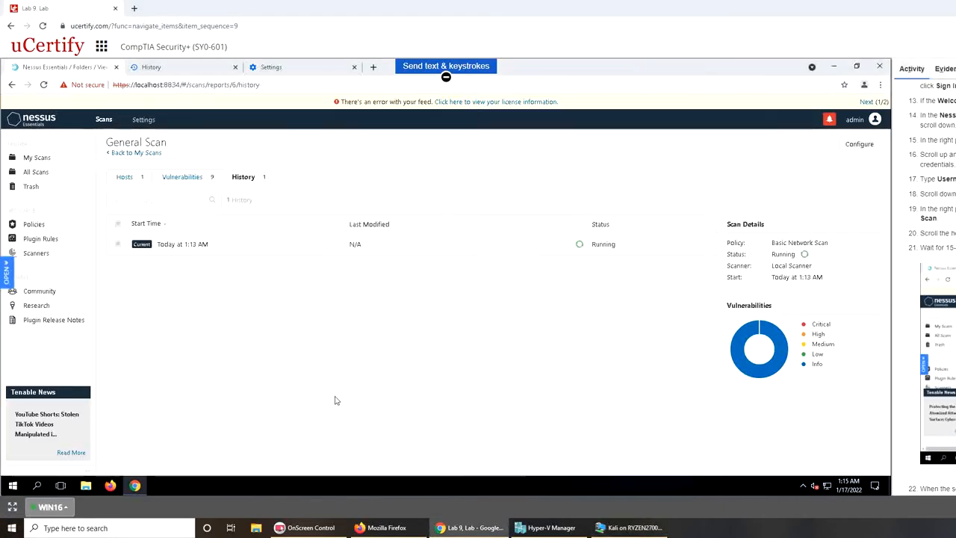
Step: Bring the Kali console window forward and wait while Kali boots
left_click(629, 527)
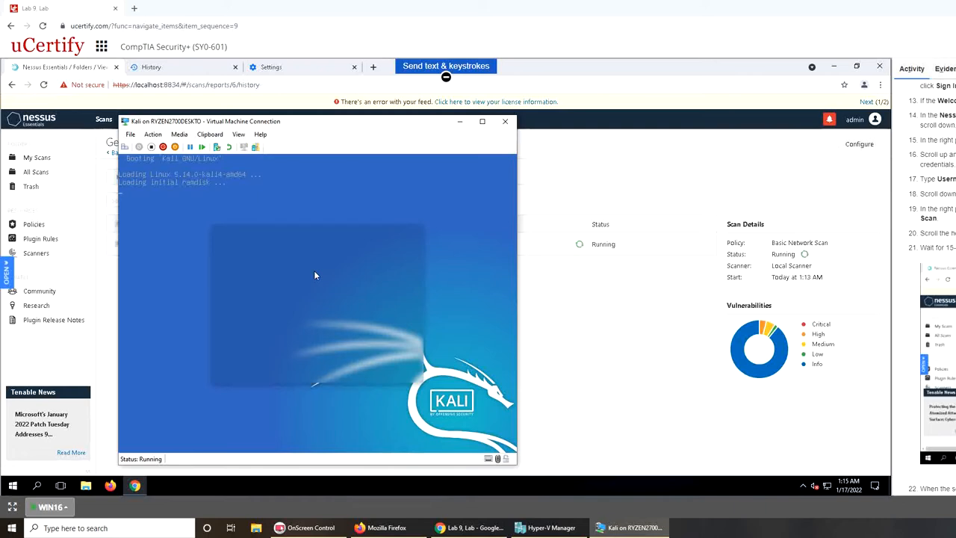
mouse_move(194, 209)
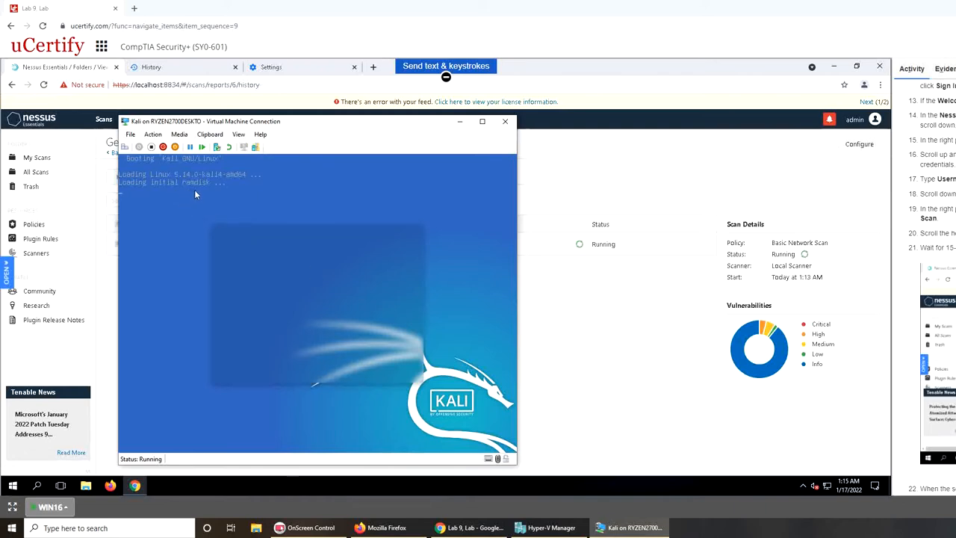
mouse_move(216, 238)
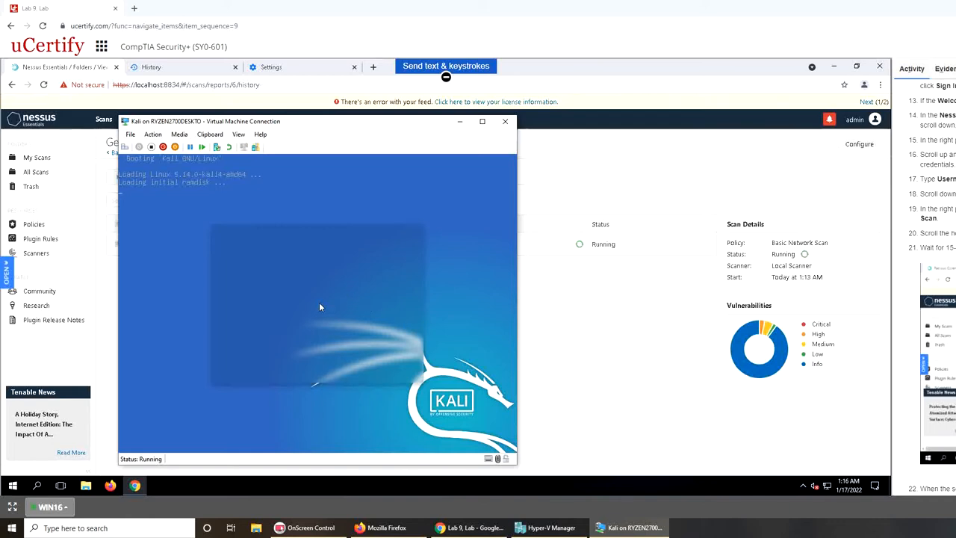
mouse_move(200, 160)
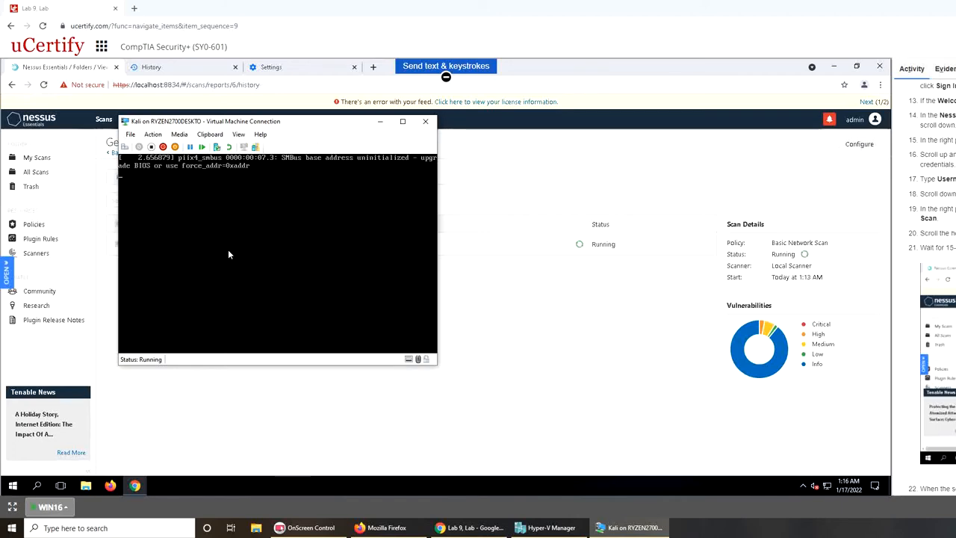
mouse_move(241, 254)
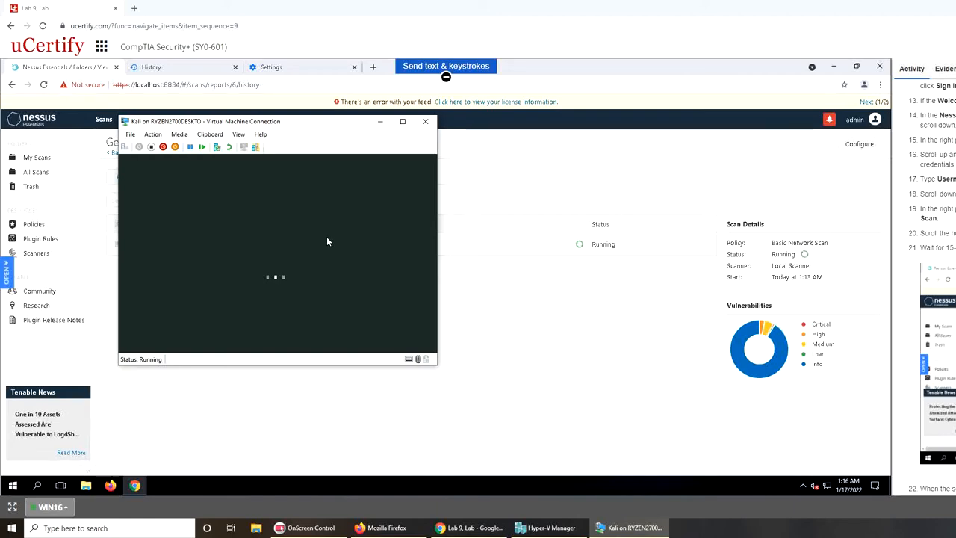
mouse_move(330, 239)
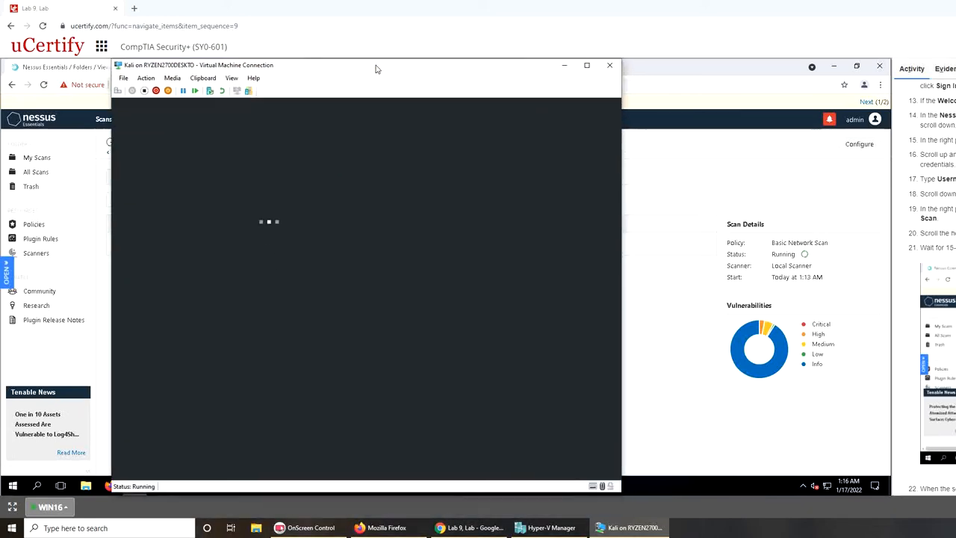
mouse_move(318, 295)
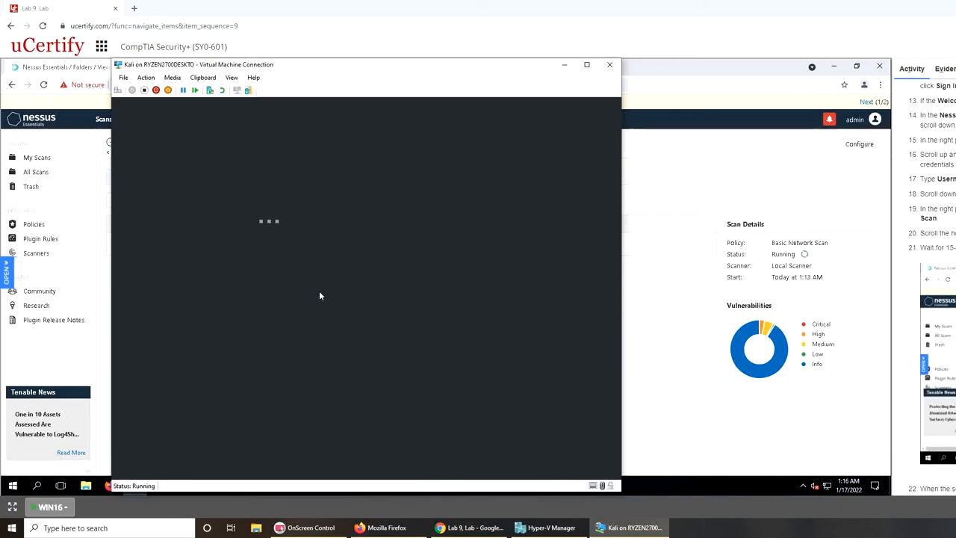
mouse_move(314, 310)
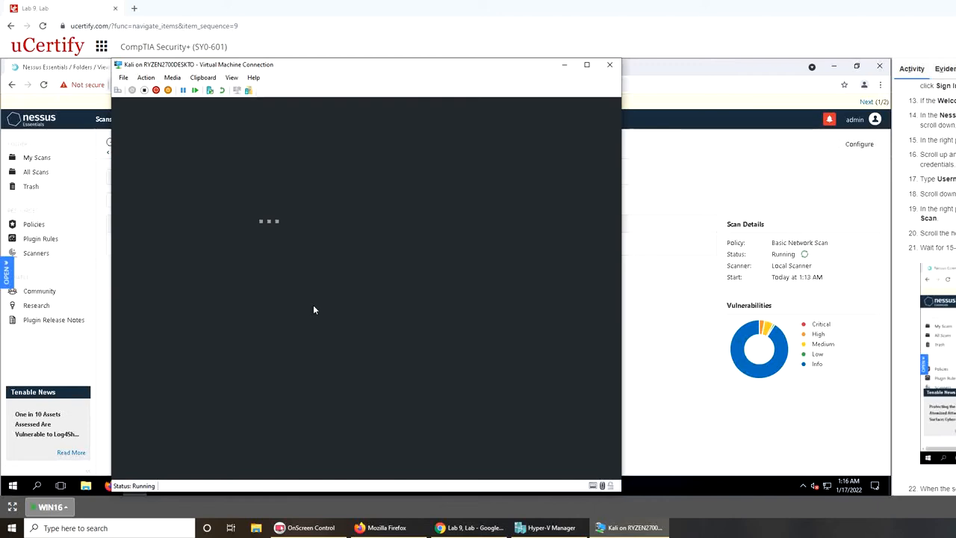
mouse_move(254, 291)
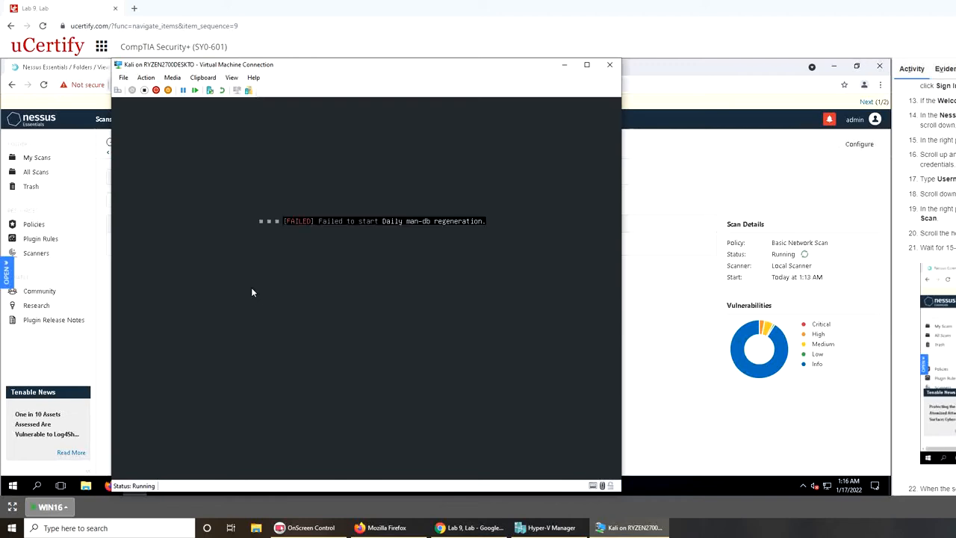
mouse_move(236, 284)
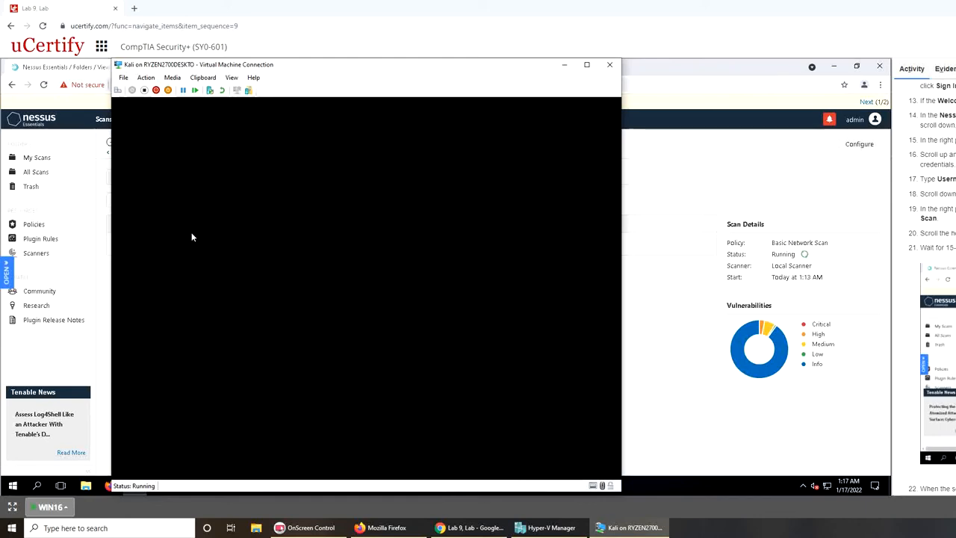
mouse_move(190, 240)
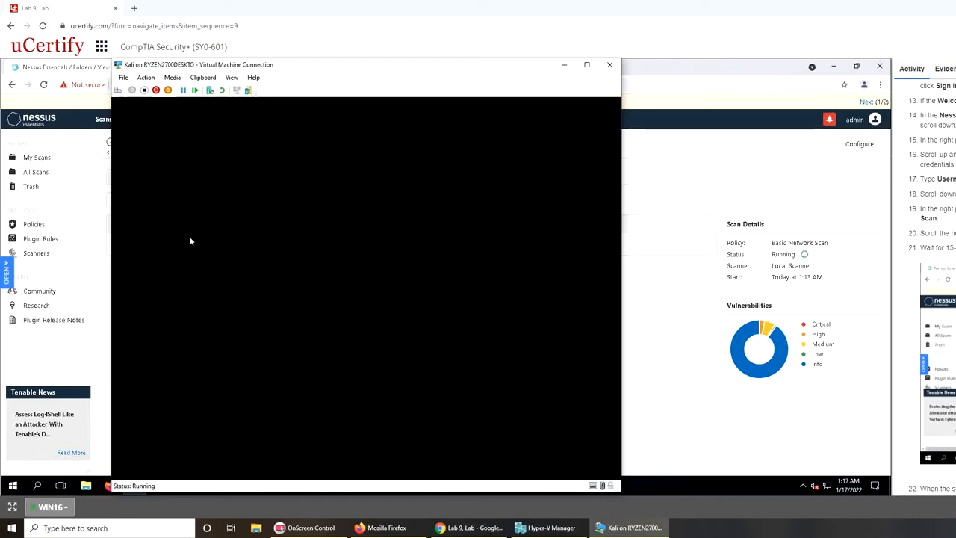
mouse_move(586, 217)
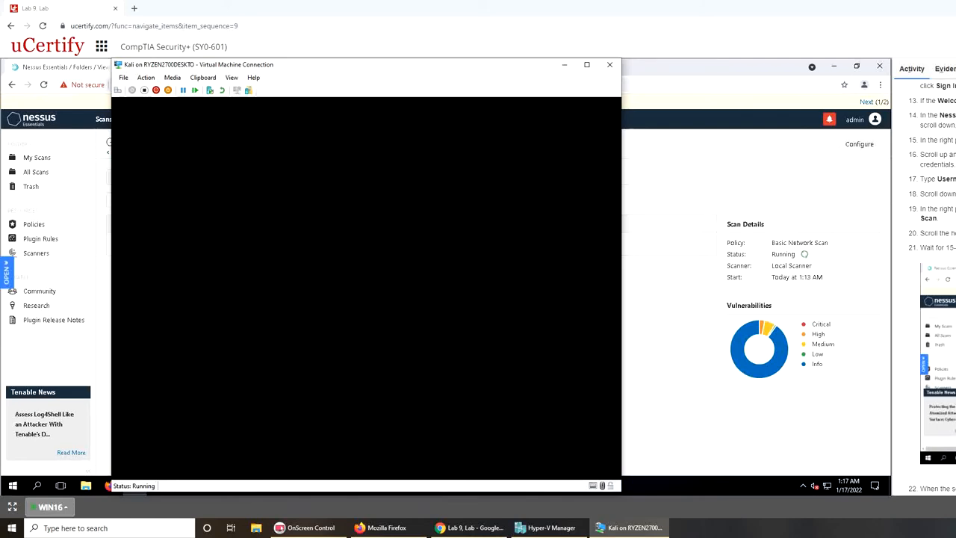
scroll("down", 3)
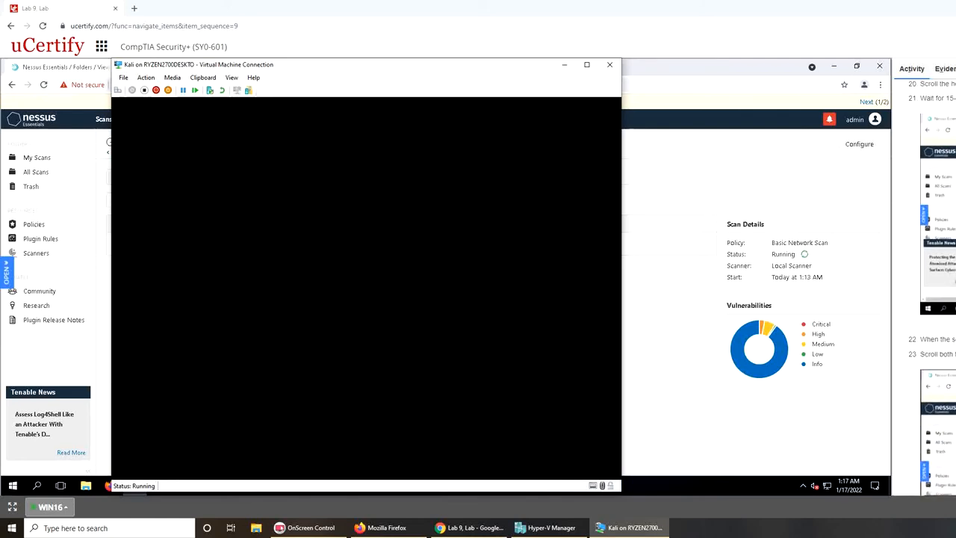
mouse_move(570, 155)
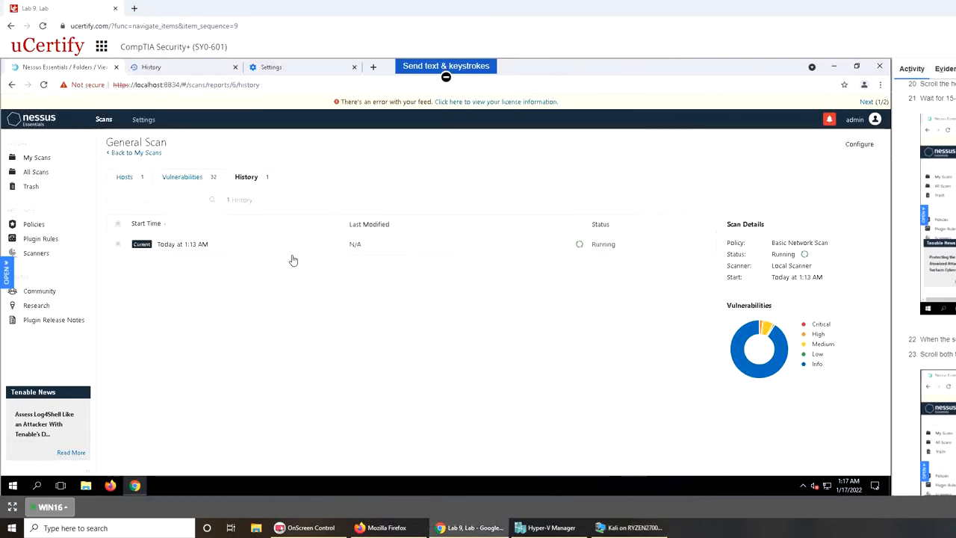
mouse_move(421, 334)
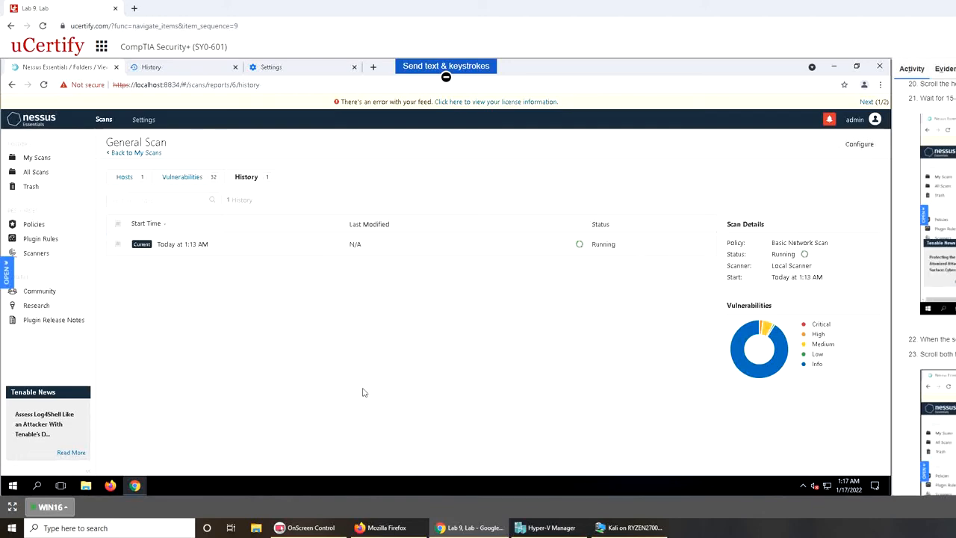
mouse_move(674, 292)
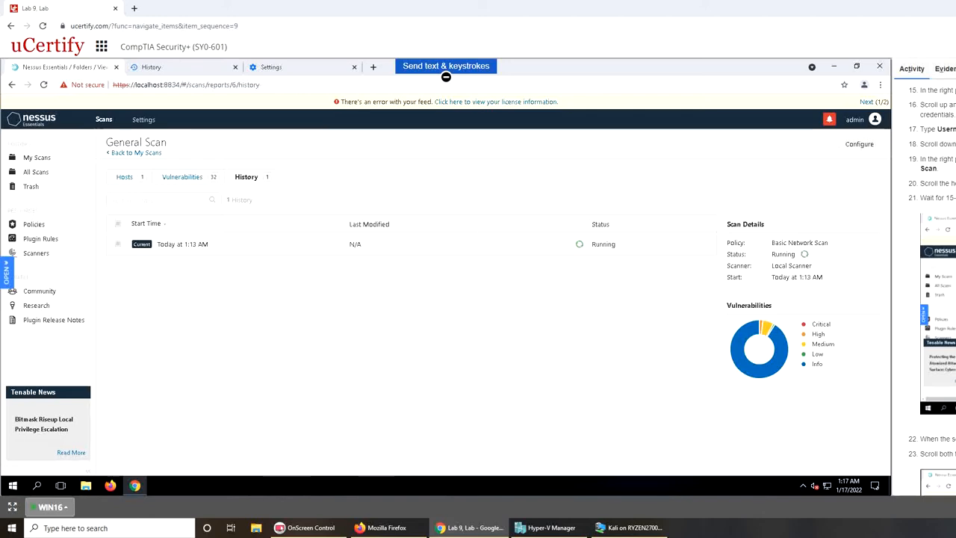
mouse_move(870, 288)
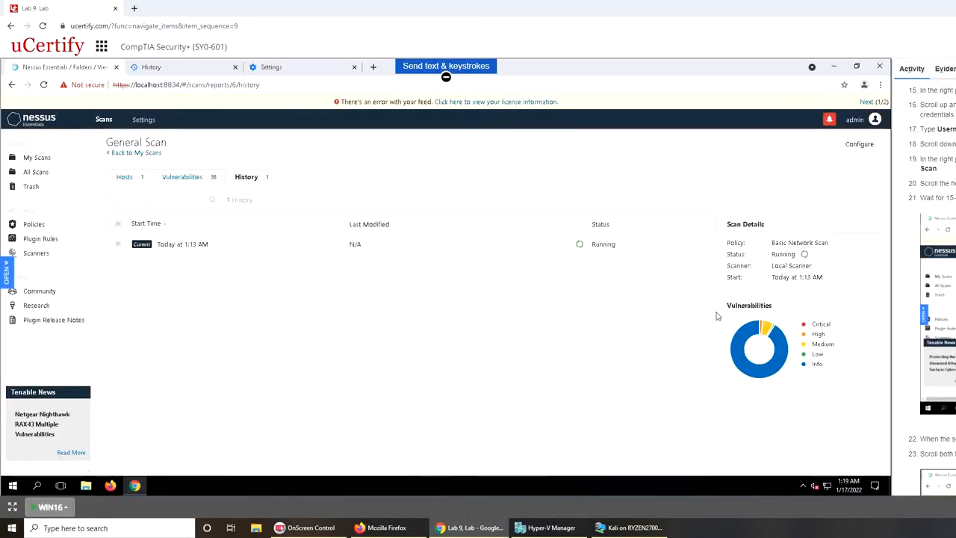
mouse_move(481, 406)
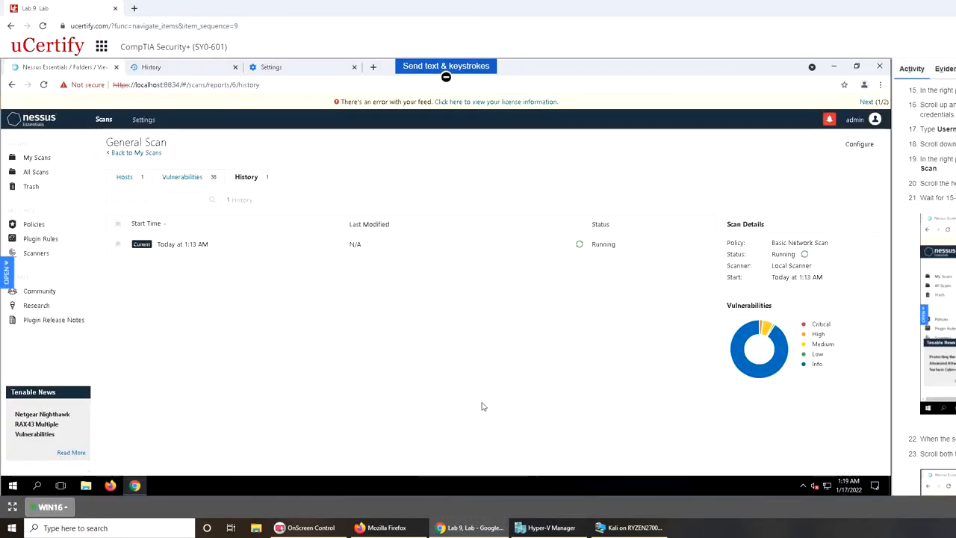
mouse_move(503, 388)
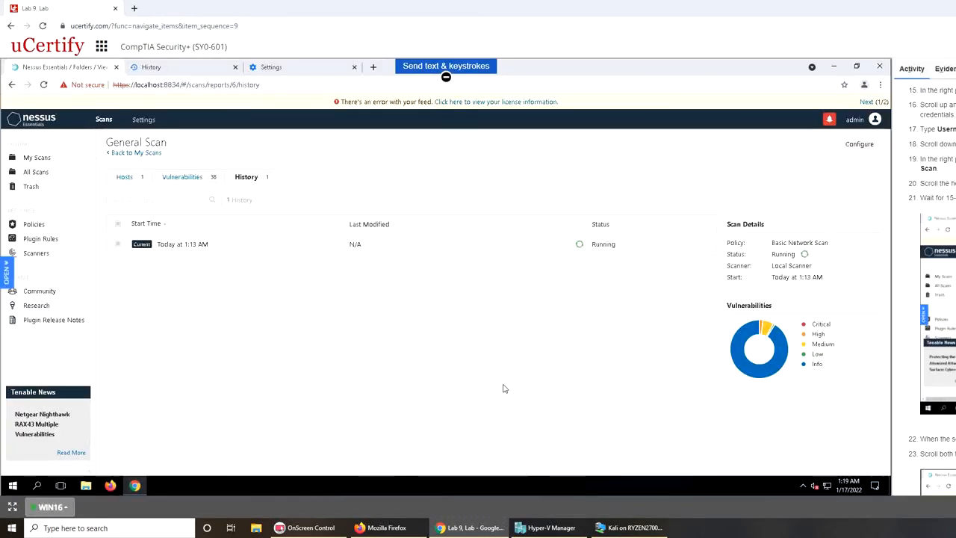
mouse_move(511, 367)
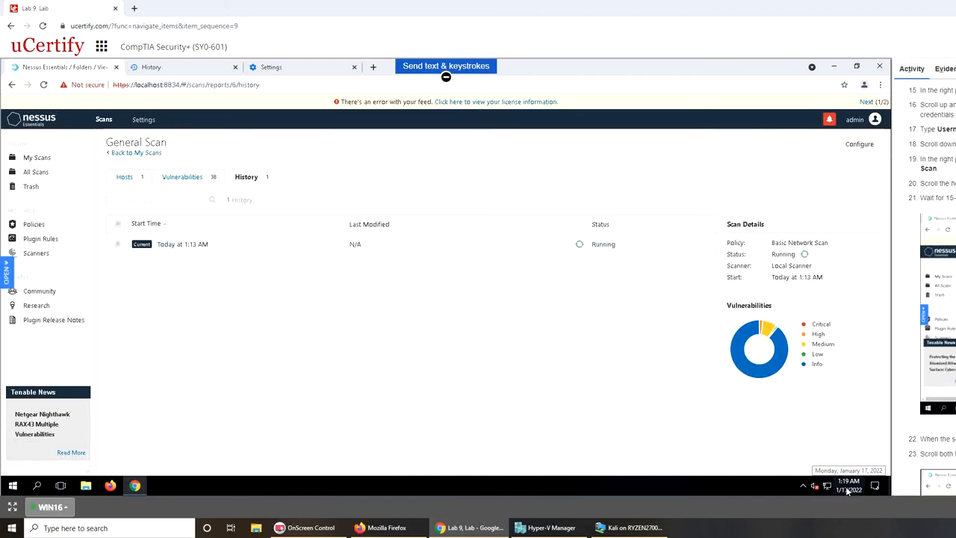
mouse_move(669, 414)
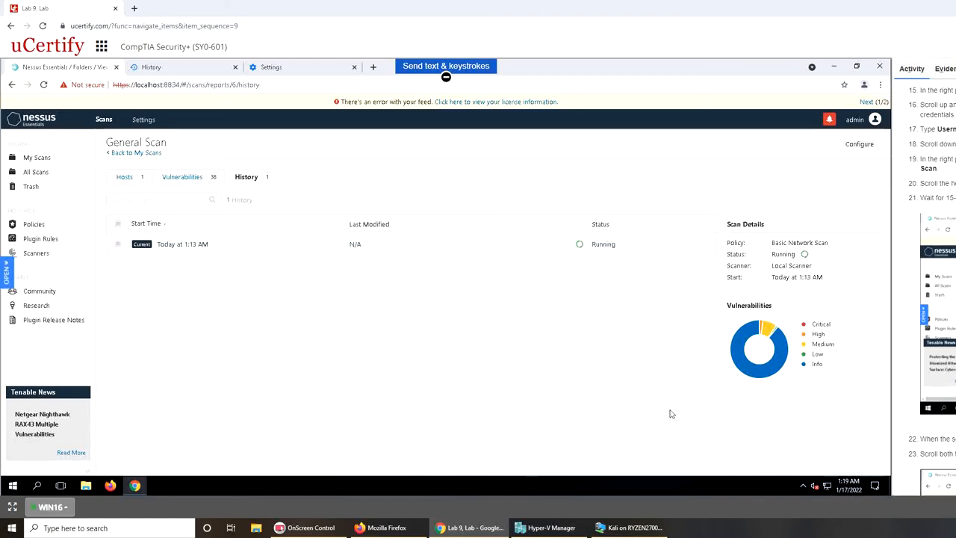
mouse_move(722, 407)
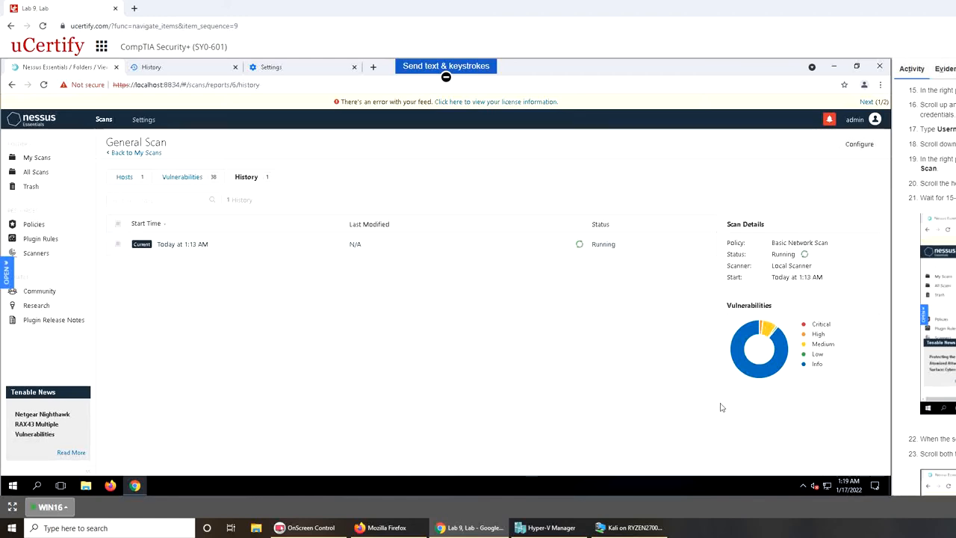
mouse_move(571, 424)
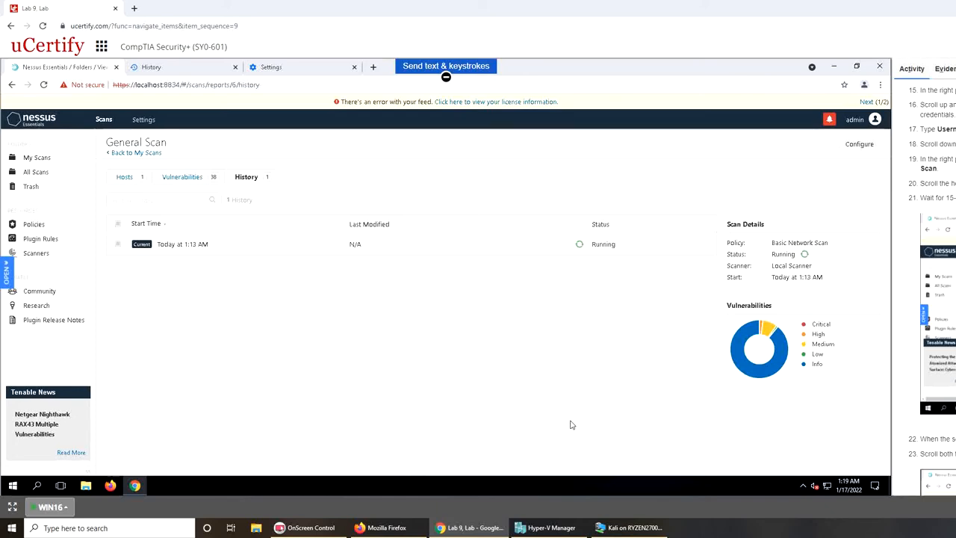
mouse_move(743, 319)
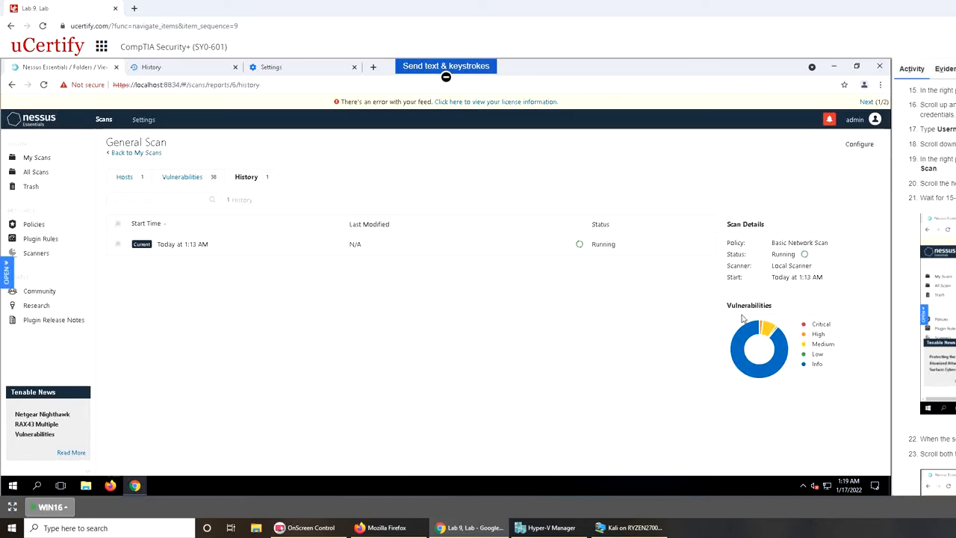
mouse_move(765, 332)
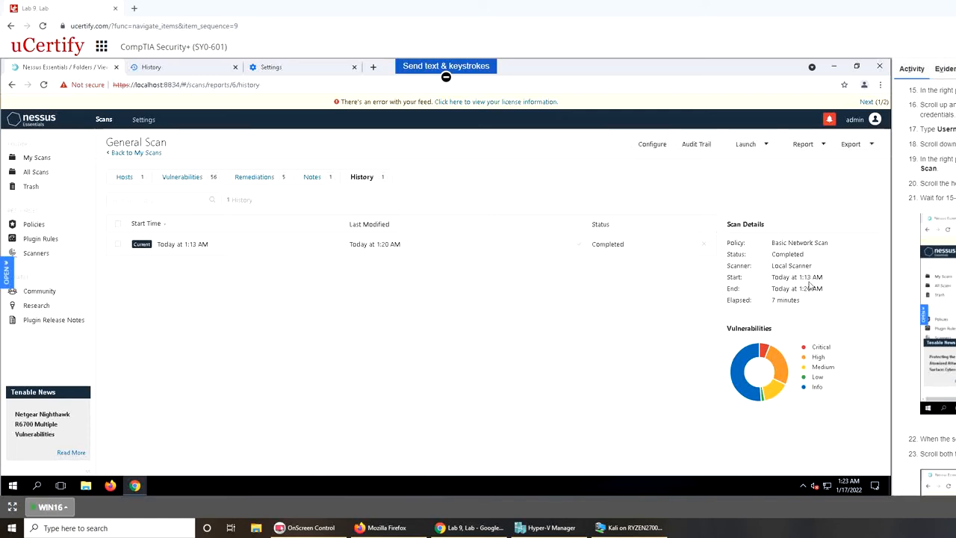
mouse_move(810, 291)
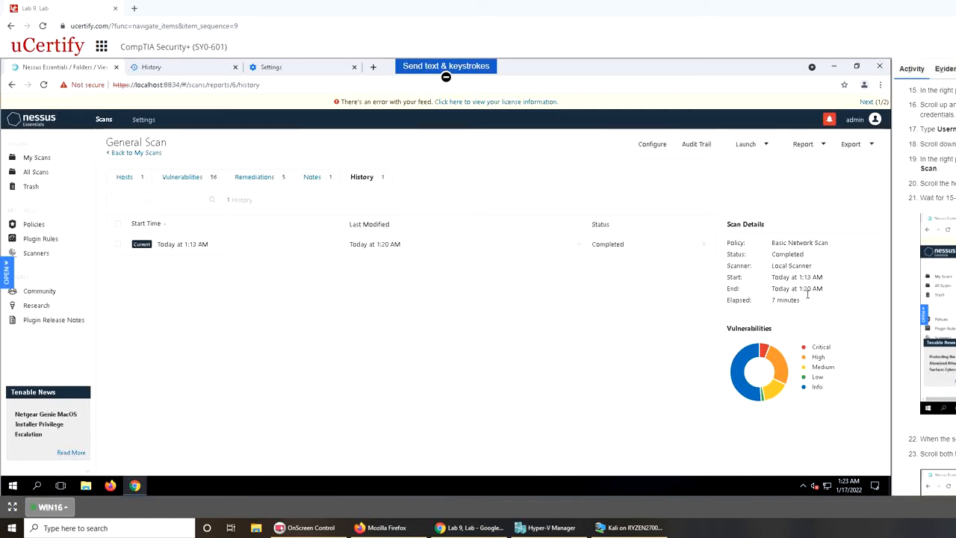
mouse_move(760, 351)
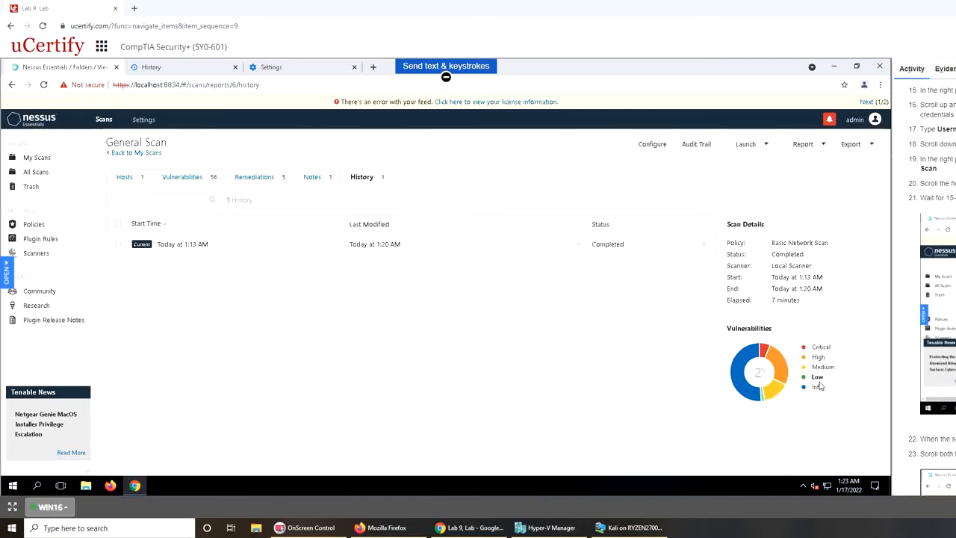
mouse_move(752, 196)
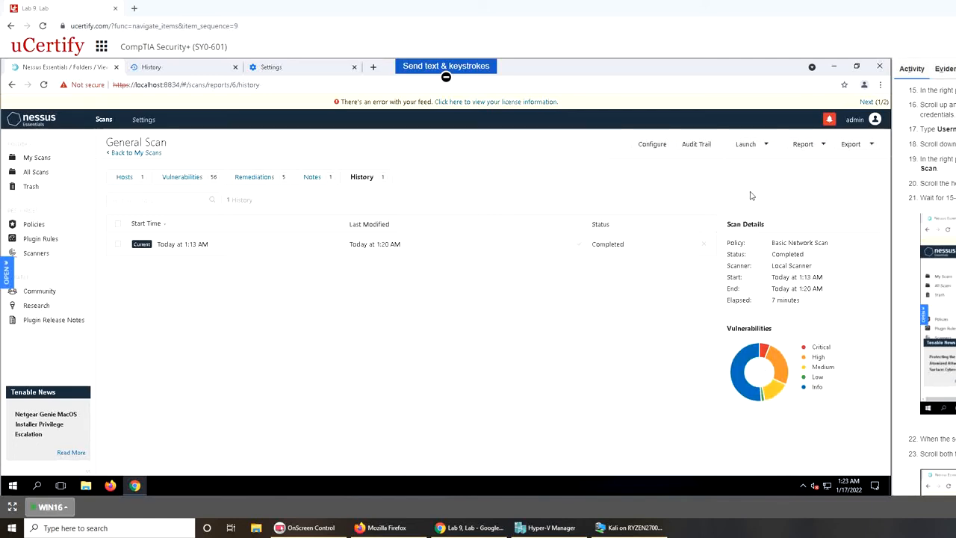
mouse_move(675, 156)
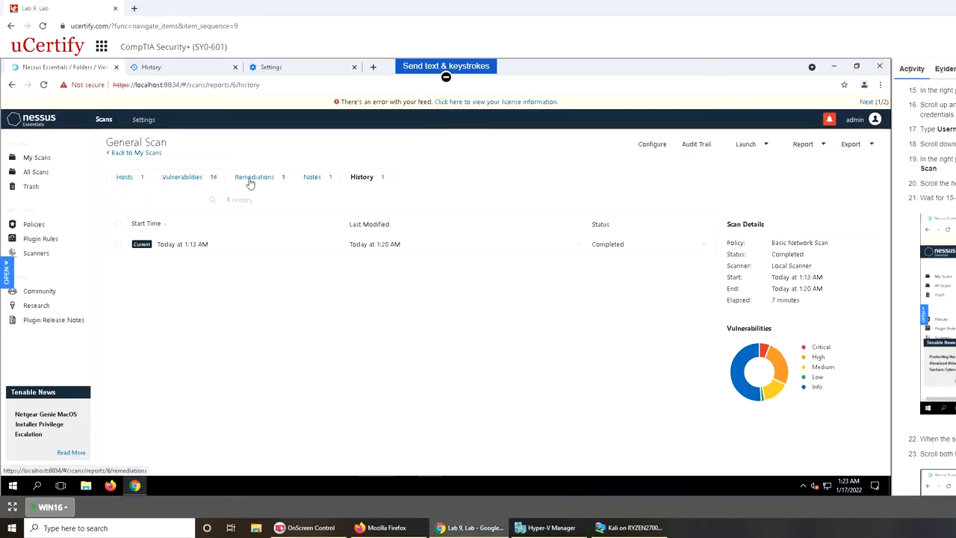
Step: Browse the five remediations, led by the Oracle Java patch covering 178 vulnerabilities
left_click(254, 176)
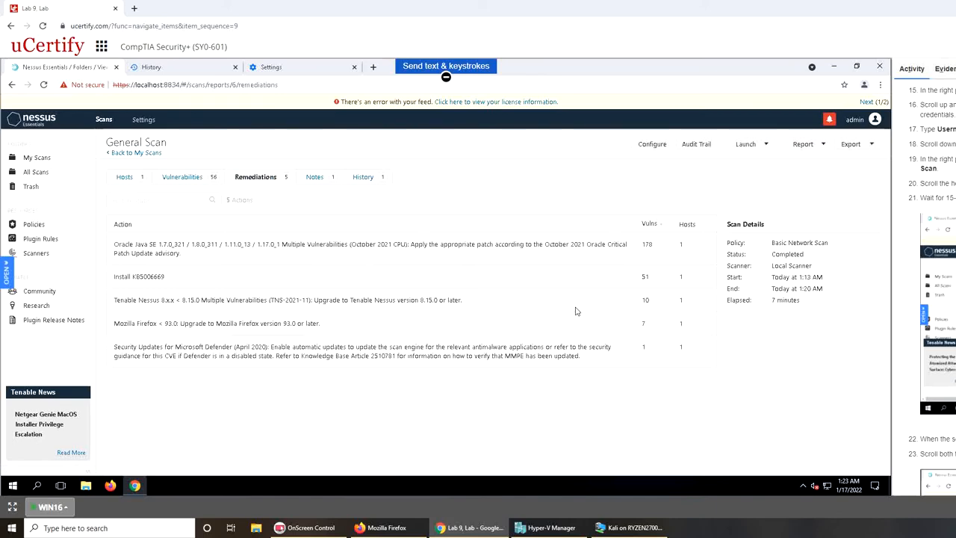
mouse_move(310, 314)
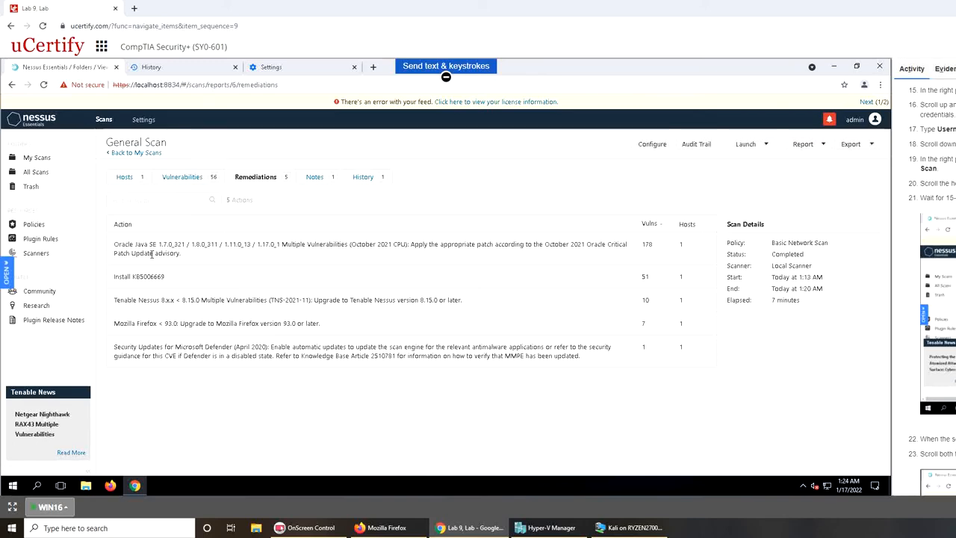
mouse_move(334, 262)
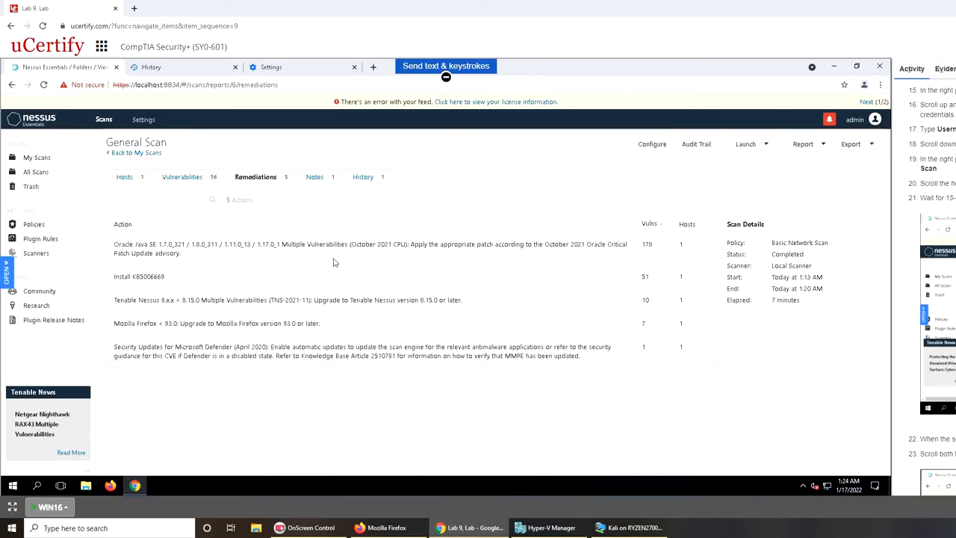
mouse_move(383, 259)
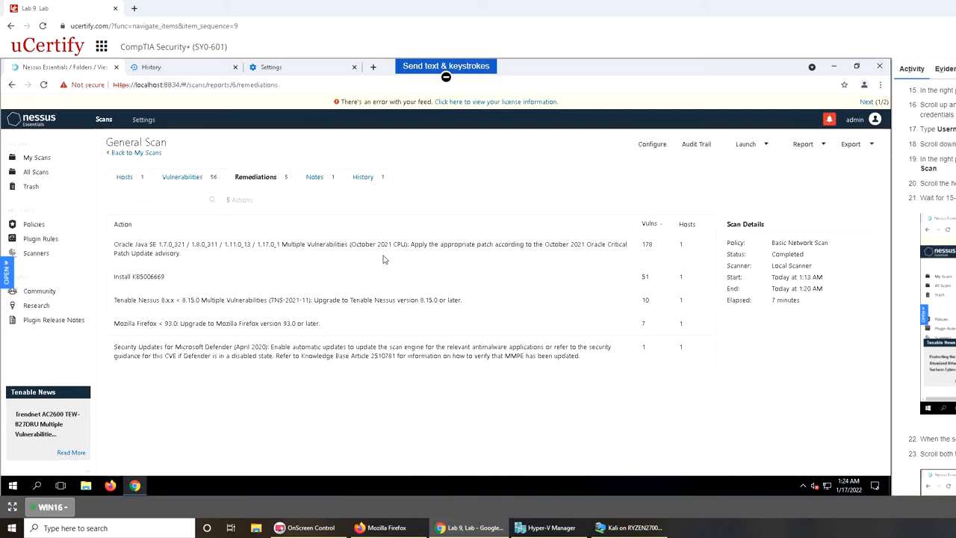
mouse_move(388, 252)
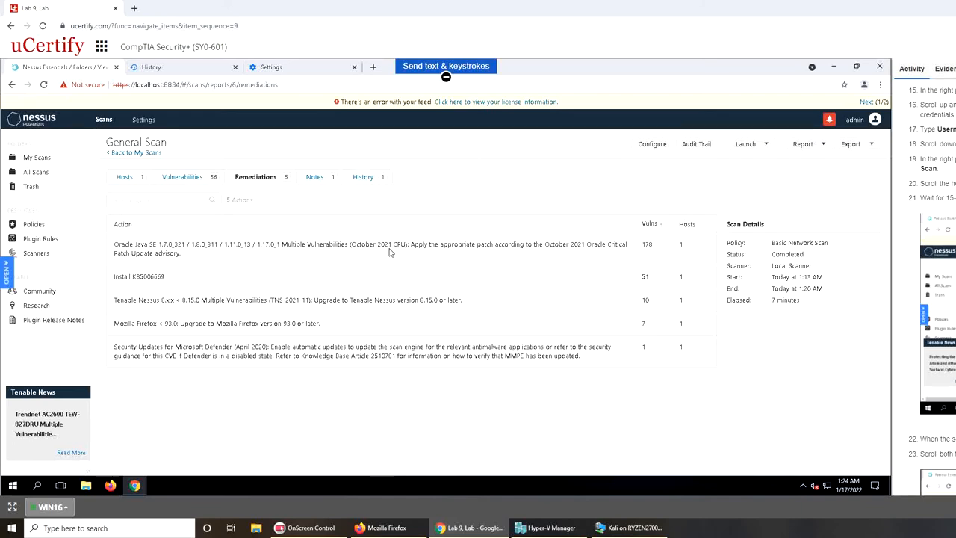
scroll("down", 3)
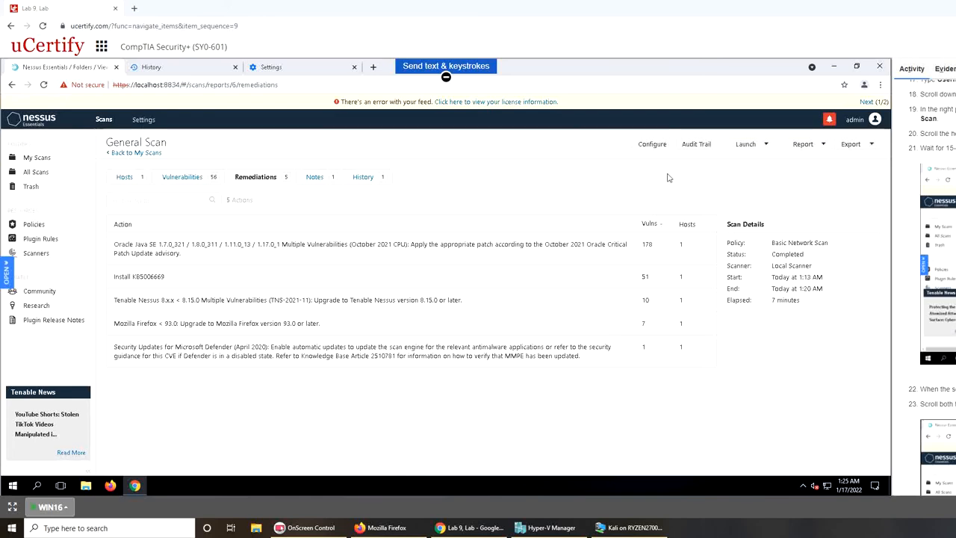
Step: Open General Scan's configuration to check its name, My Scans folder and 192.168.137.1 target
left_click(651, 143)
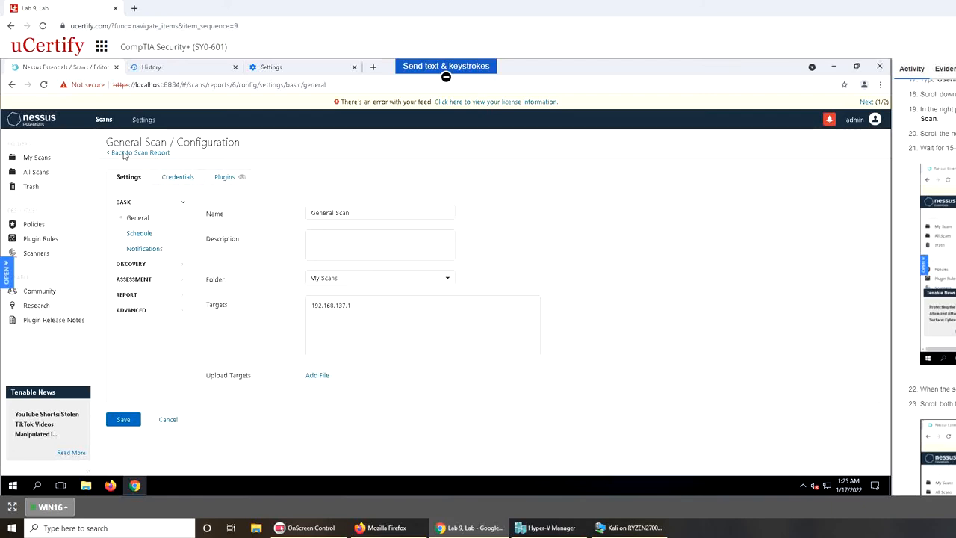
mouse_move(143, 156)
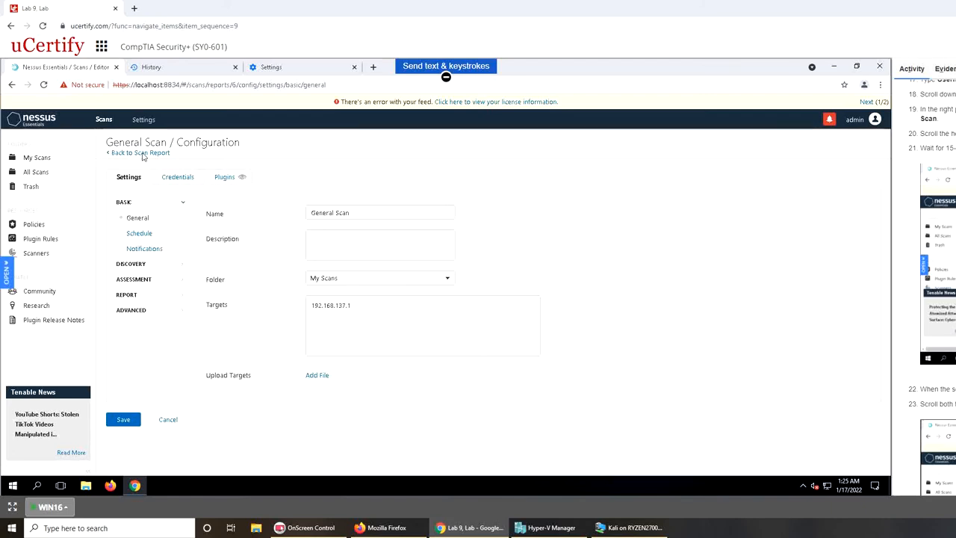
mouse_move(162, 158)
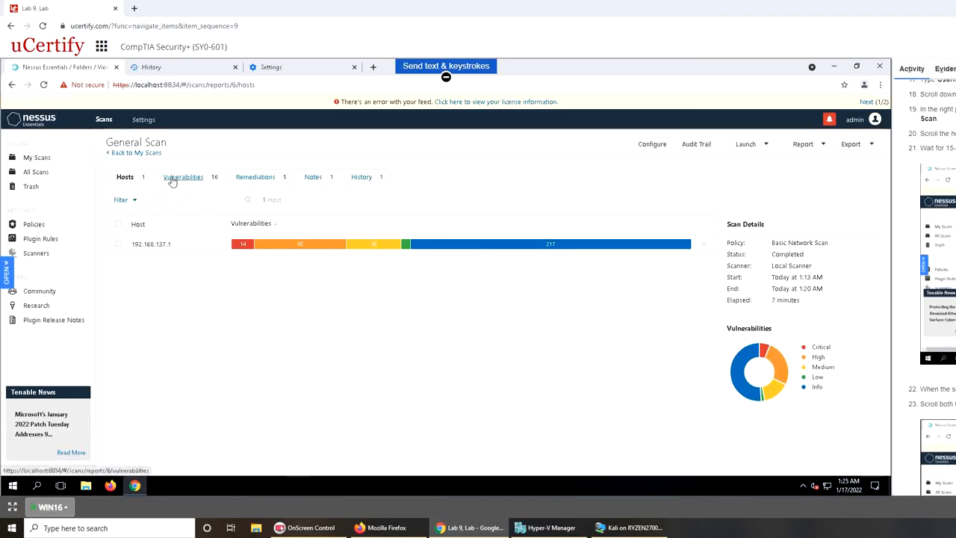
Step: Browse the 56 vulnerabilities and host summary, then return to the remediations list
left_click(183, 177)
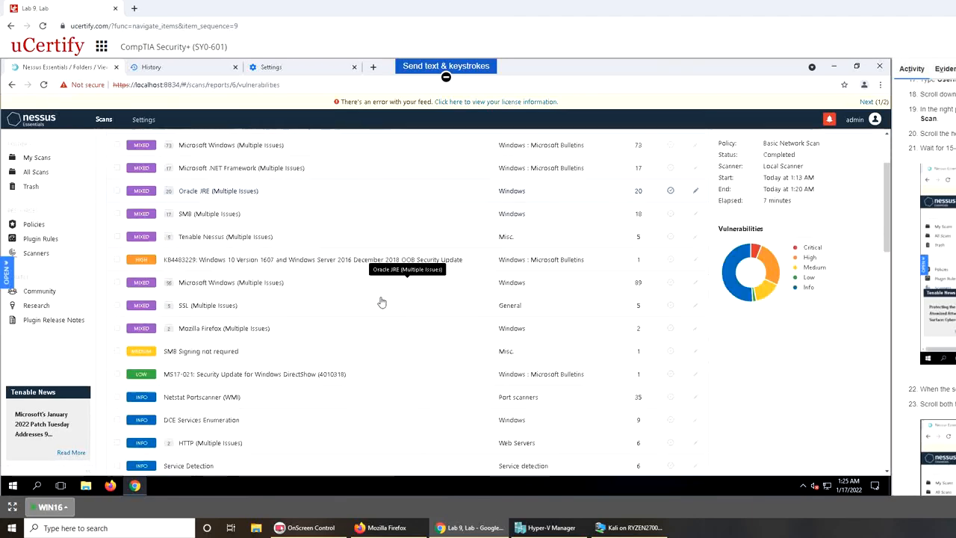
mouse_move(149, 237)
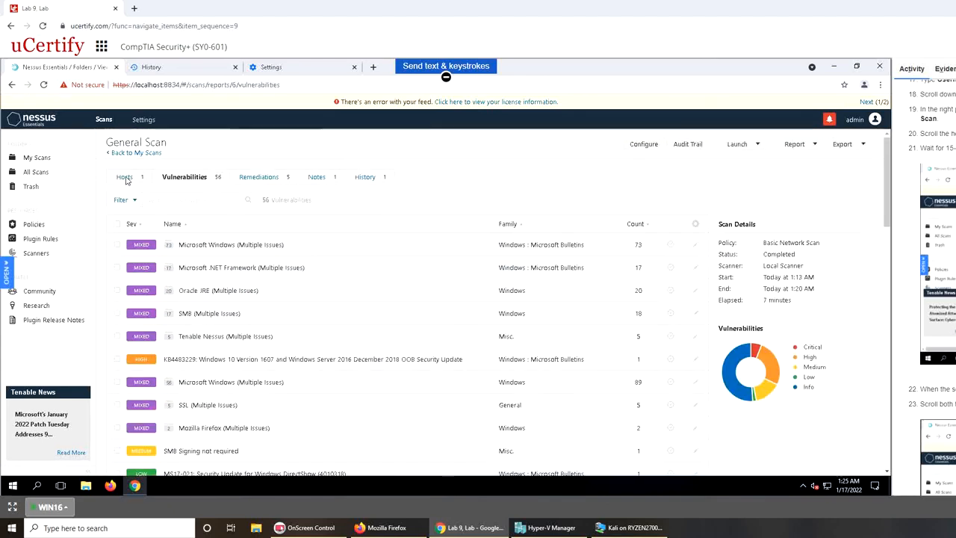
left_click(124, 177)
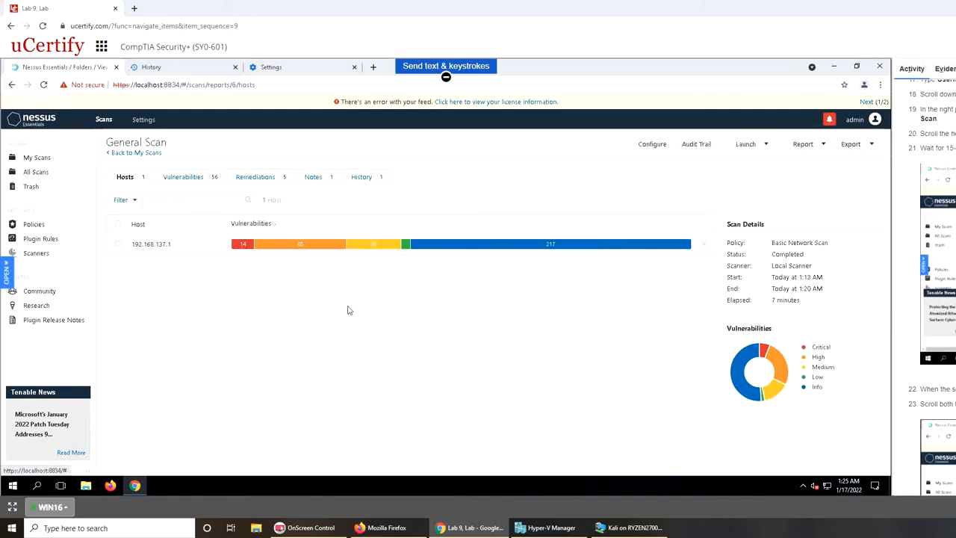
mouse_move(157, 277)
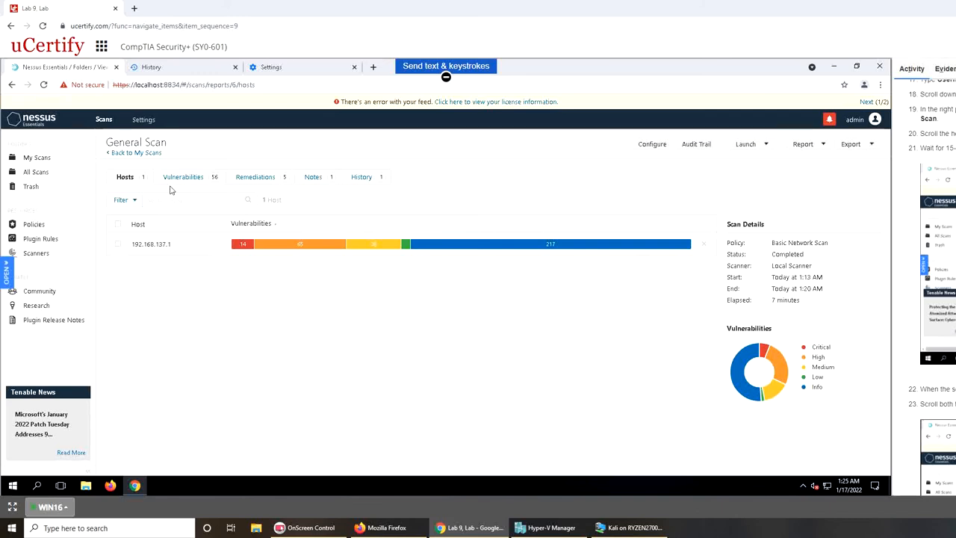
mouse_move(448, 341)
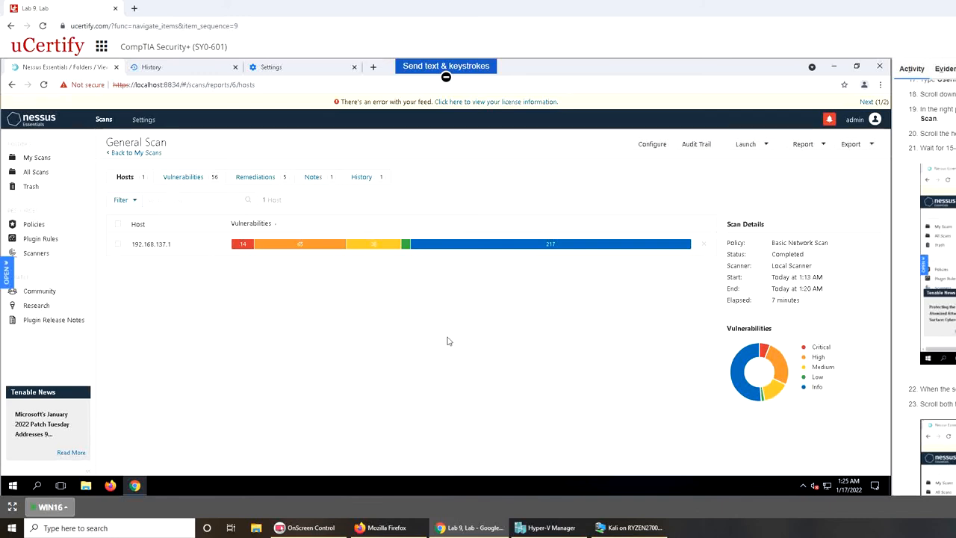
mouse_move(243, 304)
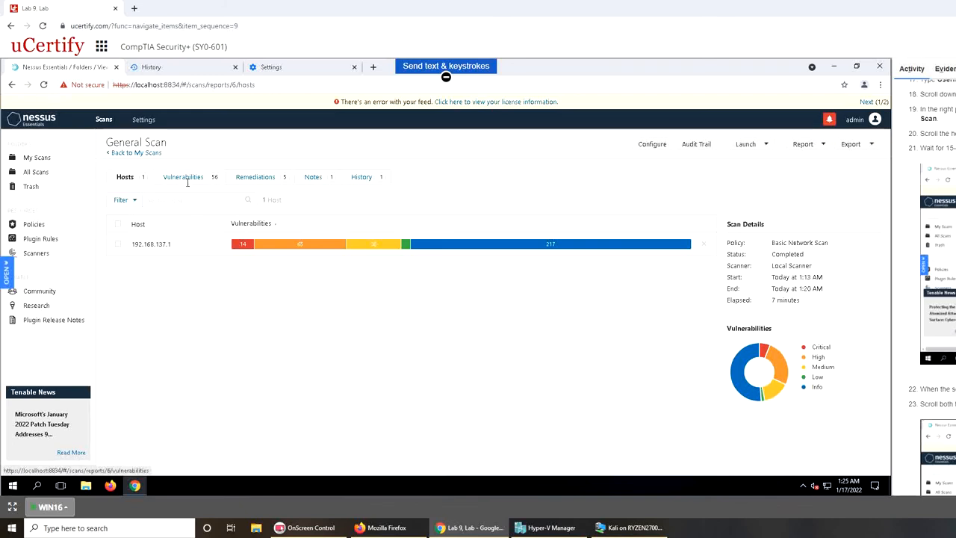
left_click(182, 176)
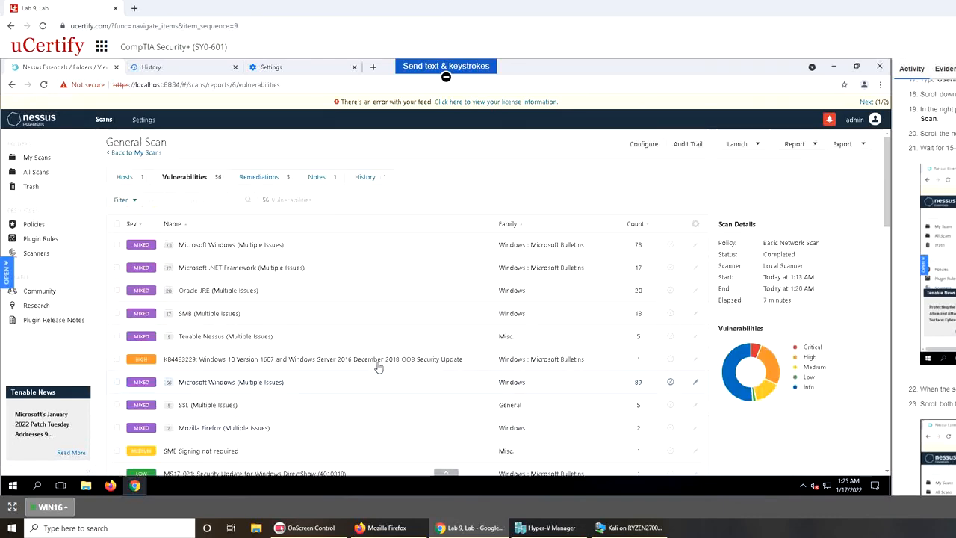
left_click(258, 177)
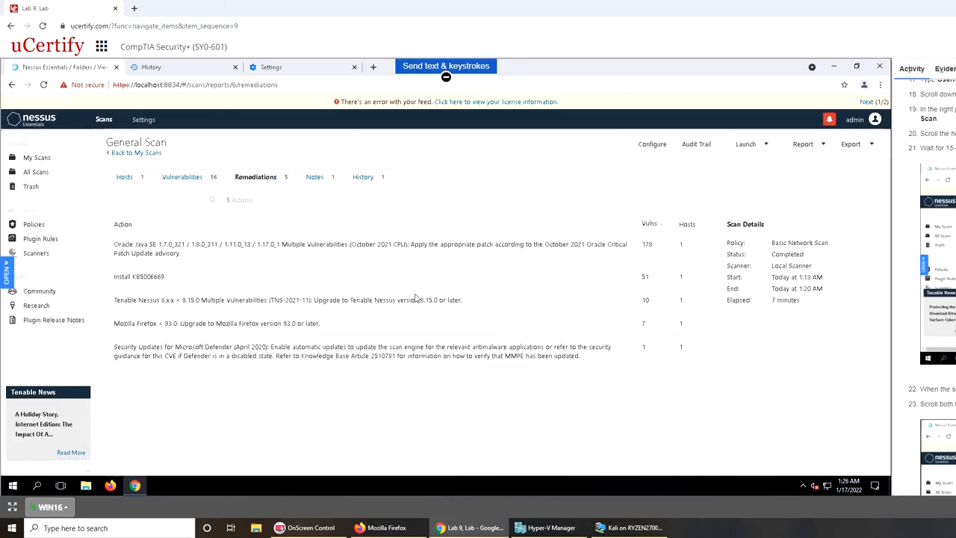
mouse_move(433, 309)
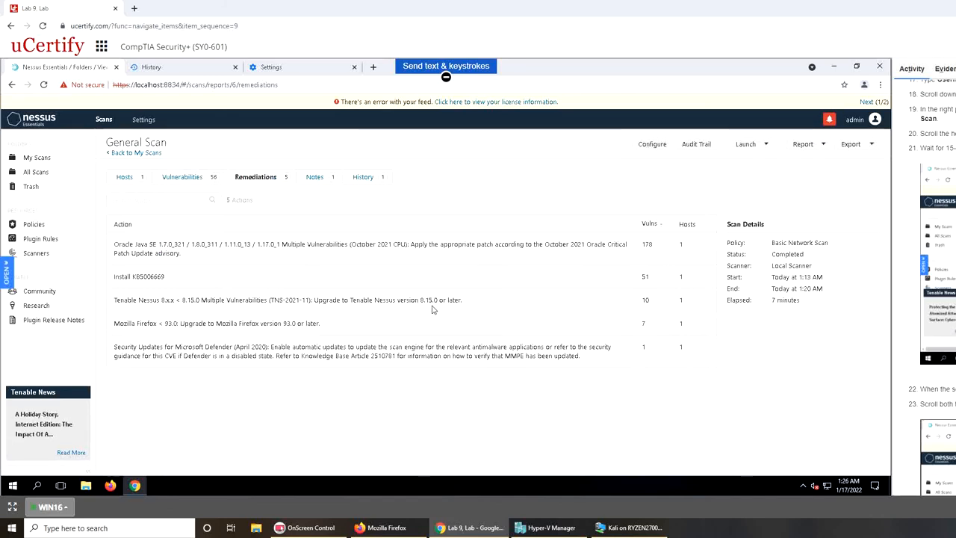
mouse_move(153, 288)
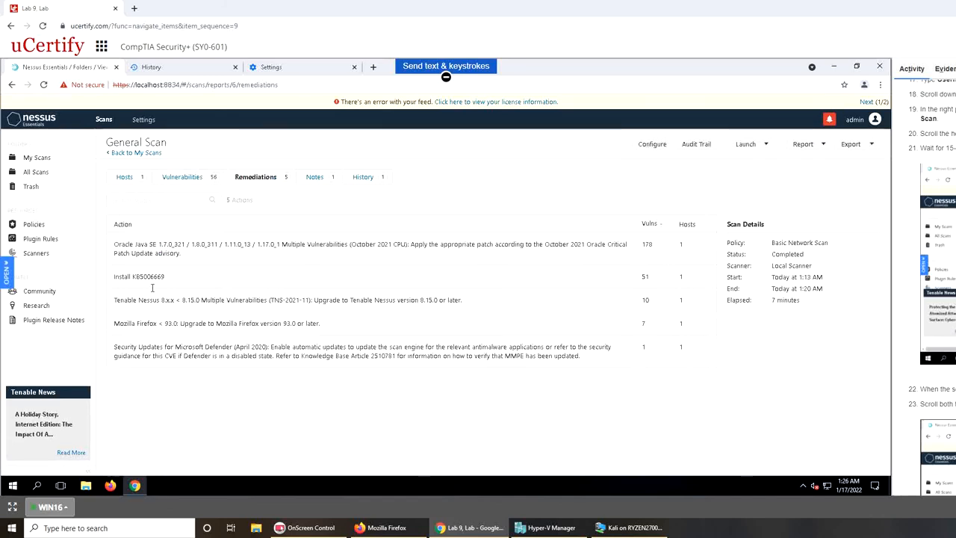
mouse_move(708, 356)
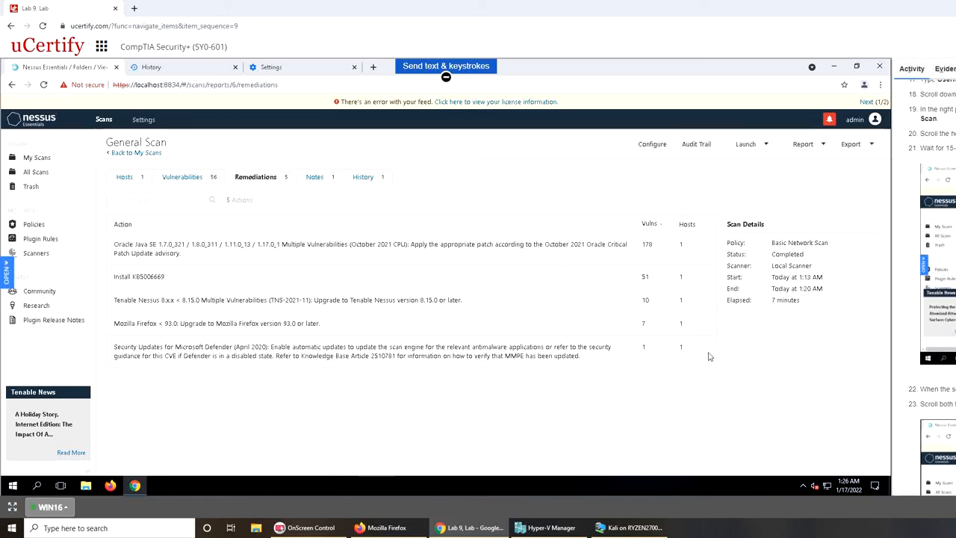
mouse_move(504, 313)
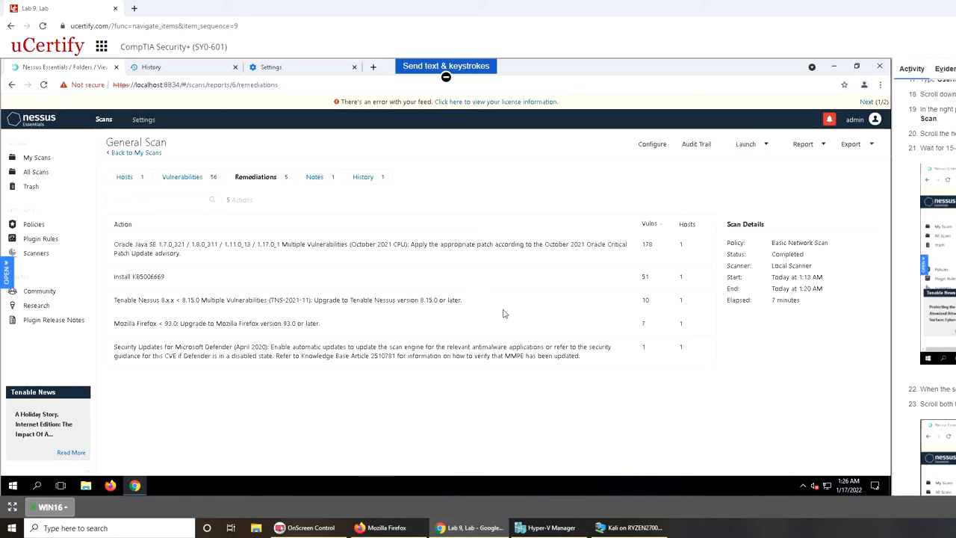
mouse_move(442, 256)
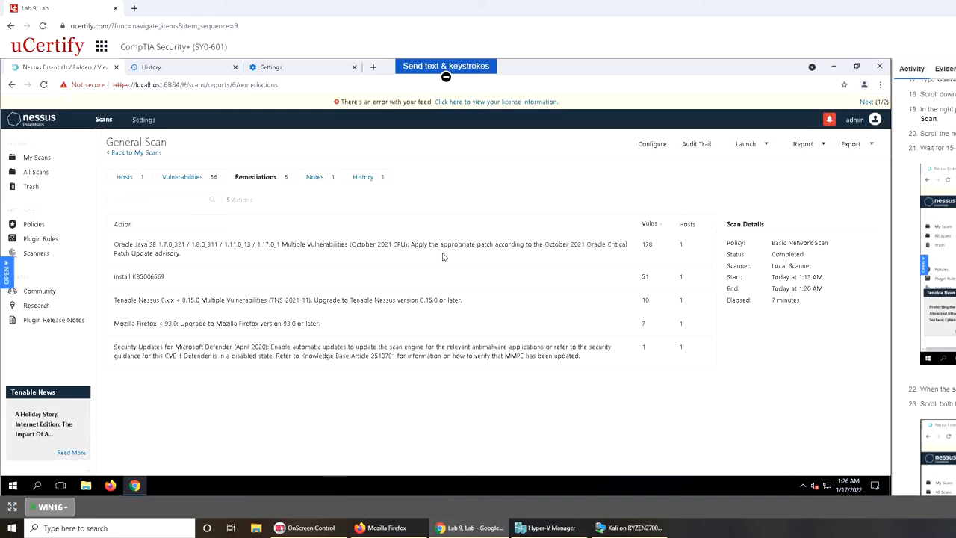
mouse_move(442, 257)
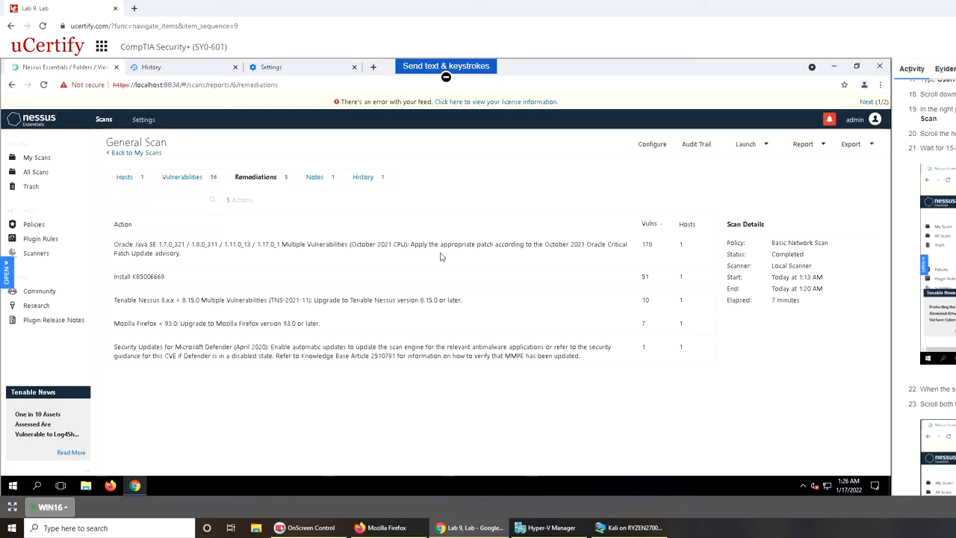
mouse_move(211, 240)
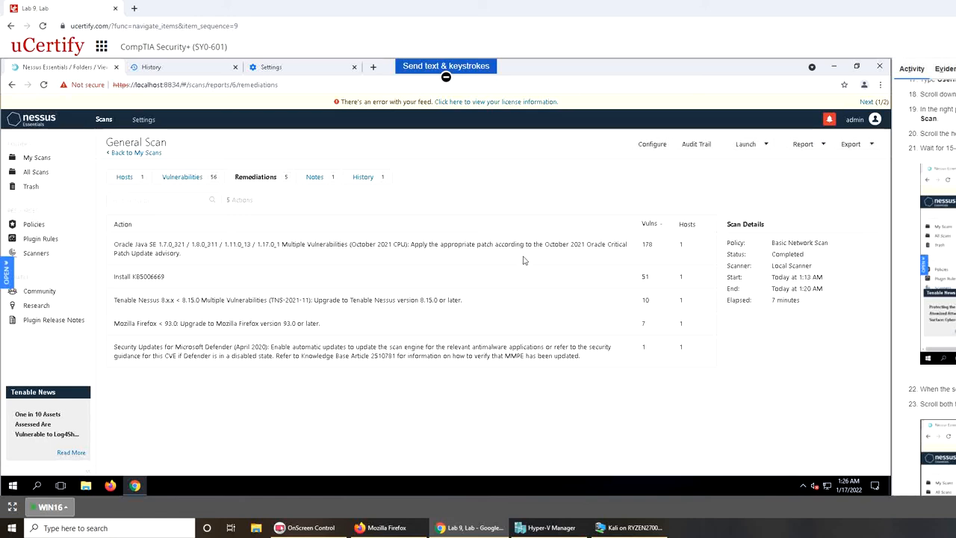
mouse_move(452, 231)
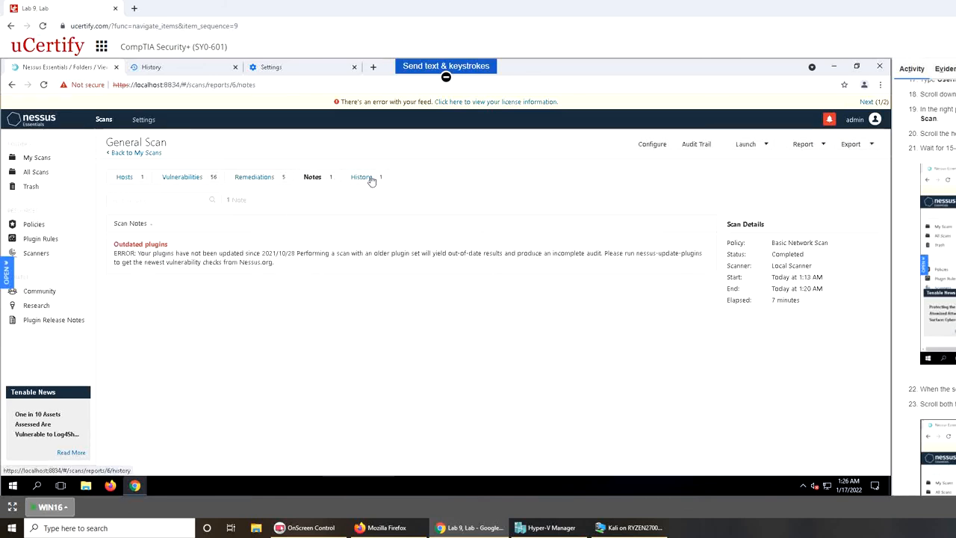
Step: Show General Scan's history listing its single completed run
left_click(361, 176)
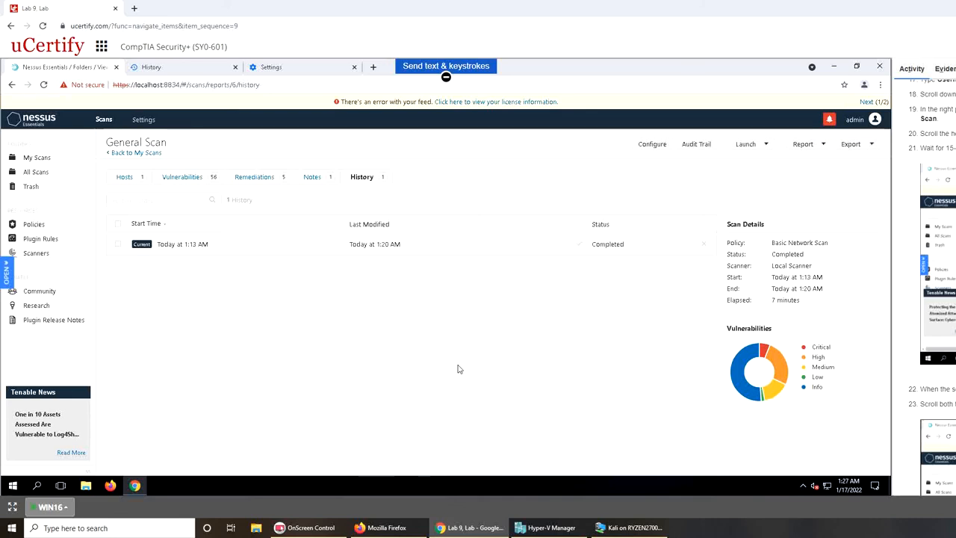